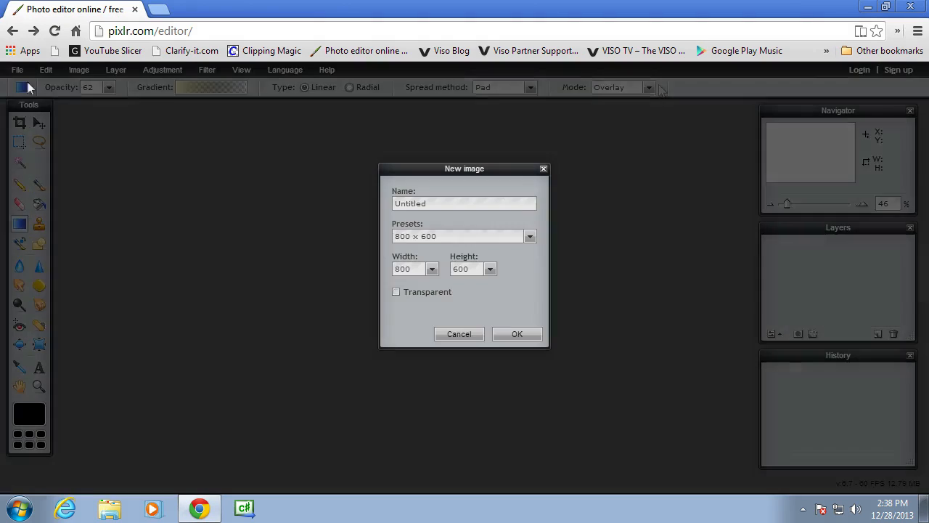
- Create the blank 800×600 image and pick the green-to-black gradient preset
{"action": "left_click", "coordinate": [516, 332]}
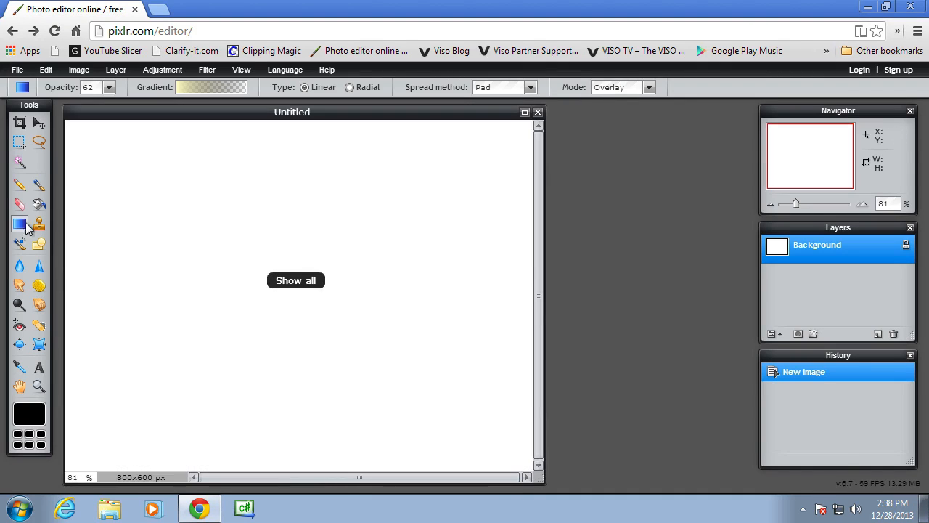
{"action": "left_click", "coordinate": [212, 87]}
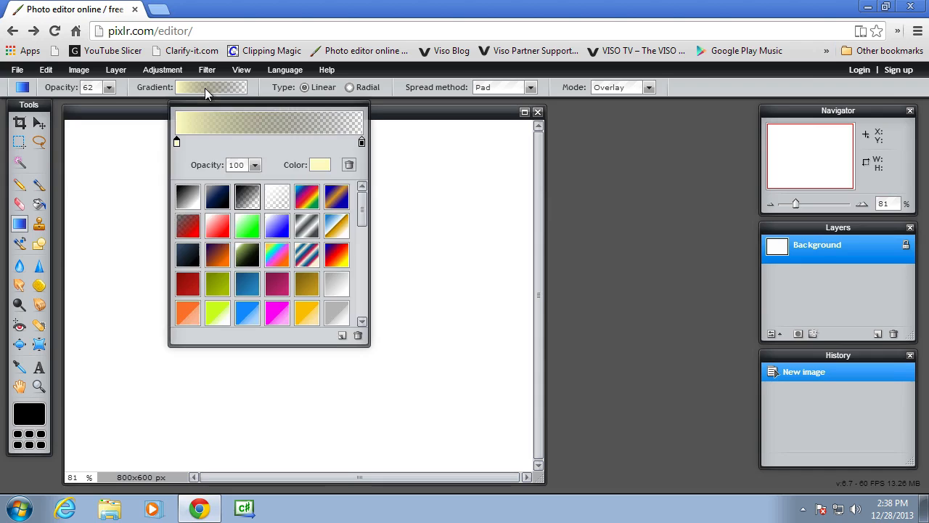
{"action": "mouse_move", "coordinate": [370, 224]}
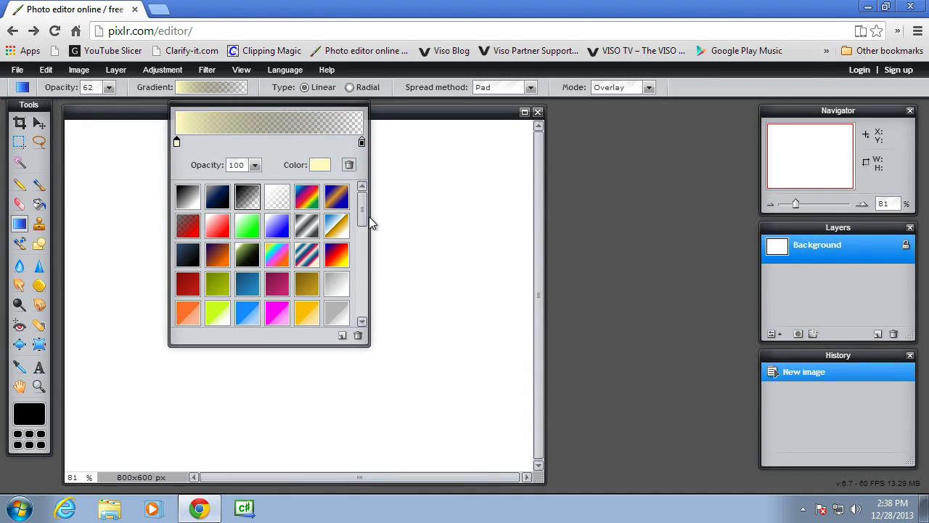
{"action": "scroll", "scroll_direction": "down", "scroll_amount": 3}
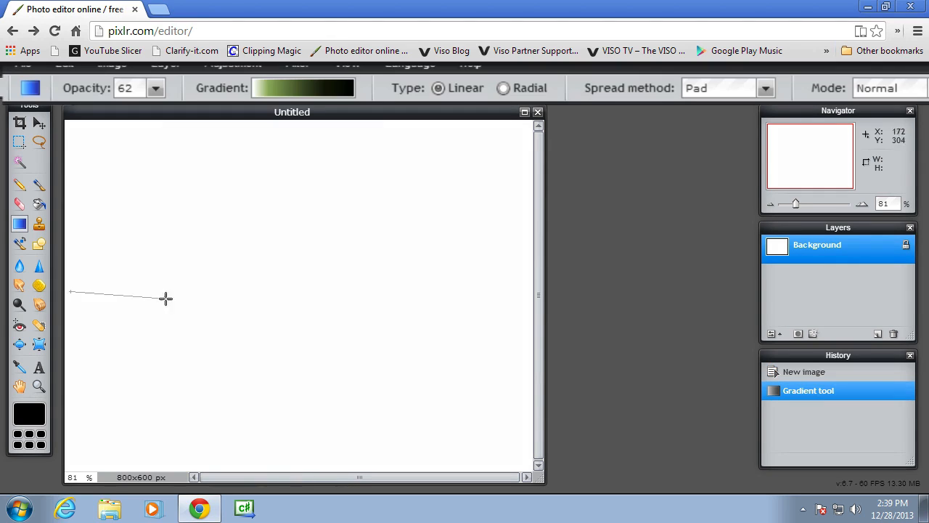
- Drag the green-to-black gradient across the canvas, redone at 100 opacity
{"action": "left_click_drag", "start_coordinate": [70, 292], "coordinate": [166, 298]}
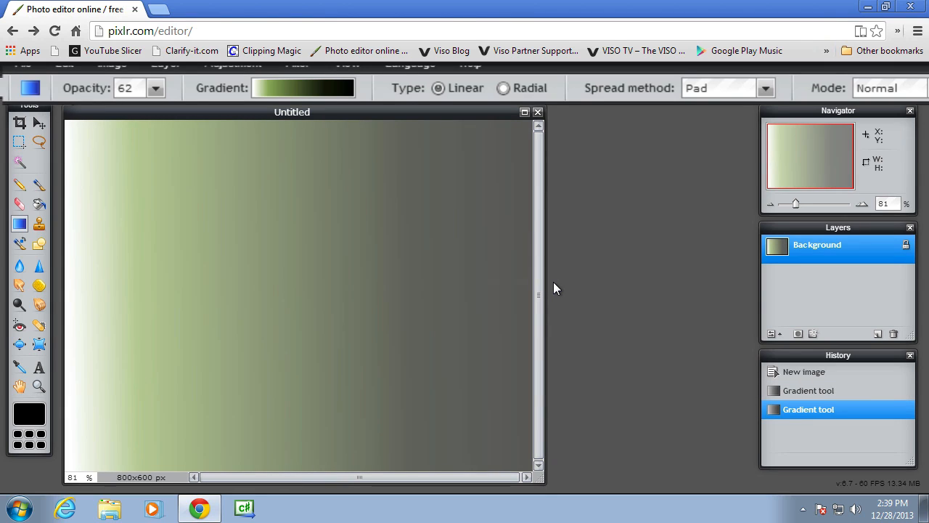
{"action": "mouse_move", "coordinate": [262, 99]}
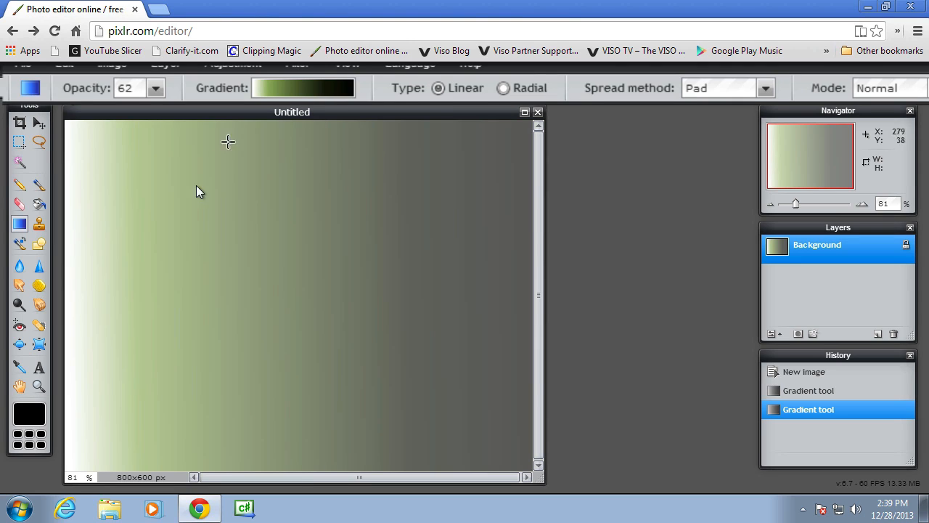
{"action": "mouse_move", "coordinate": [429, 316]}
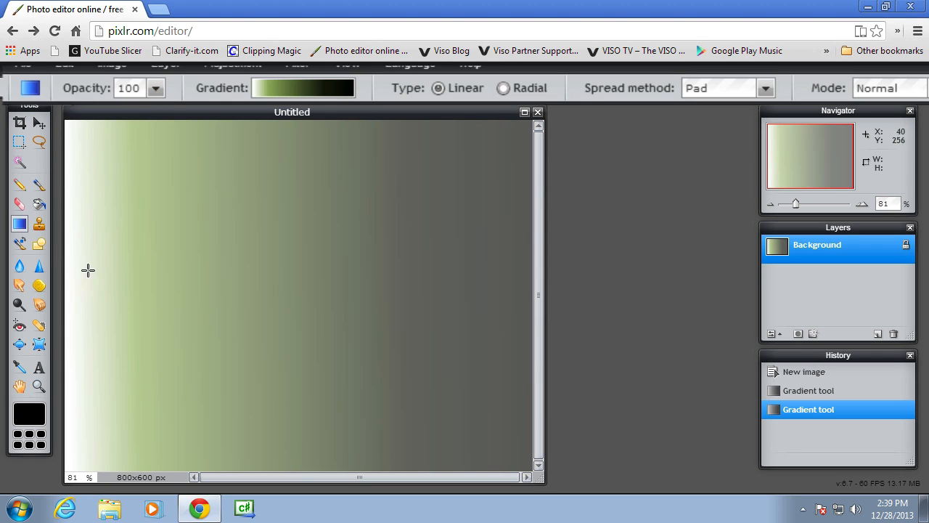
{"action": "left_click_drag", "start_coordinate": [87, 270], "coordinate": [274, 284]}
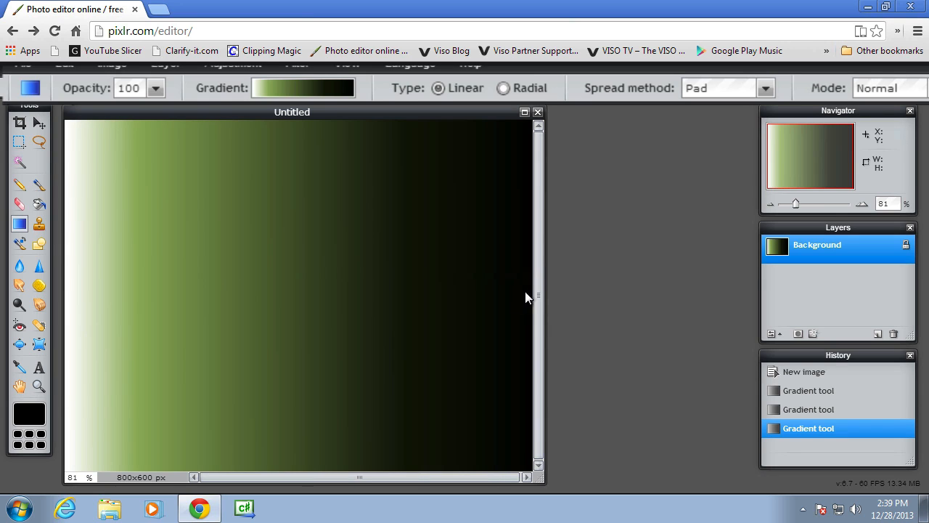
{"action": "mouse_move", "coordinate": [114, 386]}
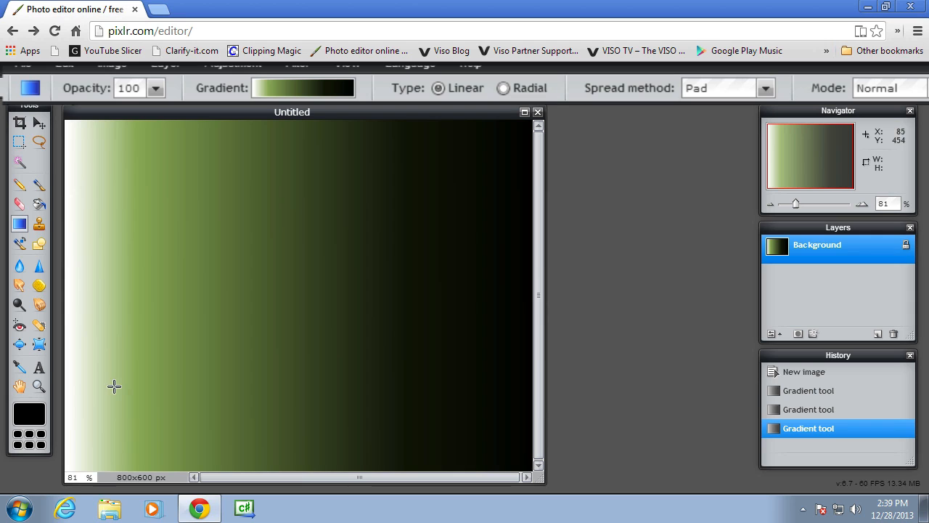
{"action": "mouse_move", "coordinate": [148, 122]}
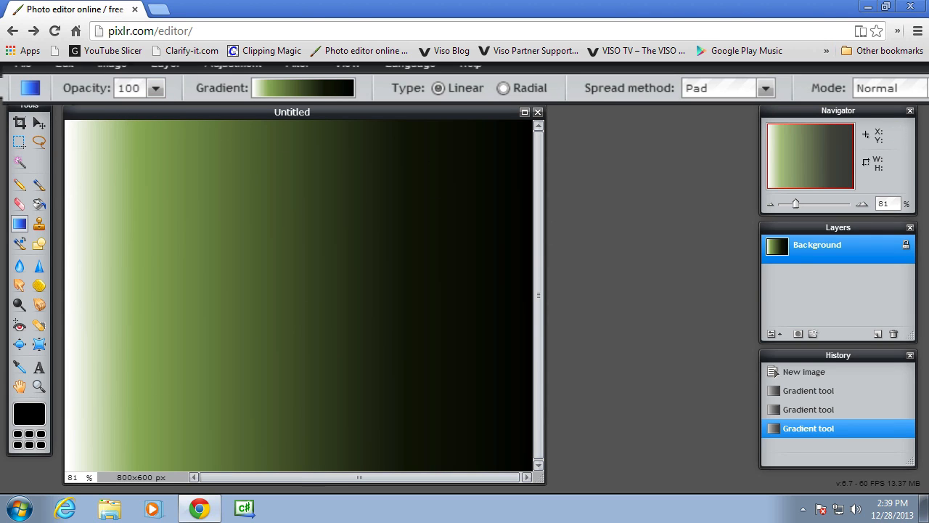
- Bring the dog photo in as a new layer and apply its new size and position
{"action": "left_click", "coordinate": [116, 70]}
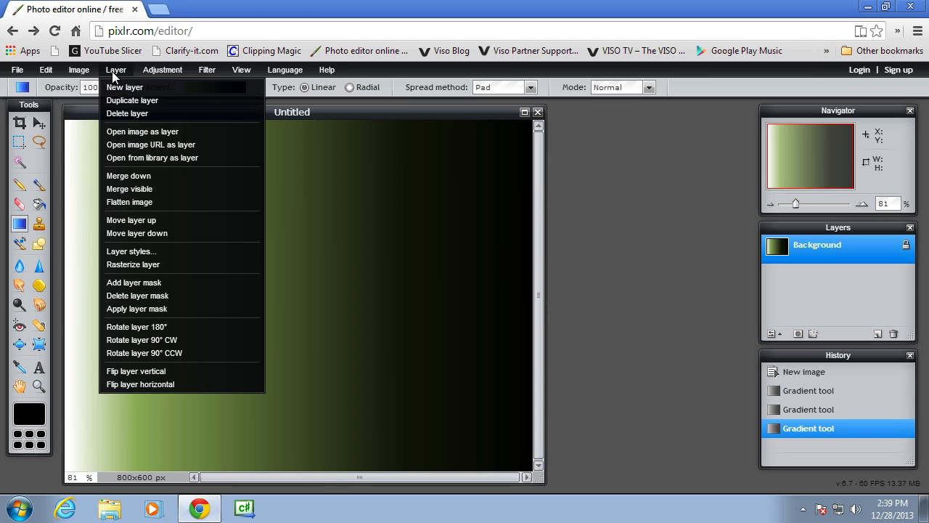
{"action": "left_click", "coordinate": [142, 131]}
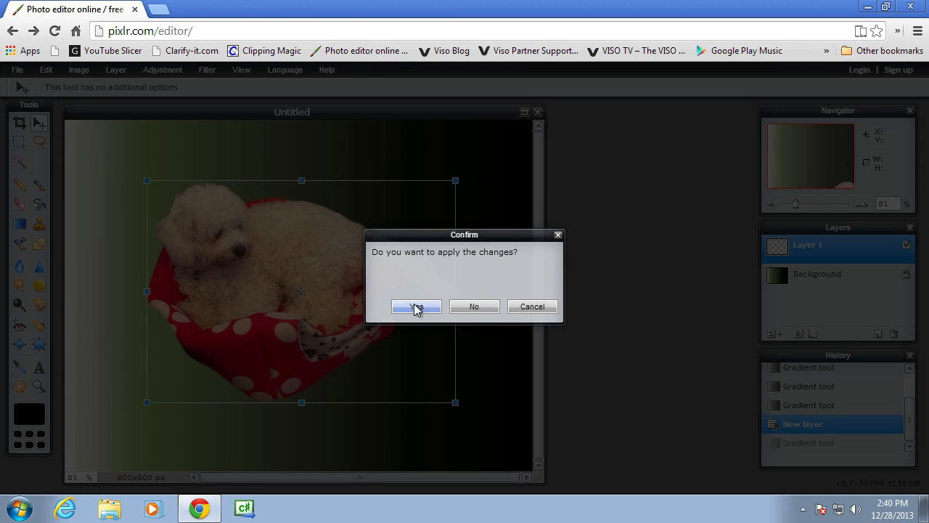
{"action": "left_click", "coordinate": [415, 305]}
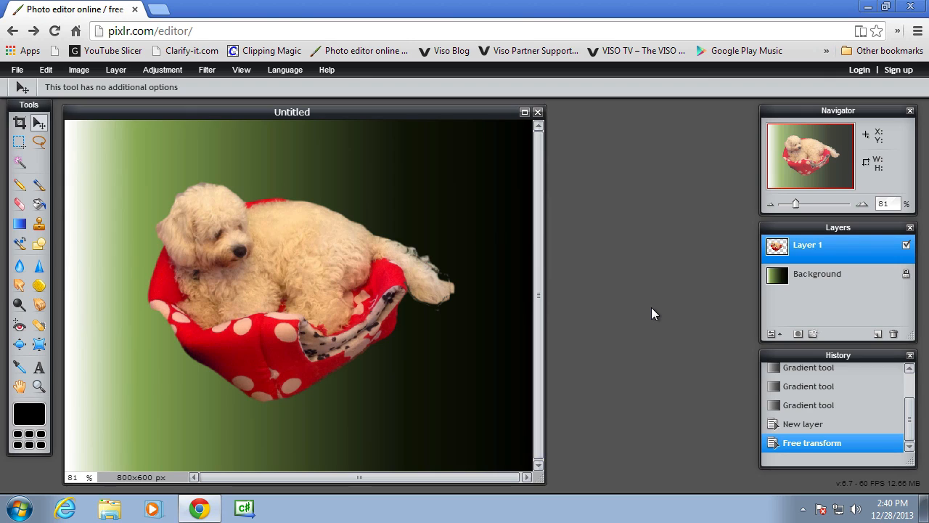
{"action": "mouse_move", "coordinate": [270, 260]}
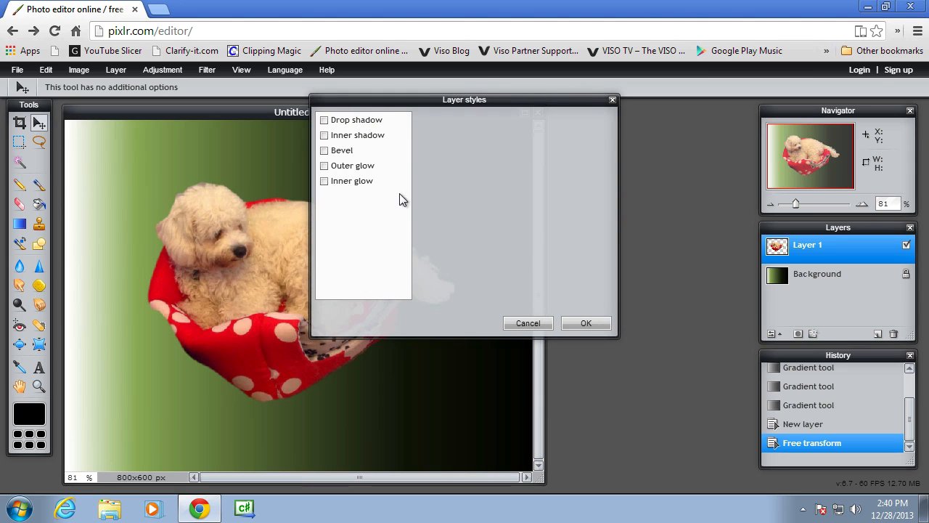
- Add a dark red outer glow of size 30 to the dog layer
{"action": "left_click", "coordinate": [324, 165]}
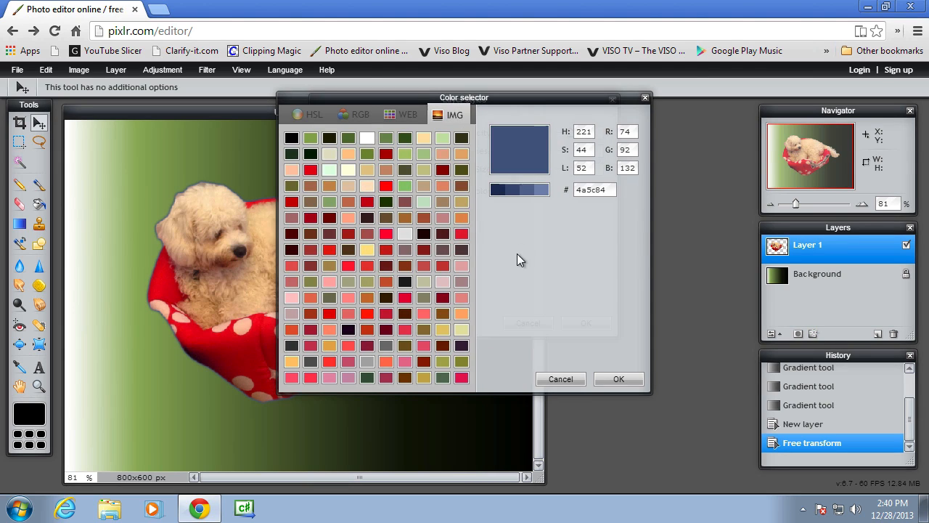
{"action": "mouse_move", "coordinate": [351, 276]}
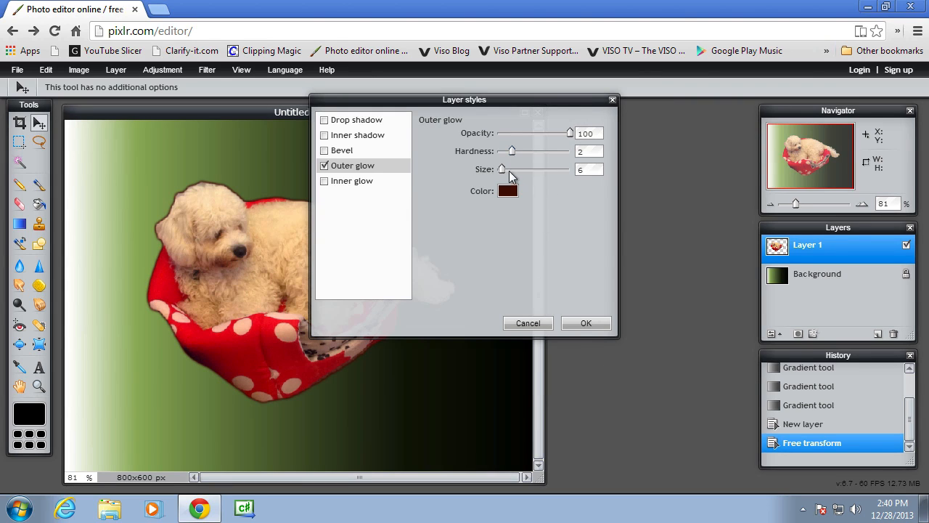
{"action": "left_click_drag", "start_coordinate": [502, 168], "coordinate": [520, 168]}
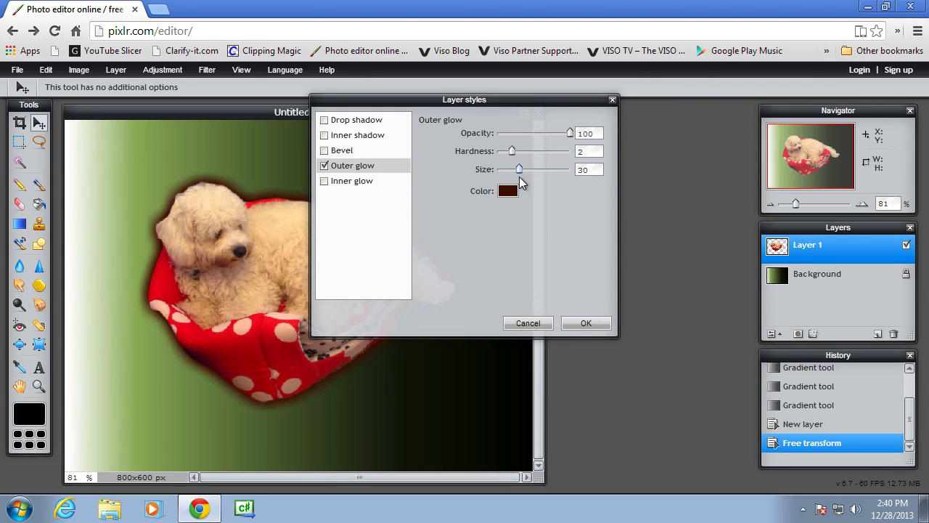
{"action": "left_click", "coordinate": [585, 322]}
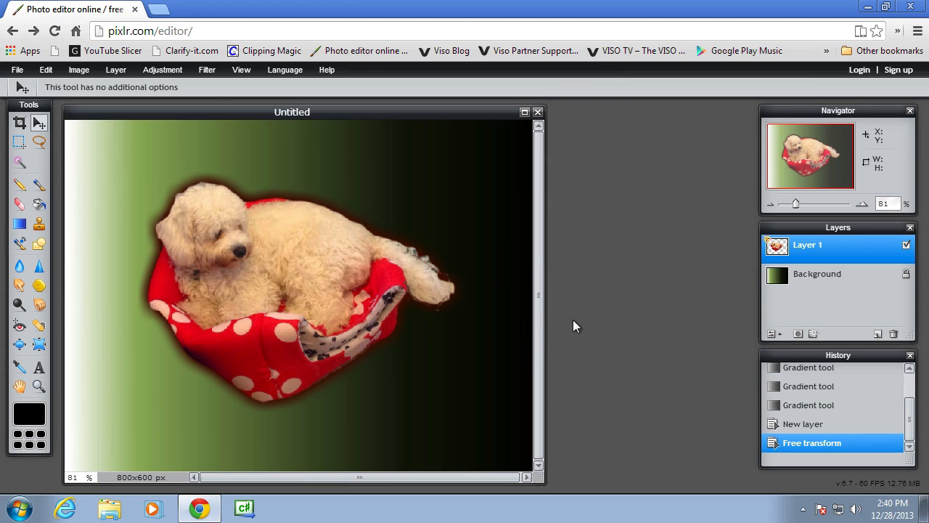
{"action": "mouse_move", "coordinate": [660, 337]}
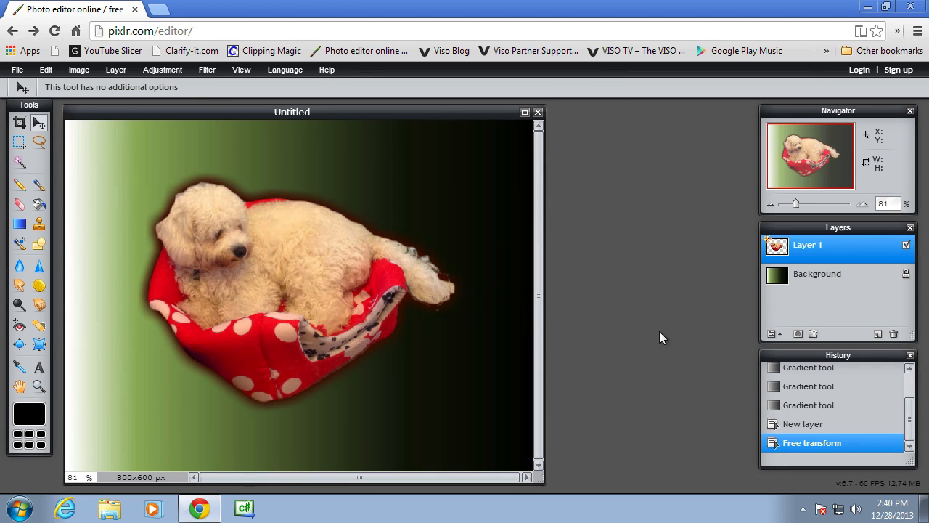
- On a new layer, place a text box near the top reading "this is a dog"
{"action": "left_click", "coordinate": [772, 332]}
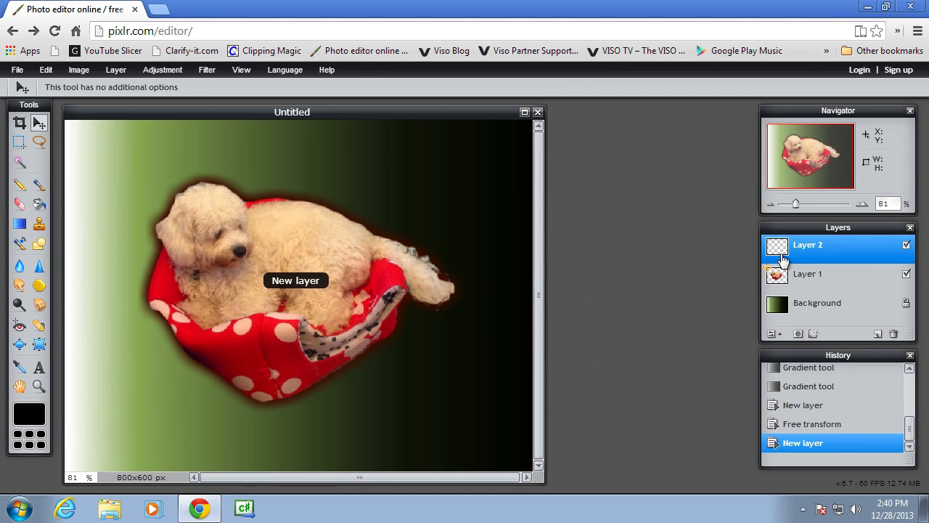
{"action": "left_click", "coordinate": [38, 366]}
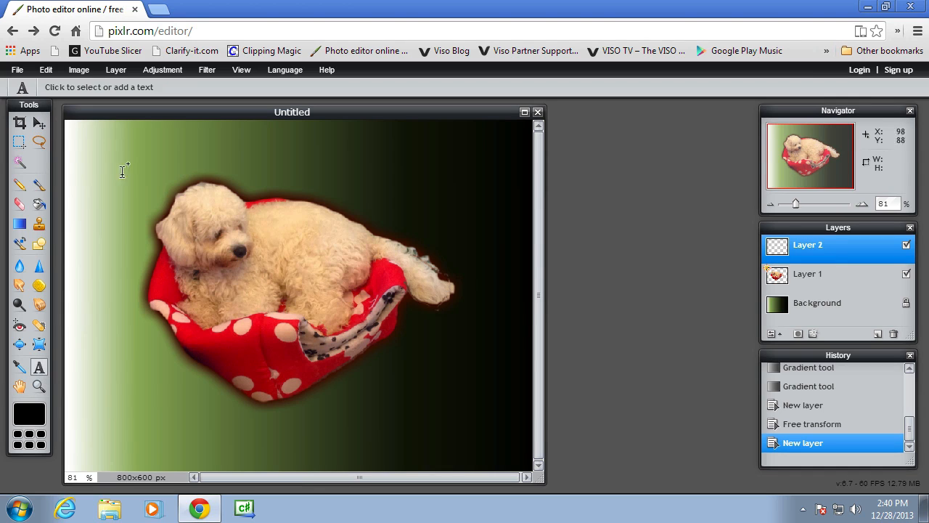
{"action": "left_click", "coordinate": [308, 142]}
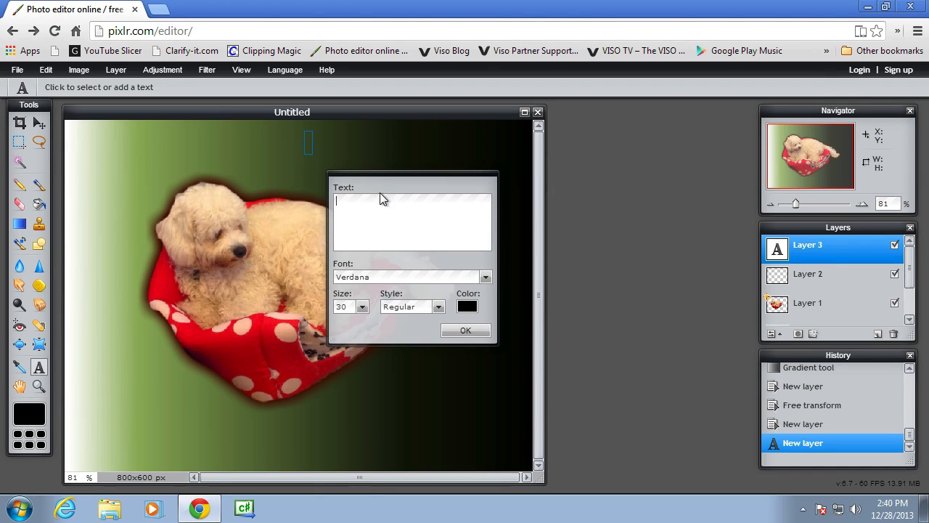
{"action": "type", "text": "this"}
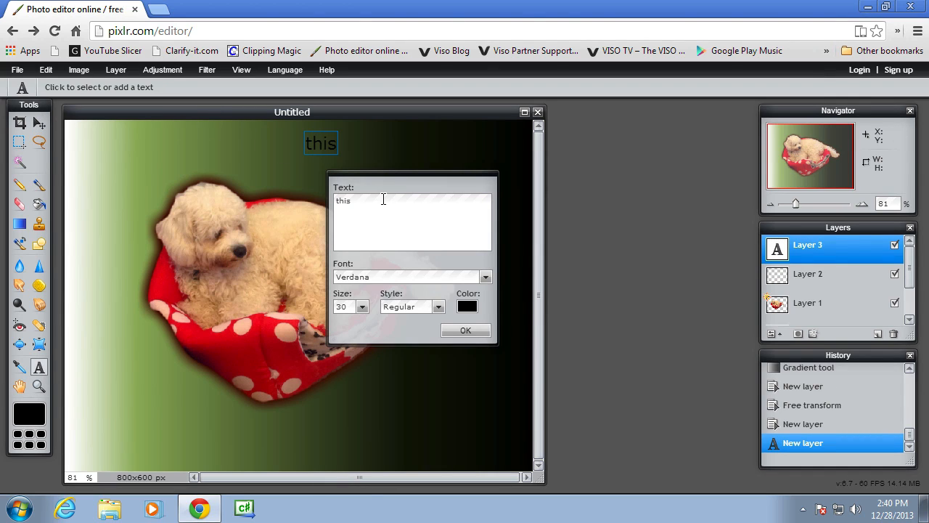
{"action": "type", "text": "is a dog"}
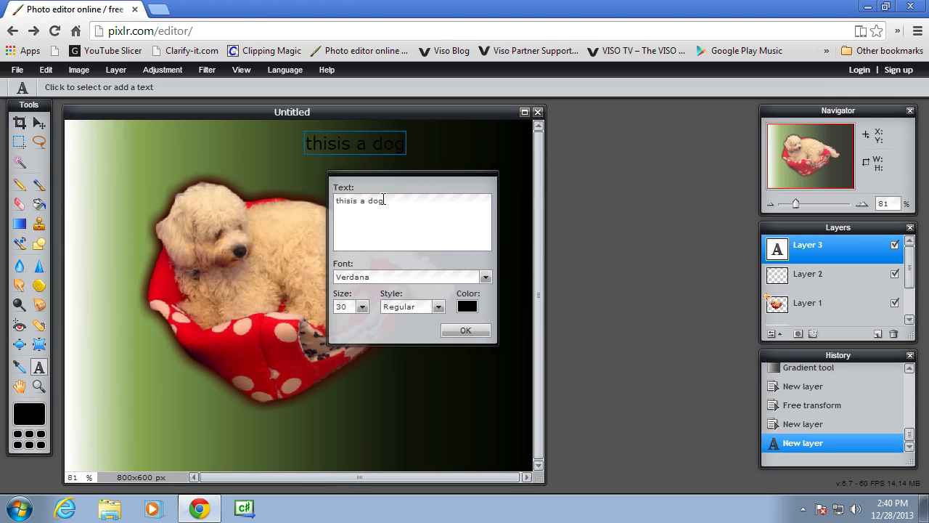
- Set the text colour to white and confirm it
{"action": "left_click", "coordinate": [468, 305]}
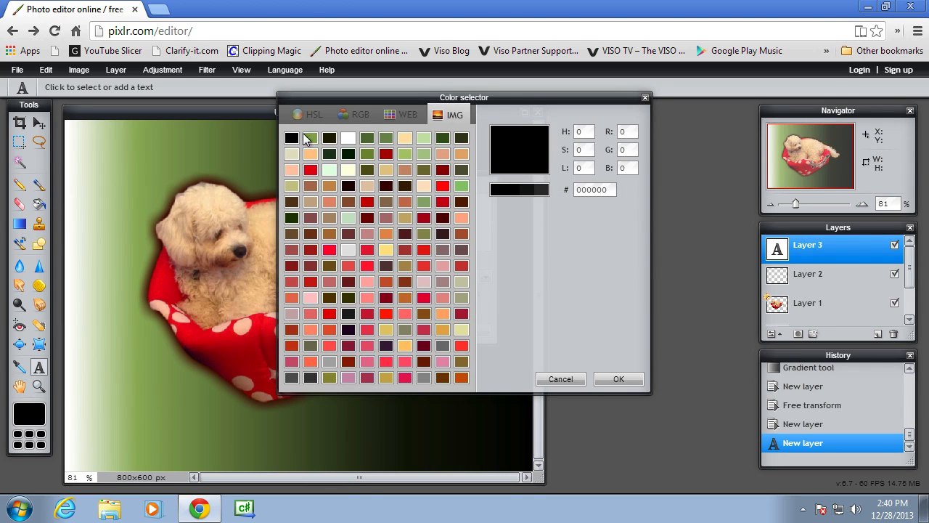
{"action": "left_click", "coordinate": [313, 114]}
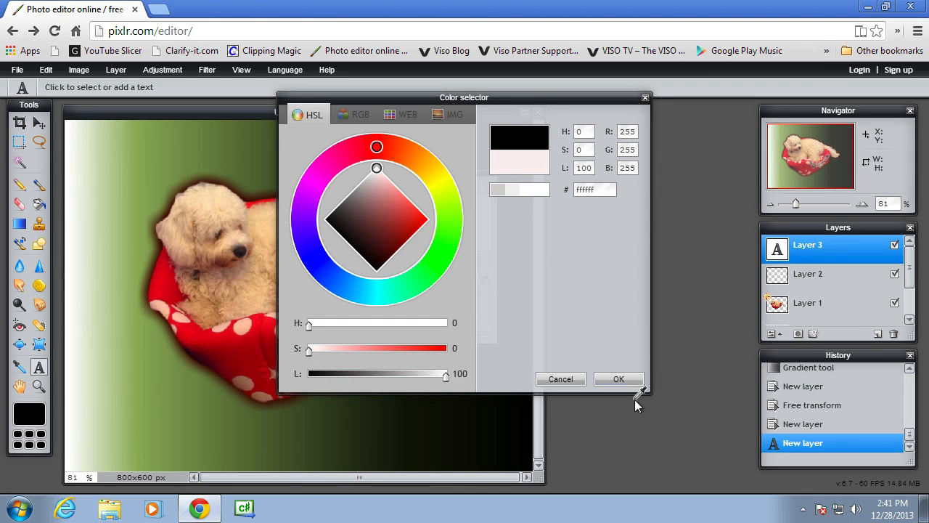
{"action": "left_click", "coordinate": [618, 378]}
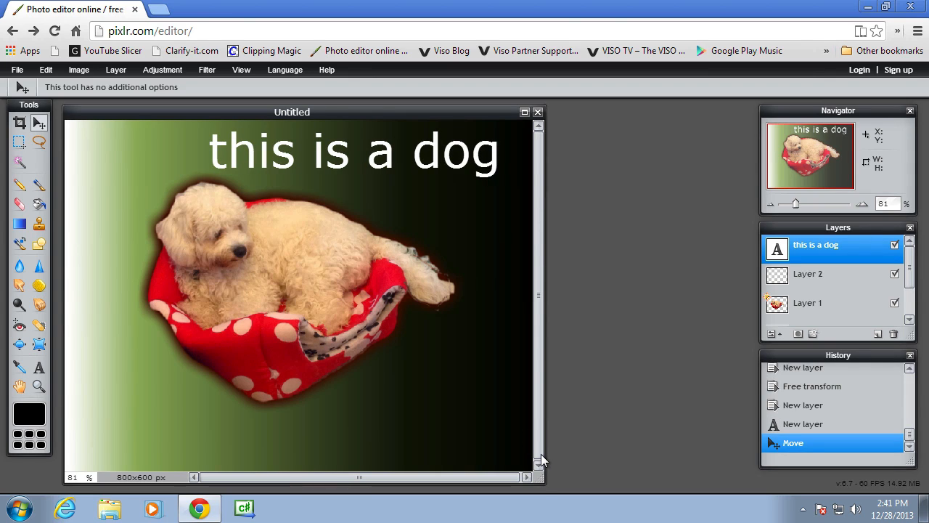
{"action": "mouse_move", "coordinate": [45, 252]}
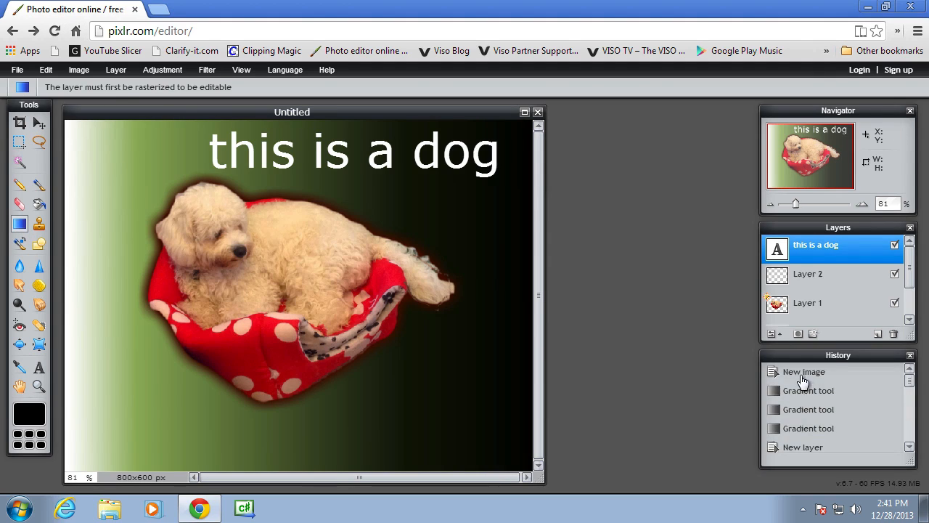
- Revert through History to the blank New image state
{"action": "left_click", "coordinate": [804, 371]}
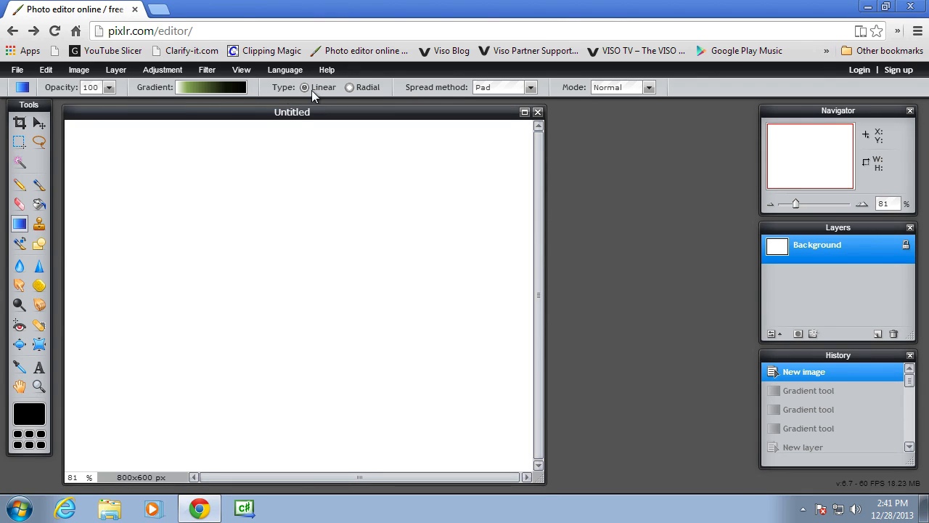
{"action": "mouse_move", "coordinate": [64, 322]}
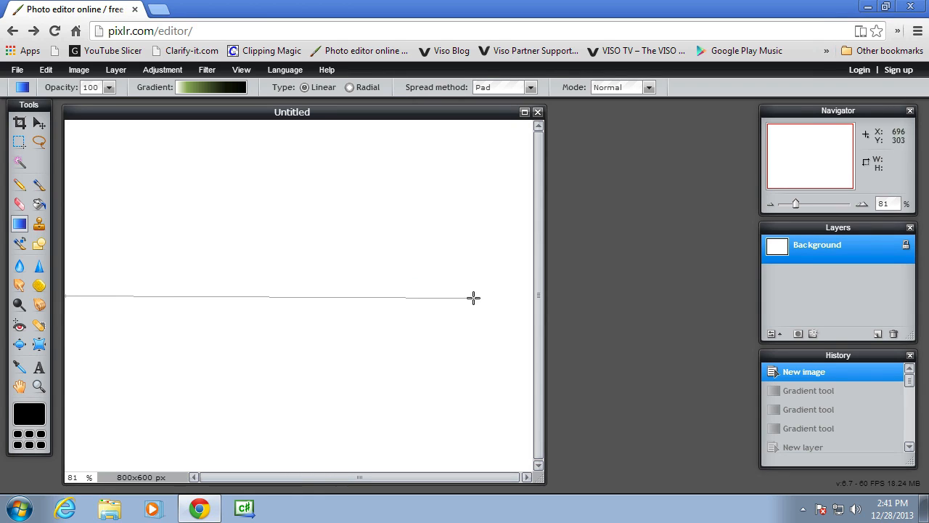
- Redraw the green-to-black linear gradient along both diagonals, ending vertical with white at top
{"action": "left_click_drag", "start_coordinate": [473, 296], "coordinate": [418, 356]}
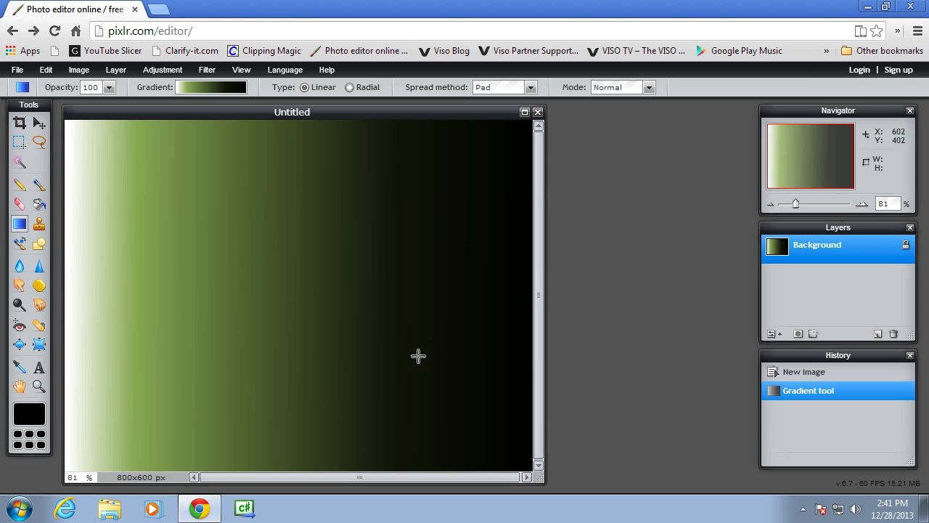
{"action": "mouse_move", "coordinate": [66, 121]}
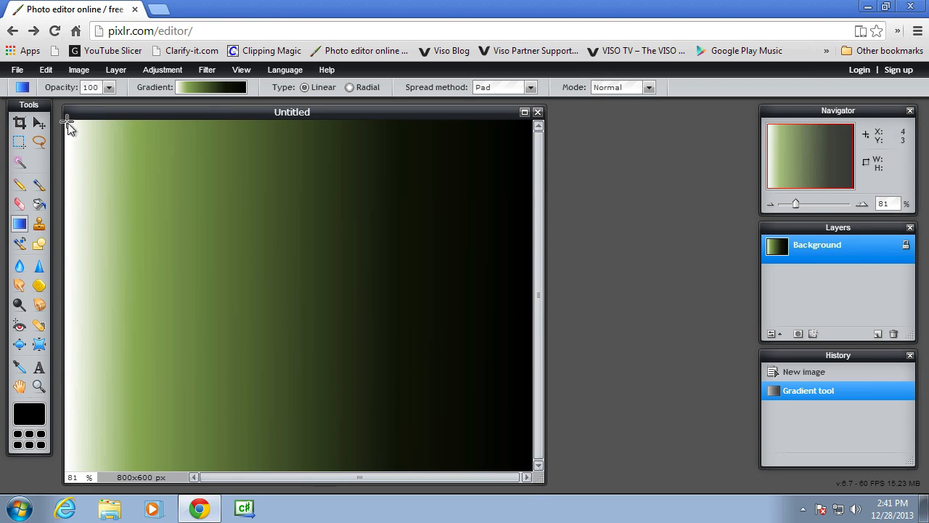
{"action": "left_click_drag", "start_coordinate": [70, 124], "coordinate": [529, 468]}
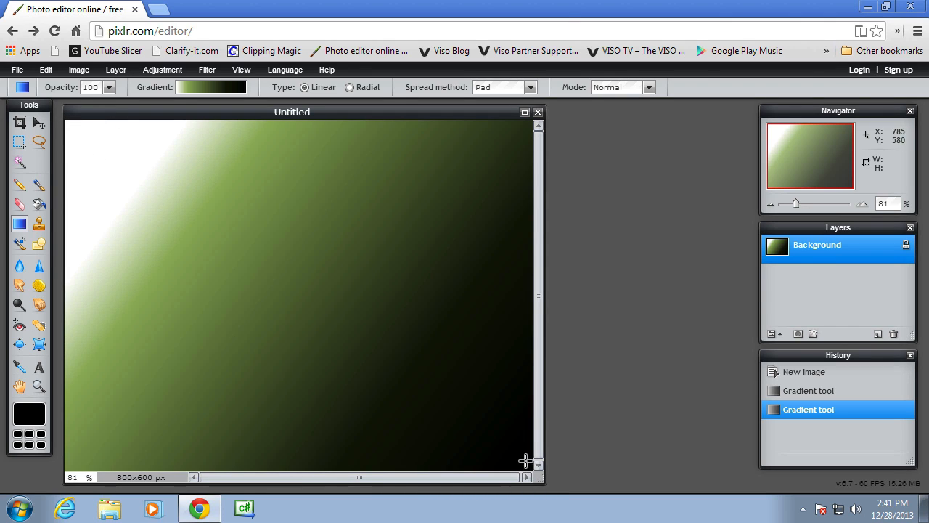
{"action": "left_click_drag", "start_coordinate": [517, 457], "coordinate": [144, 195]}
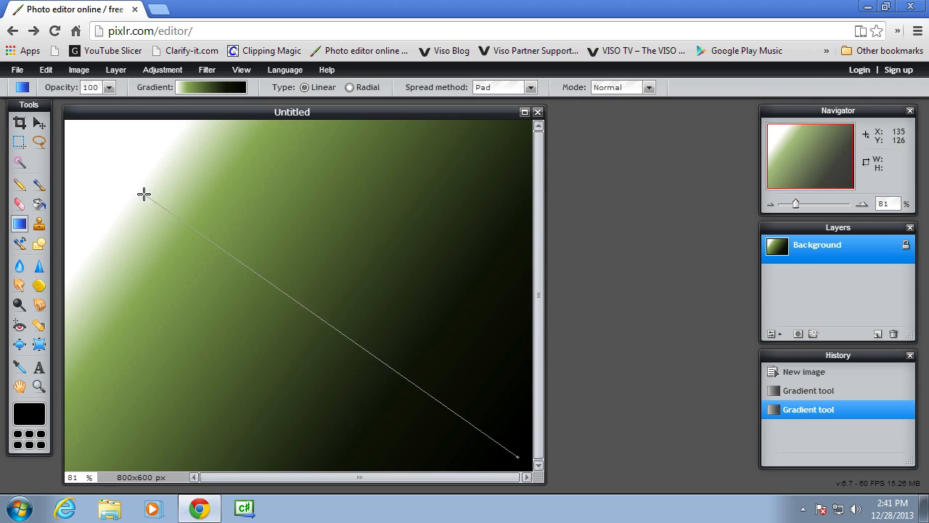
{"action": "left_click_drag", "start_coordinate": [146, 194], "coordinate": [516, 457]}
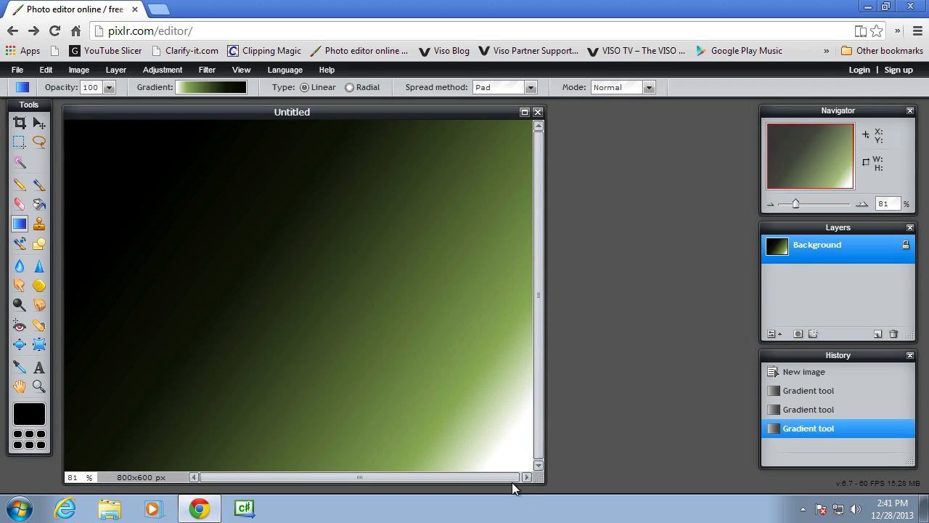
{"action": "mouse_move", "coordinate": [343, 130]}
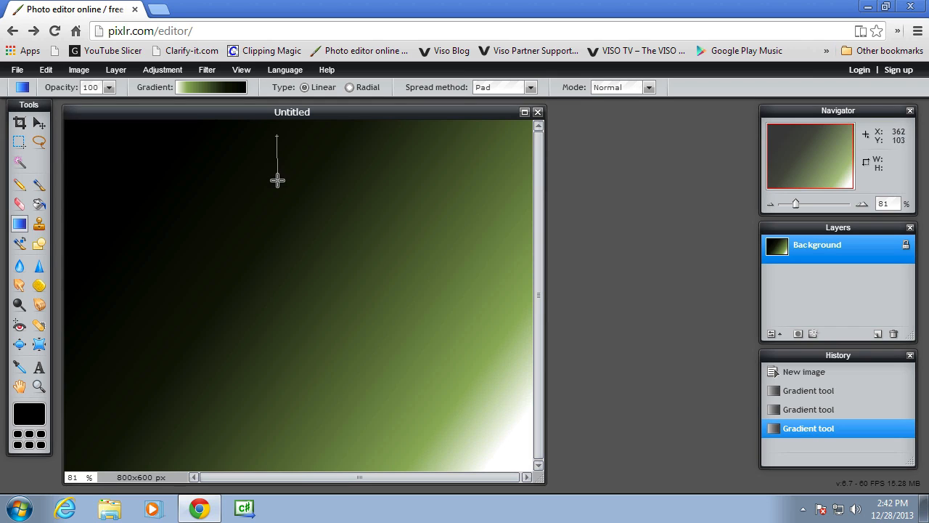
{"action": "left_click_drag", "start_coordinate": [275, 138], "coordinate": [287, 276]}
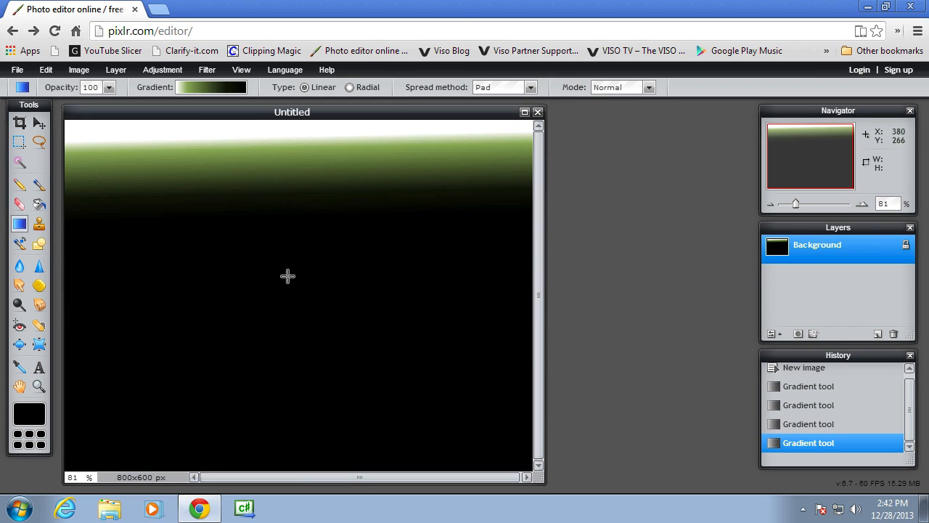
{"action": "mouse_move", "coordinate": [283, 136]}
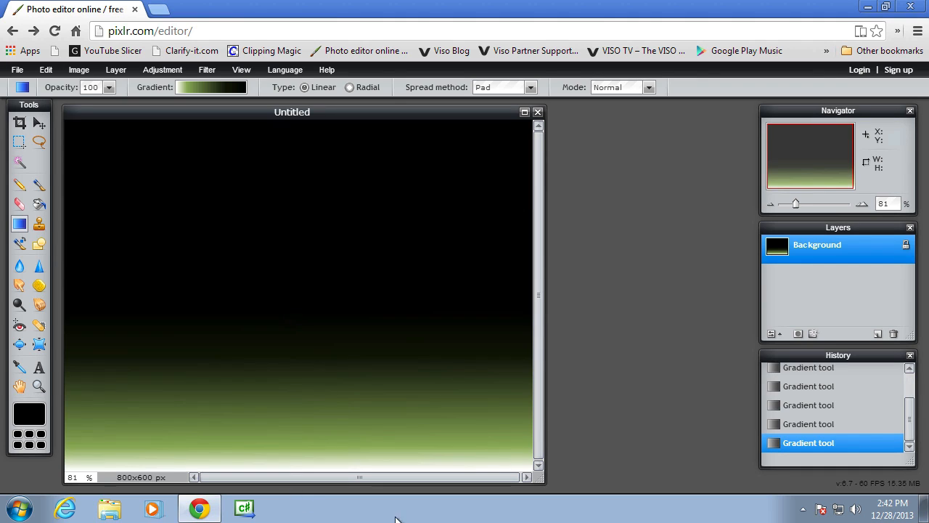
{"action": "mouse_move", "coordinate": [259, 336]}
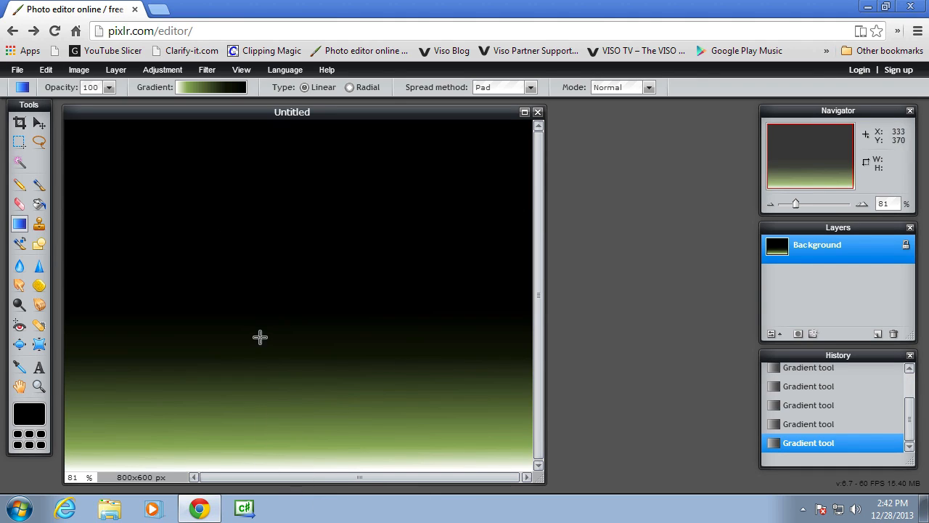
{"action": "mouse_move", "coordinate": [428, 195]}
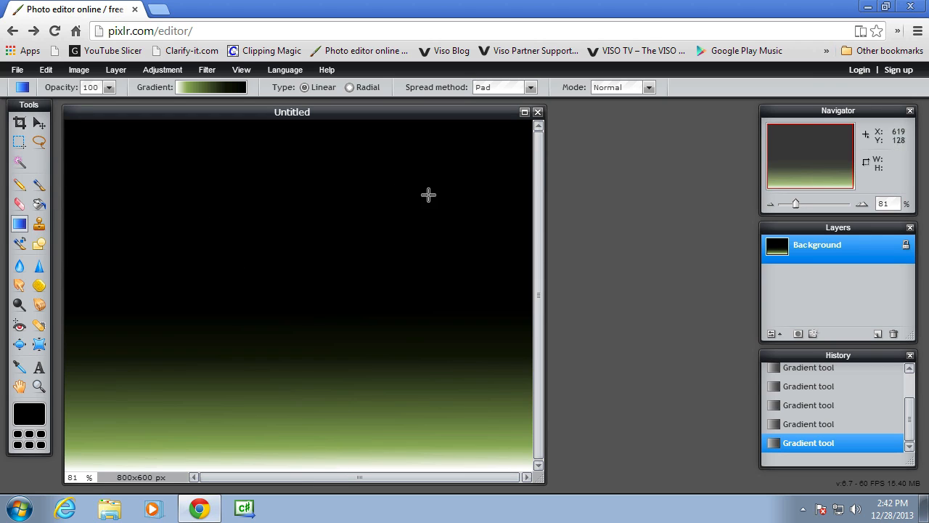
{"action": "mouse_move", "coordinate": [448, 418]}
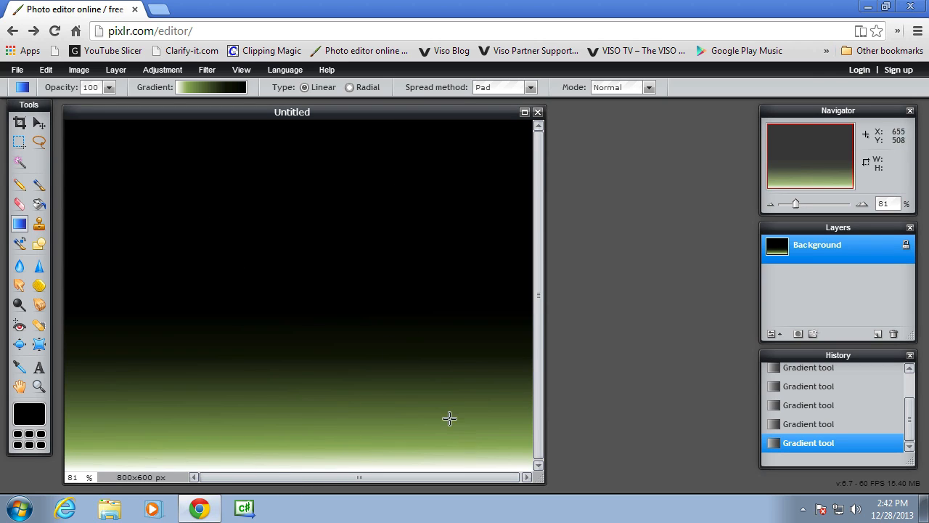
{"action": "mouse_move", "coordinate": [41, 180]}
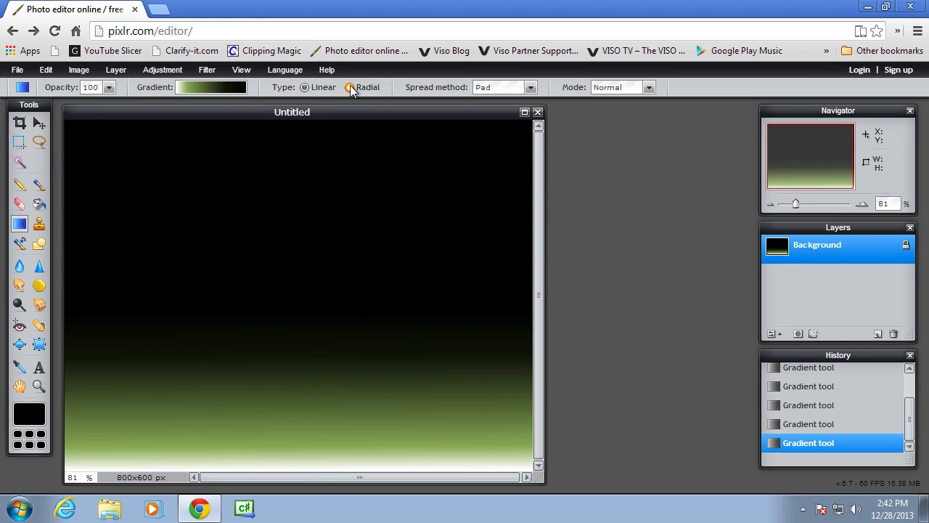
- Switch to Radial and draw green-white glows from the top-left corner and near the centre
{"action": "left_click", "coordinate": [352, 87]}
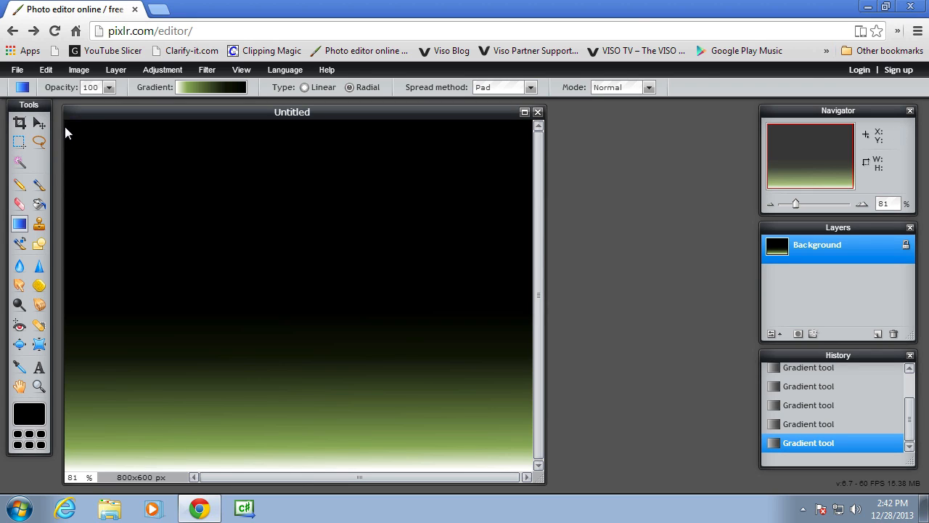
{"action": "left_click_drag", "start_coordinate": [73, 128], "coordinate": [536, 472]}
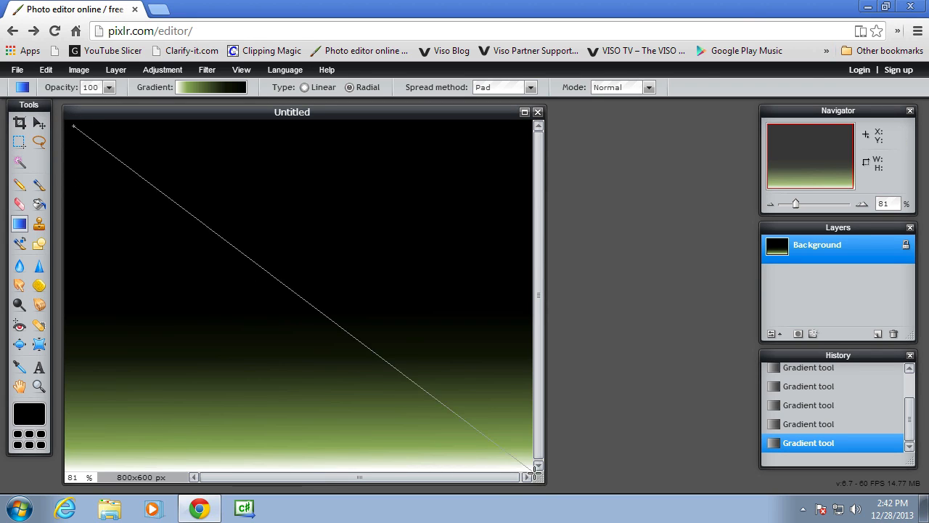
{"action": "left_click_drag", "start_coordinate": [75, 128], "coordinate": [534, 464]}
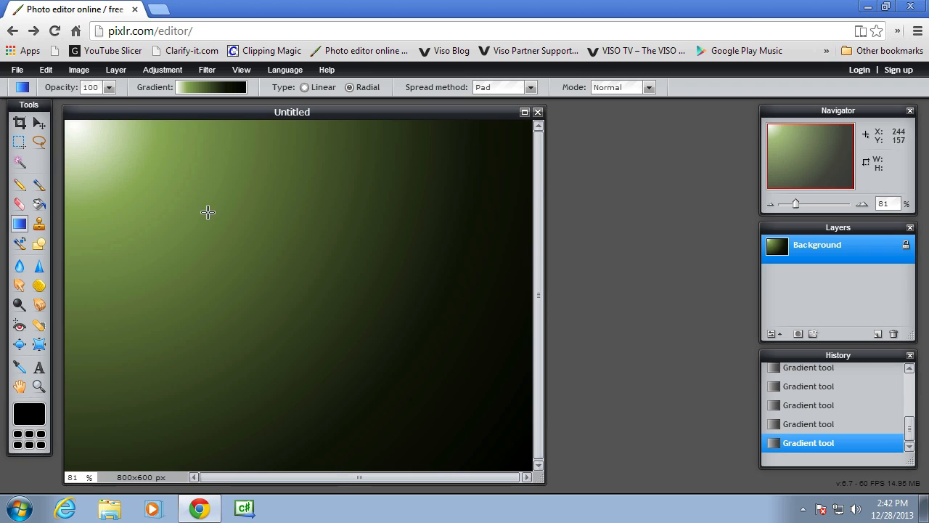
{"action": "mouse_move", "coordinate": [102, 125]}
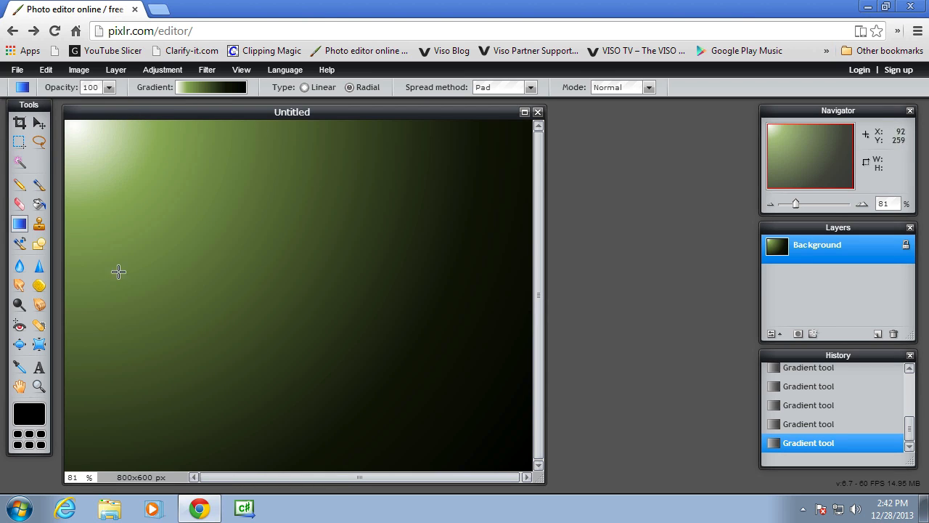
{"action": "mouse_move", "coordinate": [225, 180]}
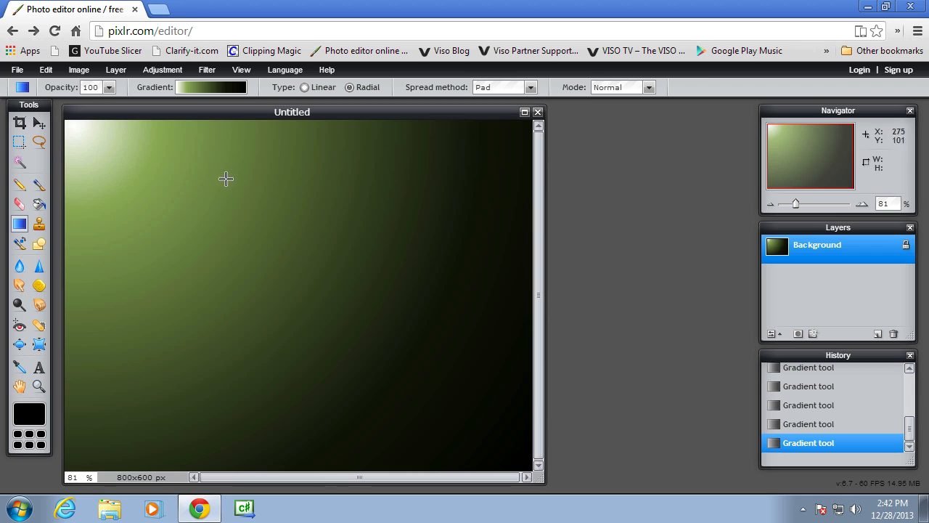
{"action": "mouse_move", "coordinate": [276, 254]}
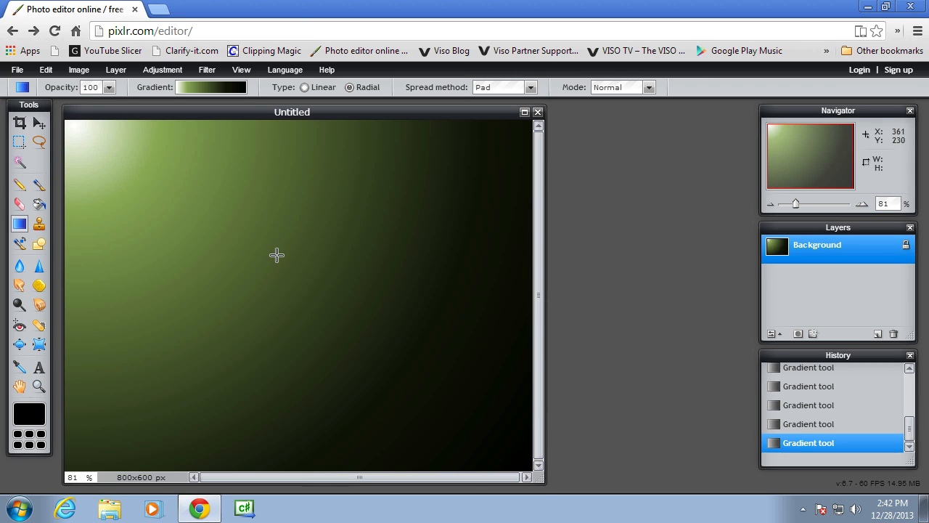
{"action": "left_click_drag", "start_coordinate": [276, 254], "coordinate": [458, 341]}
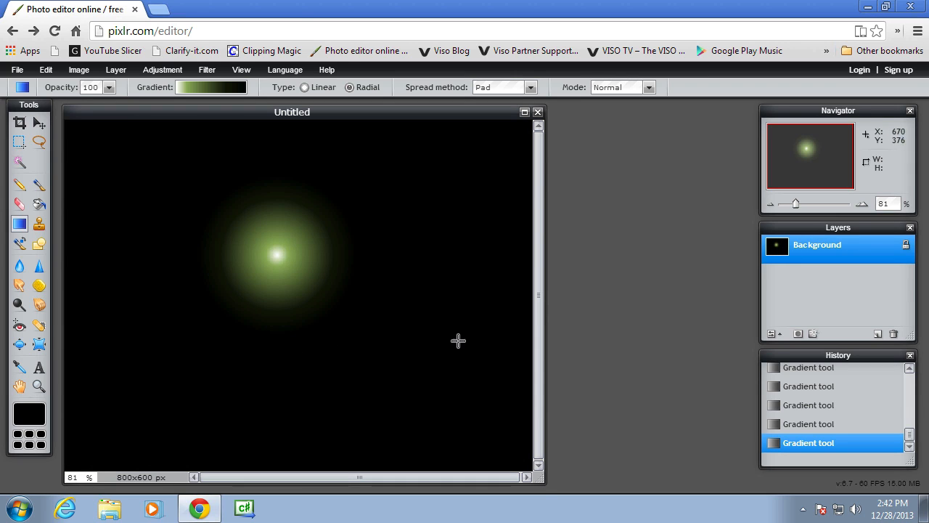
{"action": "mouse_move", "coordinate": [268, 272]}
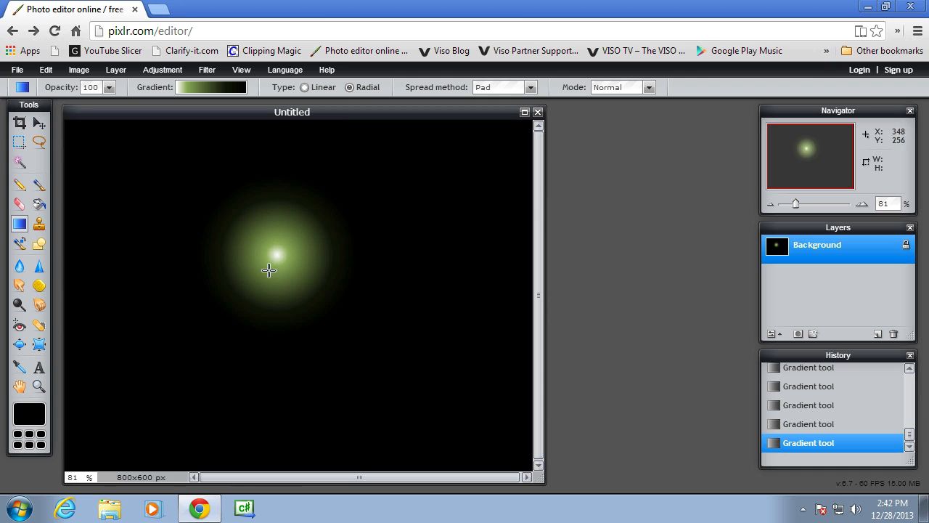
{"action": "mouse_move", "coordinate": [273, 274]}
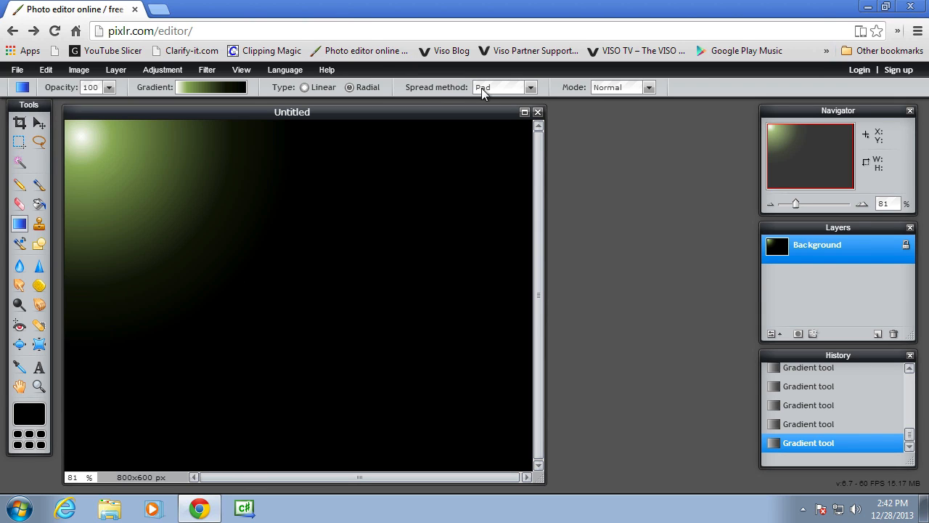
- Choose the blue preset, Linear type and Repeat spread method
{"action": "left_click", "coordinate": [531, 87]}
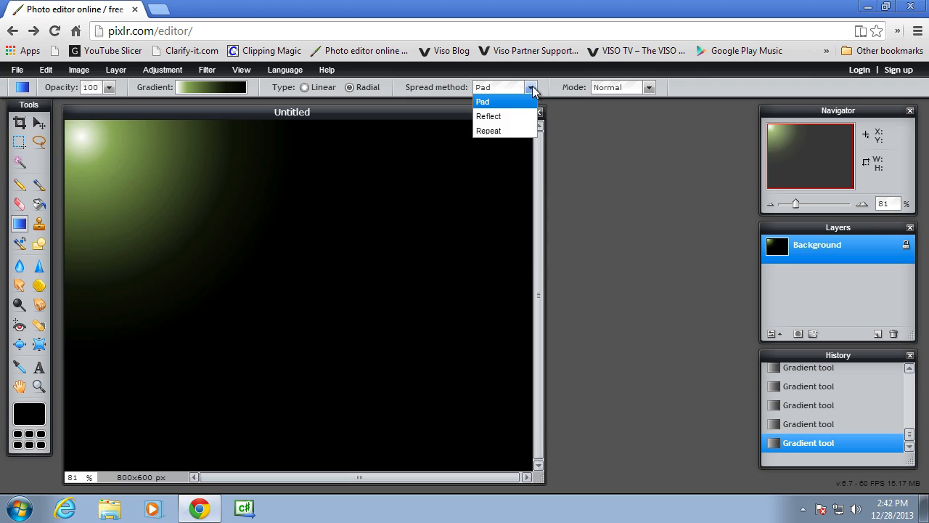
{"action": "mouse_move", "coordinate": [192, 110]}
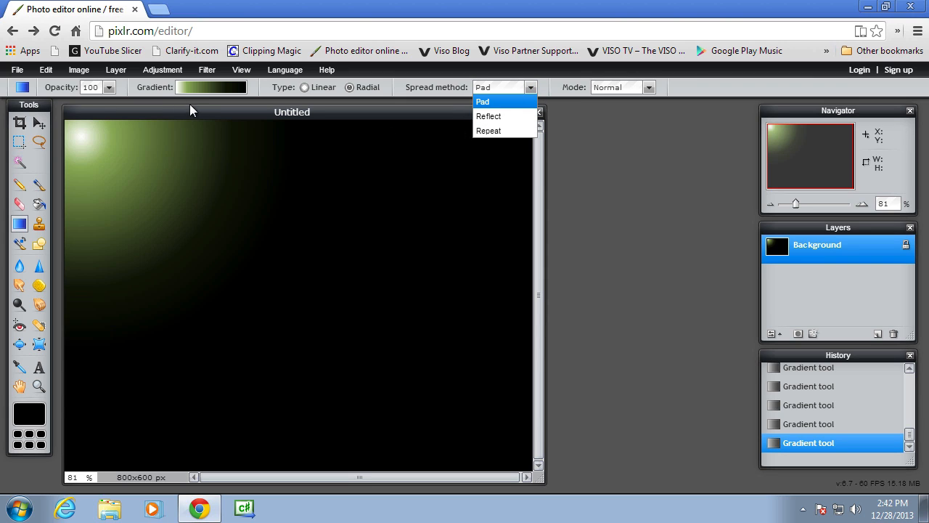
{"action": "left_click", "coordinate": [212, 87]}
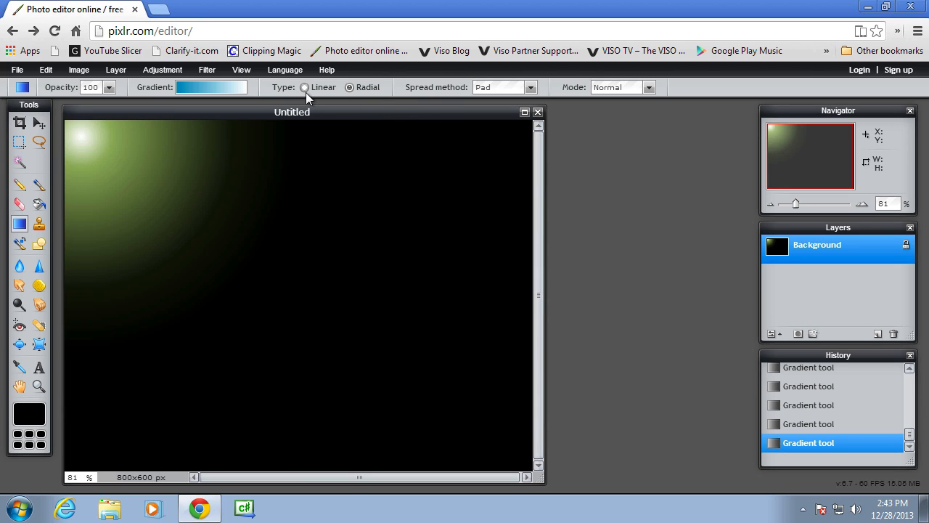
{"action": "left_click", "coordinate": [529, 88]}
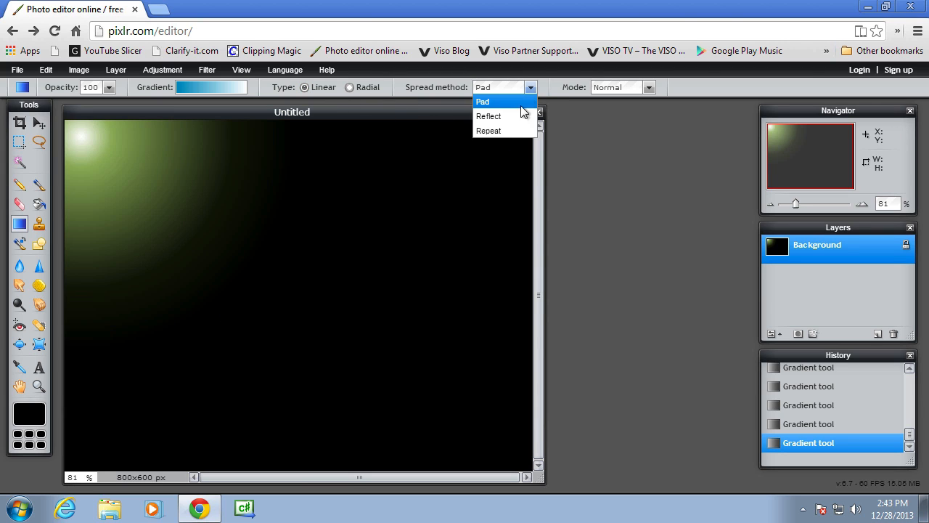
{"action": "left_click", "coordinate": [488, 130]}
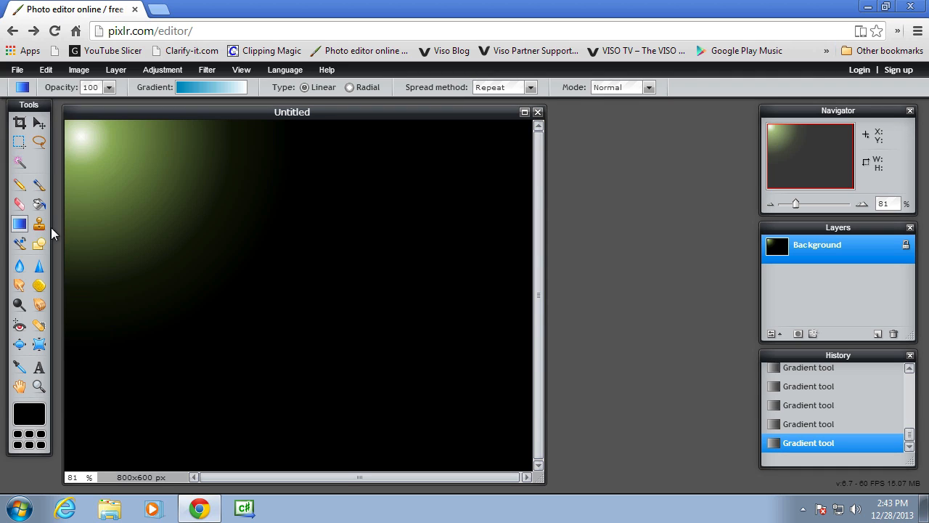
- Fill with repeating blue-to-white stripes, redrawn as broad slanted bands
{"action": "left_click_drag", "start_coordinate": [70, 235], "coordinate": [258, 235]}
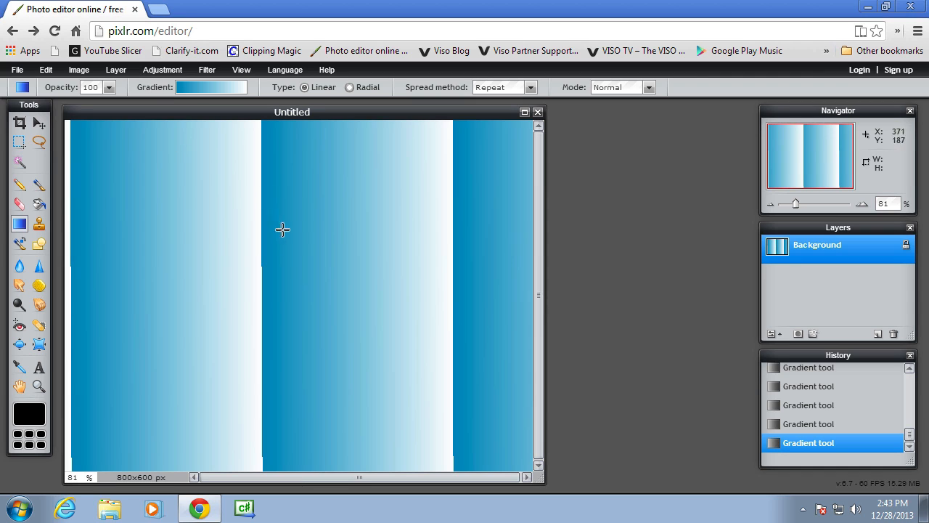
{"action": "mouse_move", "coordinate": [108, 137]}
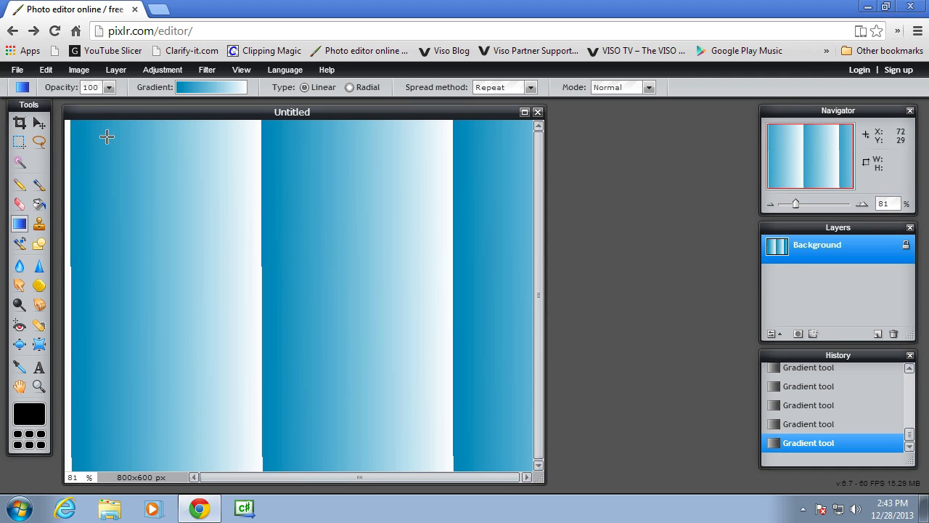
{"action": "mouse_move", "coordinate": [462, 202]}
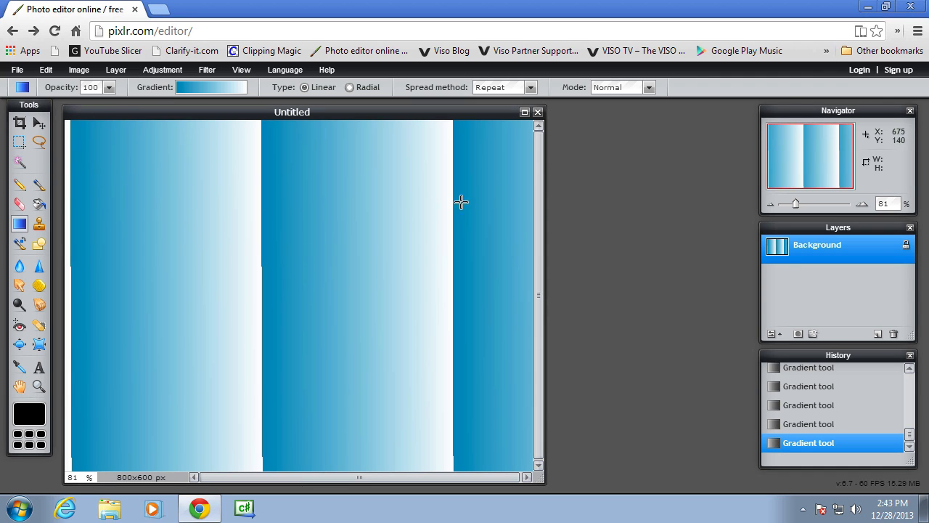
{"action": "left_click_drag", "start_coordinate": [212, 128], "coordinate": [228, 317]}
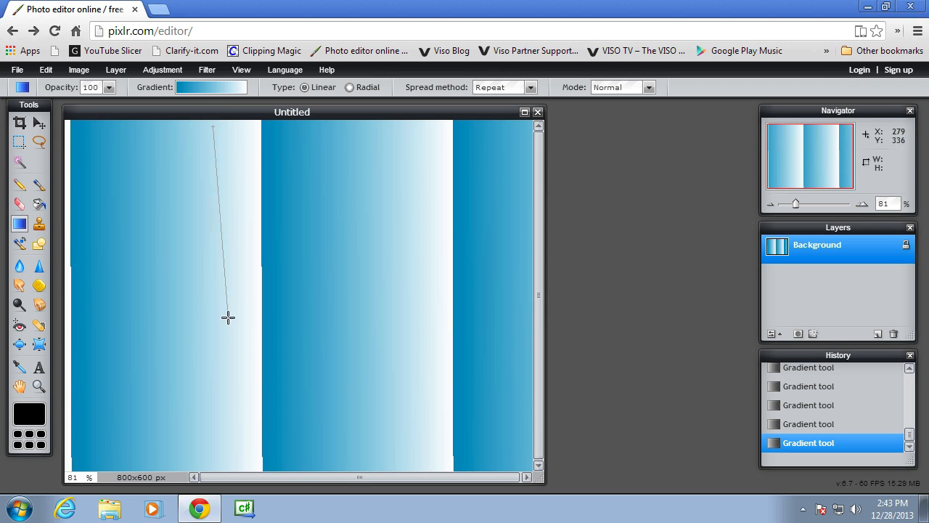
{"action": "left_click_drag", "start_coordinate": [279, 291], "coordinate": [472, 167]}
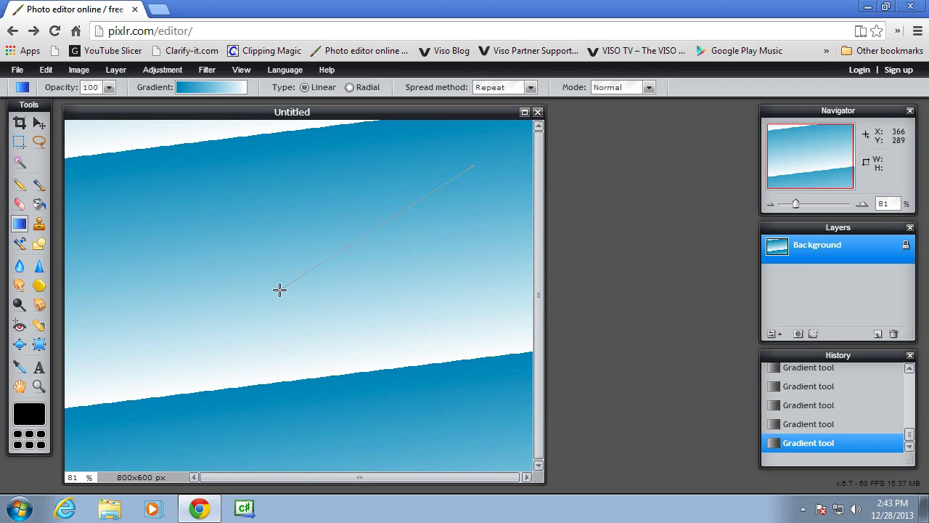
{"action": "left_click_drag", "start_coordinate": [264, 167], "coordinate": [253, 337]}
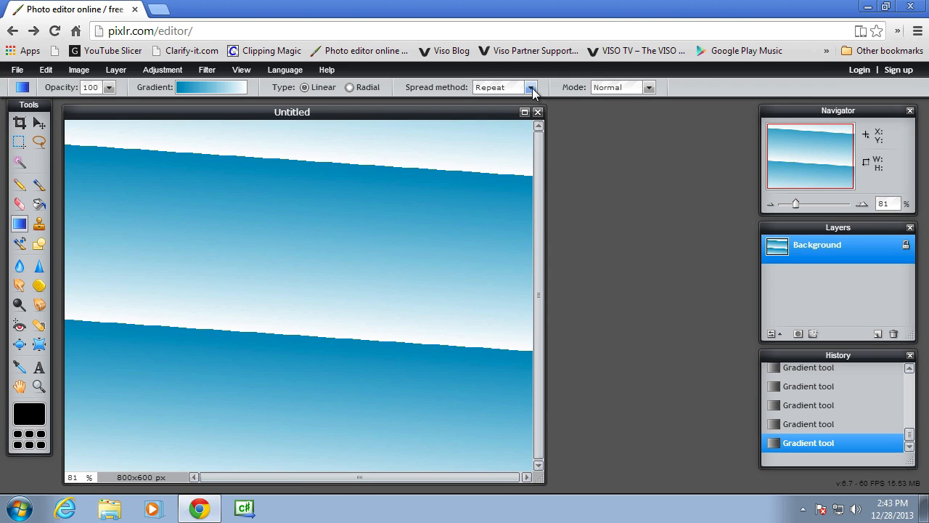
- Set the spread method to Reflect and redraw the blue-white gradient diagonally across the canvas
{"action": "left_click", "coordinate": [530, 87]}
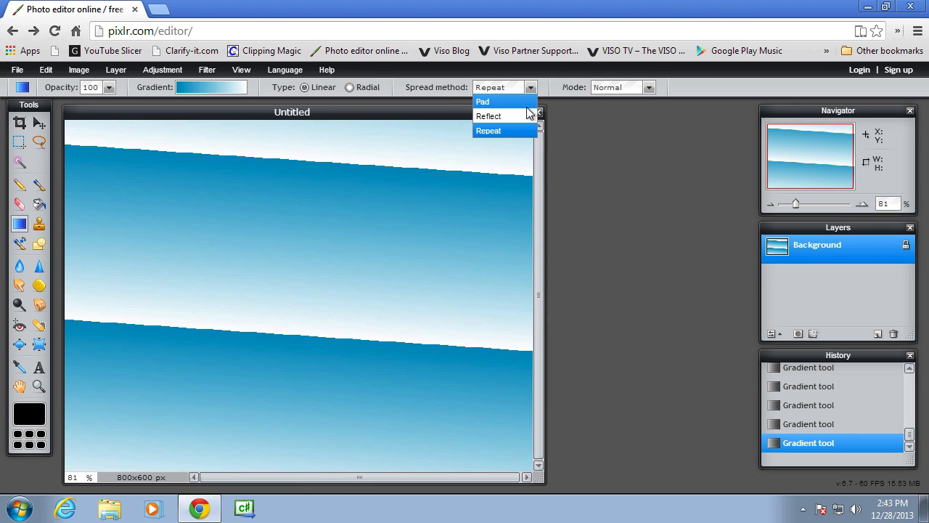
{"action": "left_click", "coordinate": [488, 116]}
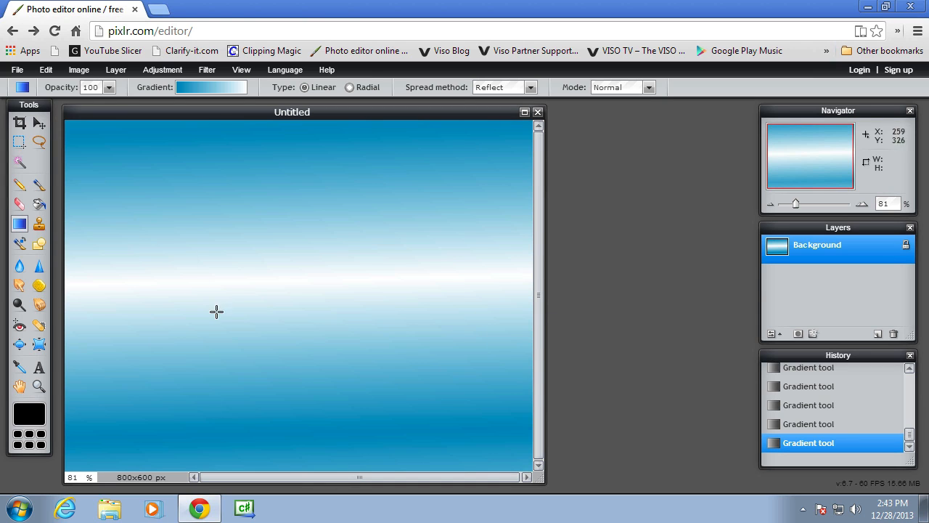
{"action": "mouse_move", "coordinate": [216, 189]}
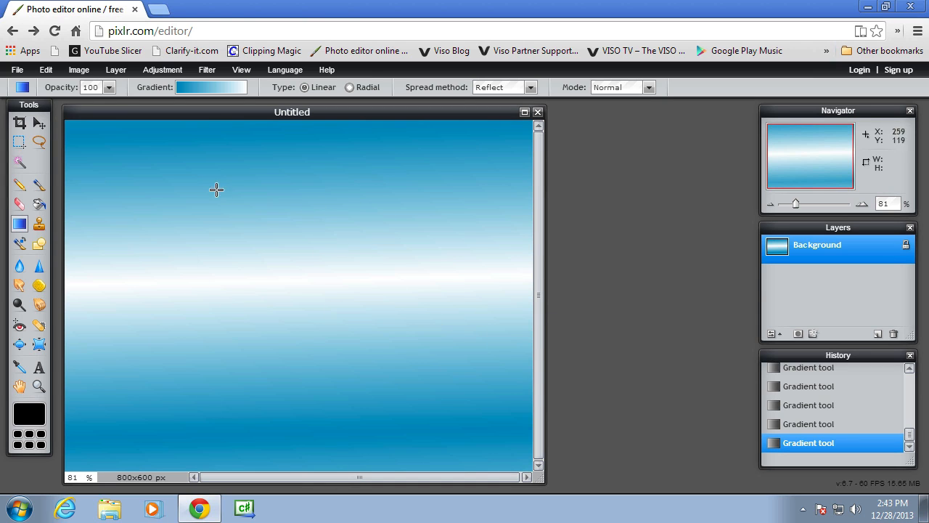
{"action": "left_click_drag", "start_coordinate": [216, 188], "coordinate": [116, 233]}
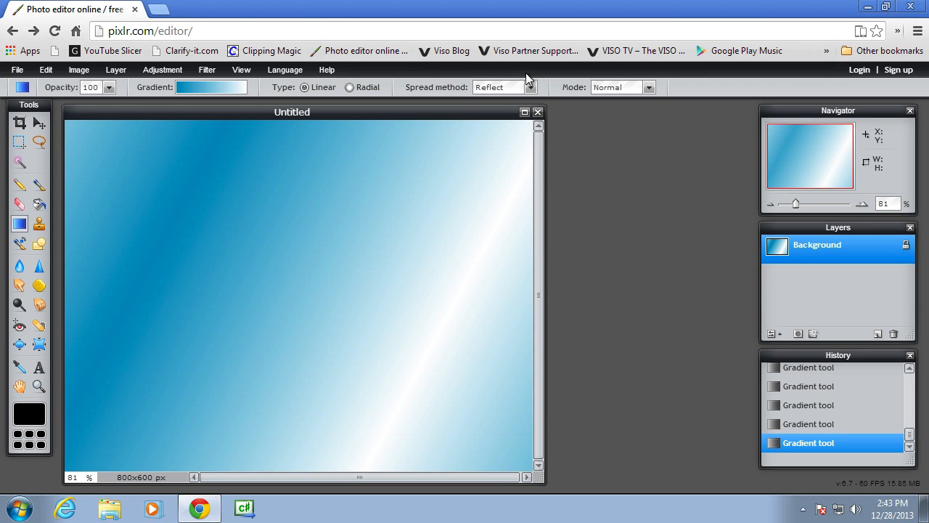
{"action": "mouse_move", "coordinate": [261, 142]}
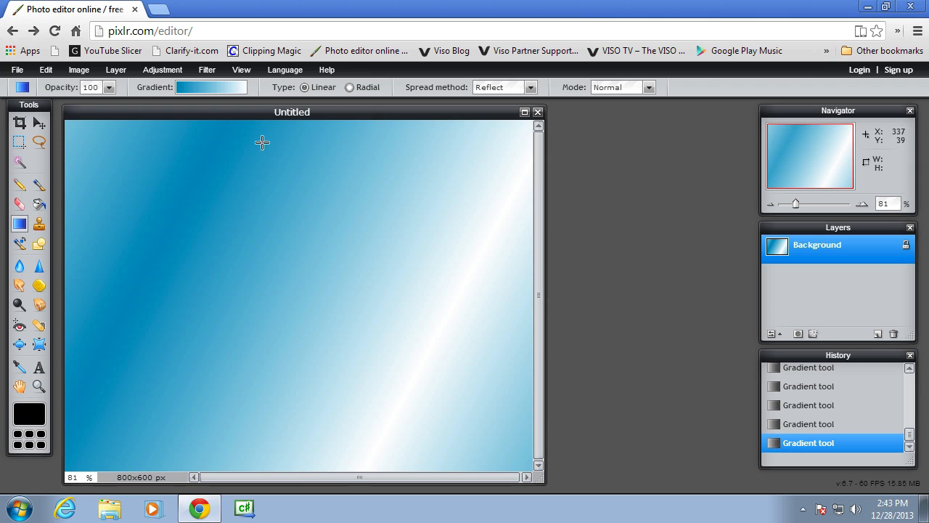
{"action": "left_click_drag", "start_coordinate": [93, 150], "coordinate": [258, 287]}
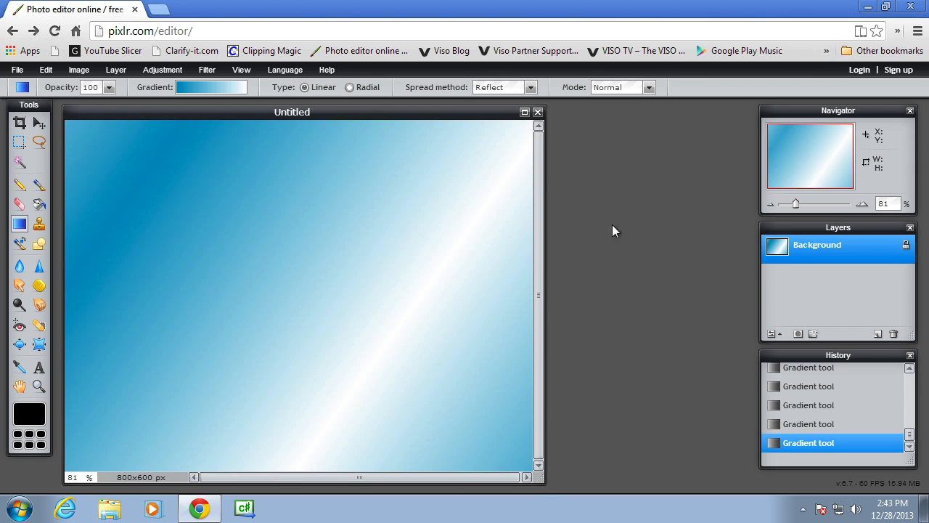
- Try Add, then choose Darken blend mode and paint another gradient over the canvas
{"action": "left_click", "coordinate": [647, 87]}
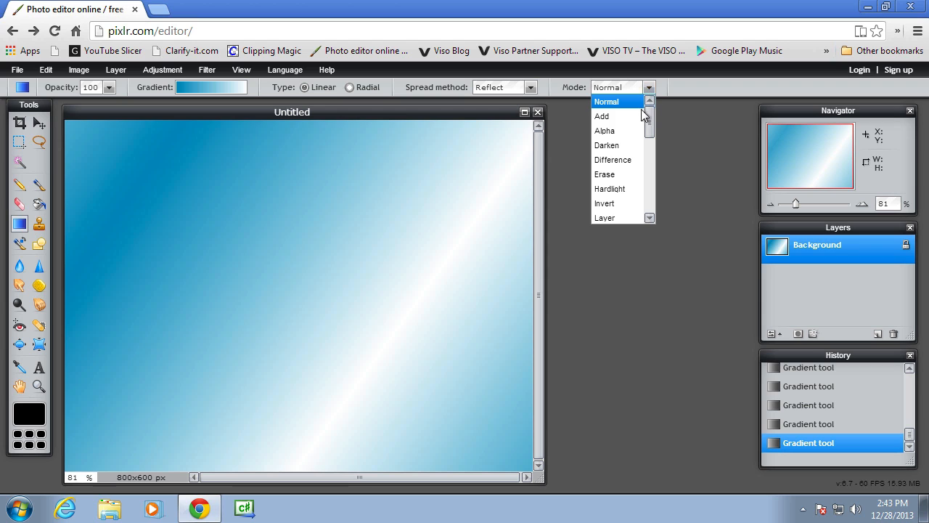
{"action": "left_click", "coordinate": [601, 116]}
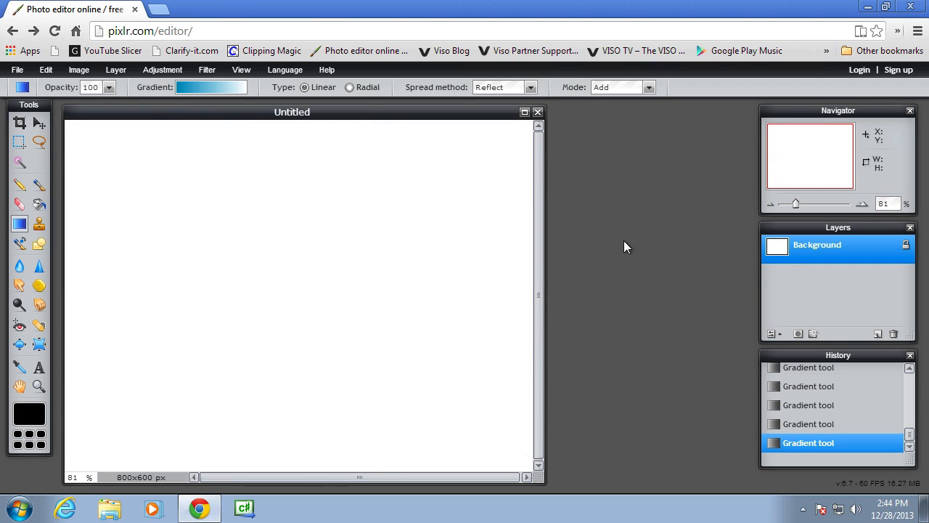
{"action": "left_click", "coordinate": [621, 87]}
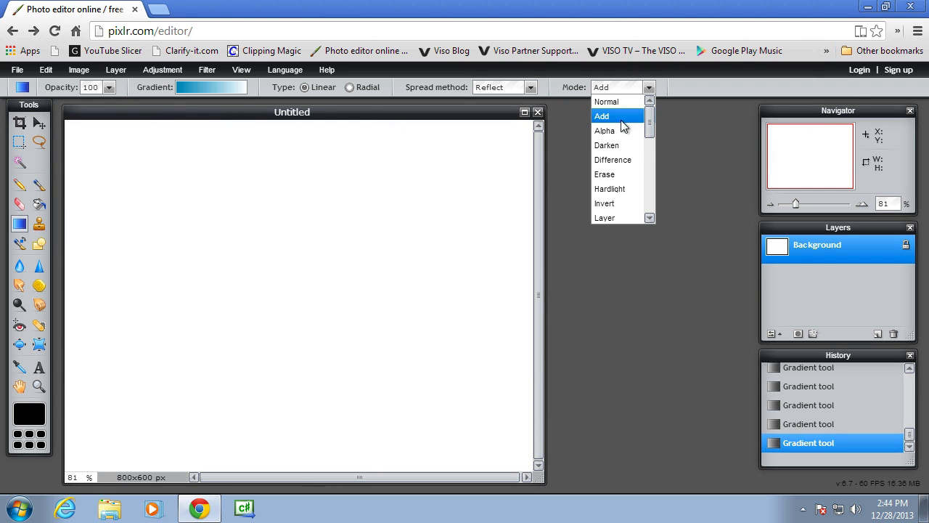
{"action": "left_click", "coordinate": [606, 145]}
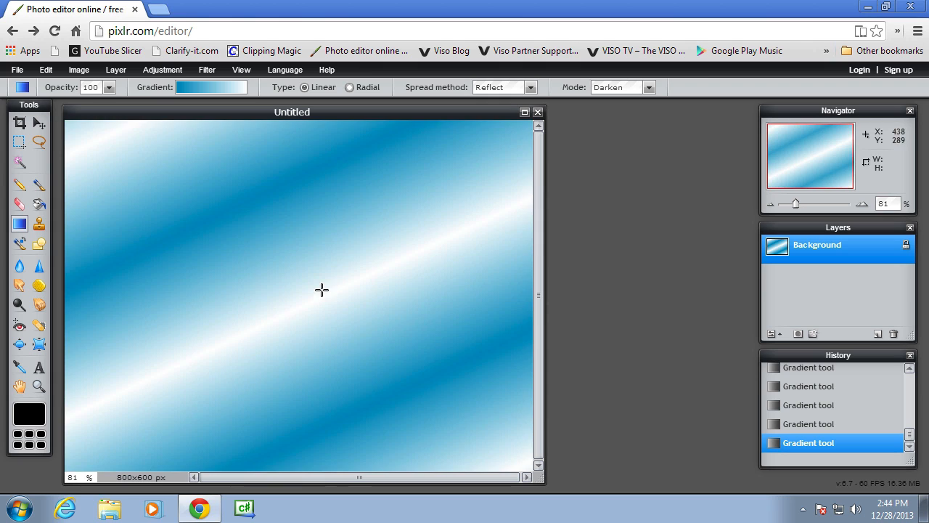
{"action": "left_click_drag", "start_coordinate": [322, 291], "coordinate": [295, 343]}
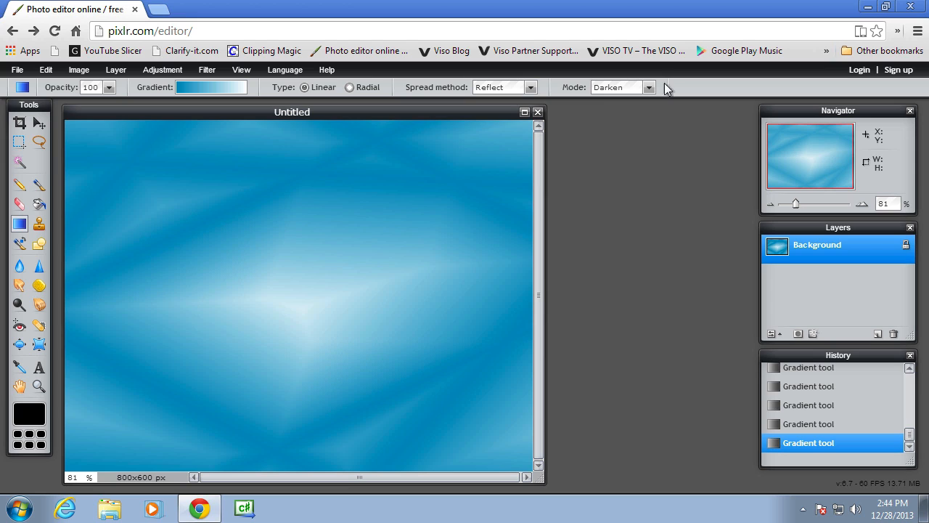
- Try Difference blending, then switch the gradient mode to Multiply and open the spread options
{"action": "left_click", "coordinate": [648, 87]}
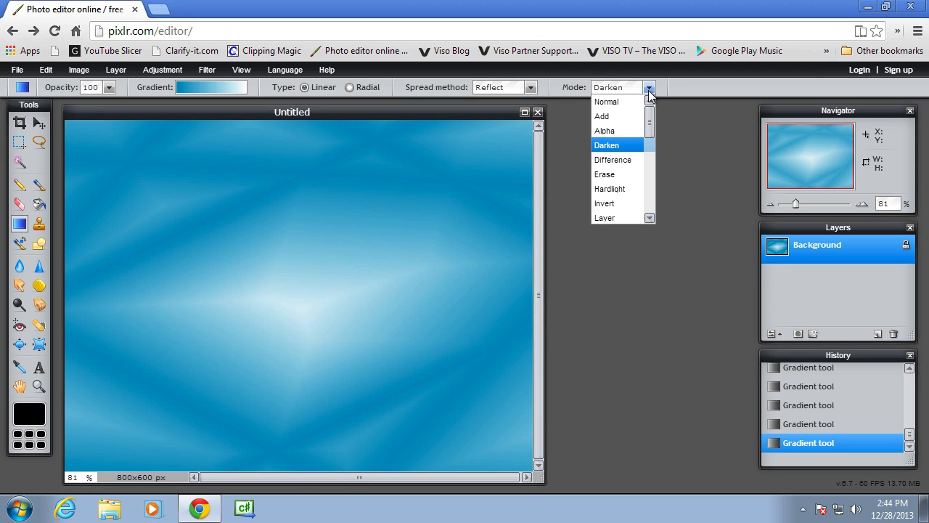
{"action": "mouse_move", "coordinate": [612, 160]}
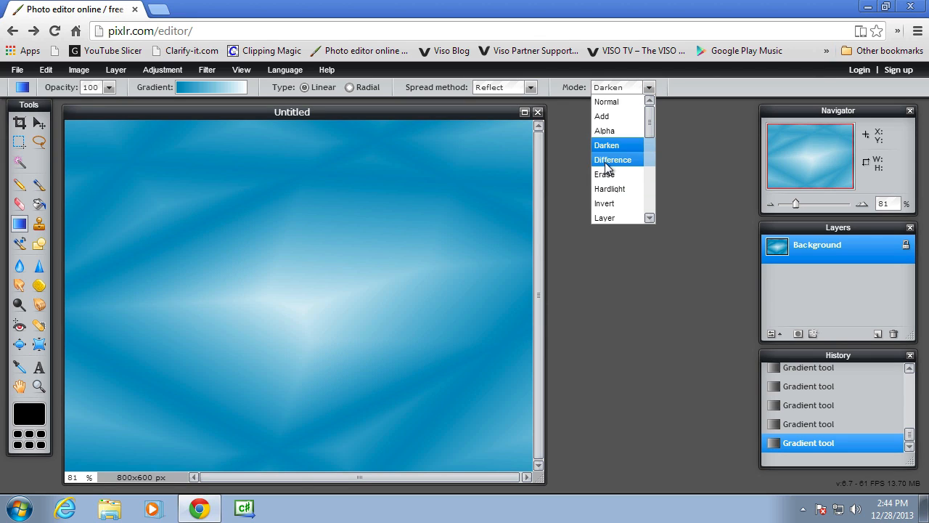
{"action": "left_click", "coordinate": [613, 158]}
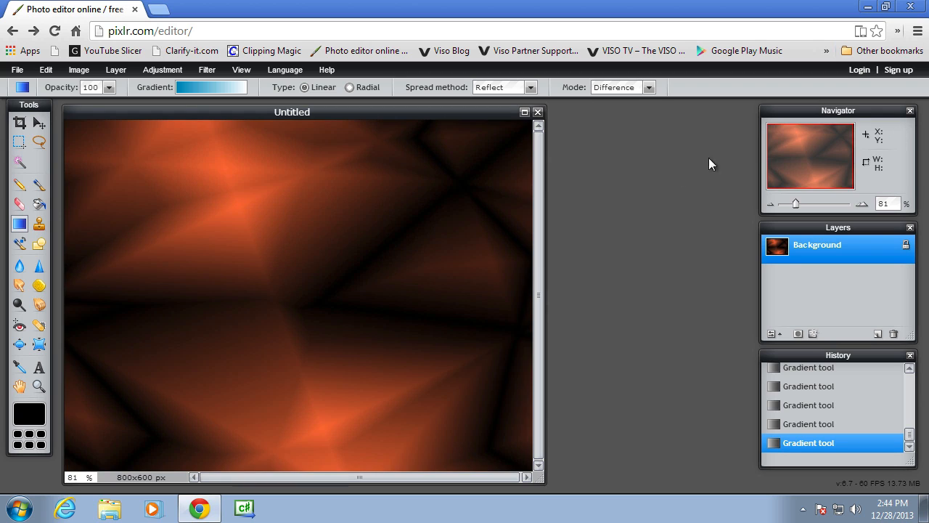
{"action": "left_click", "coordinate": [648, 87]}
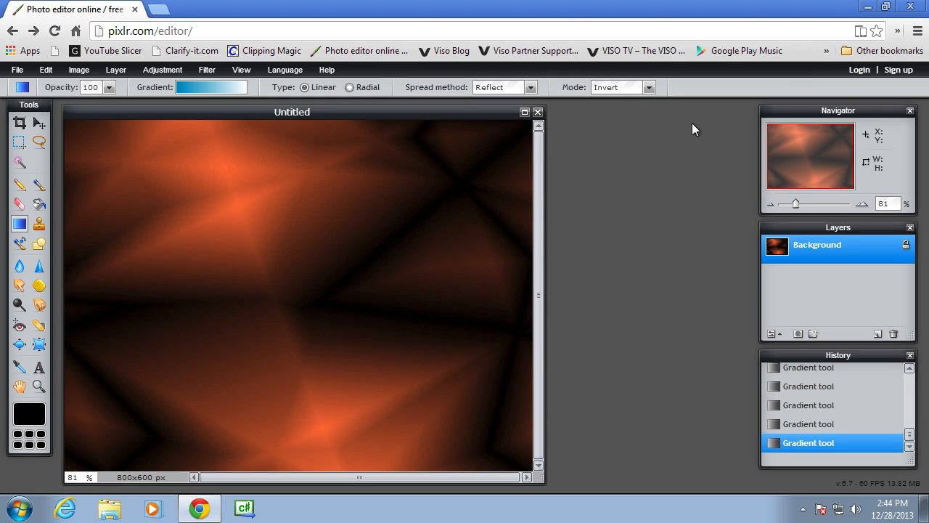
{"action": "left_click", "coordinate": [648, 87]}
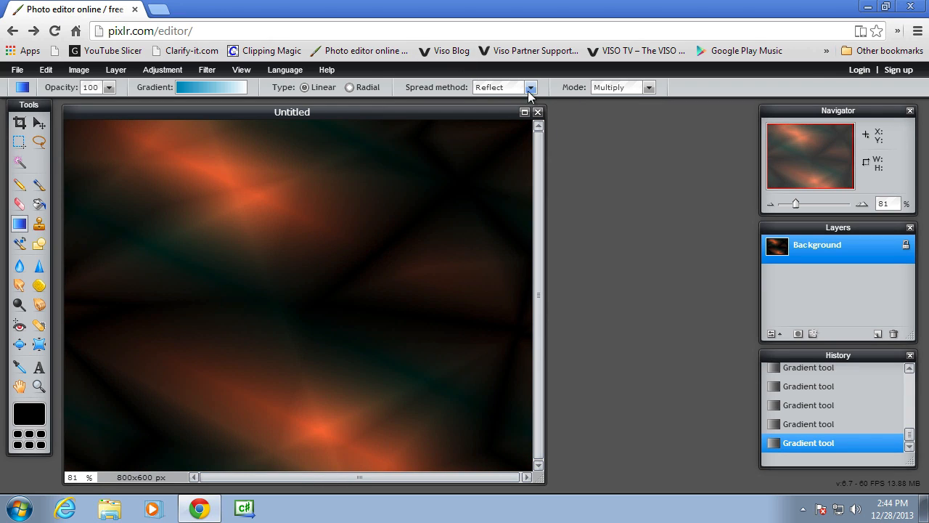
{"action": "left_click", "coordinate": [531, 87]}
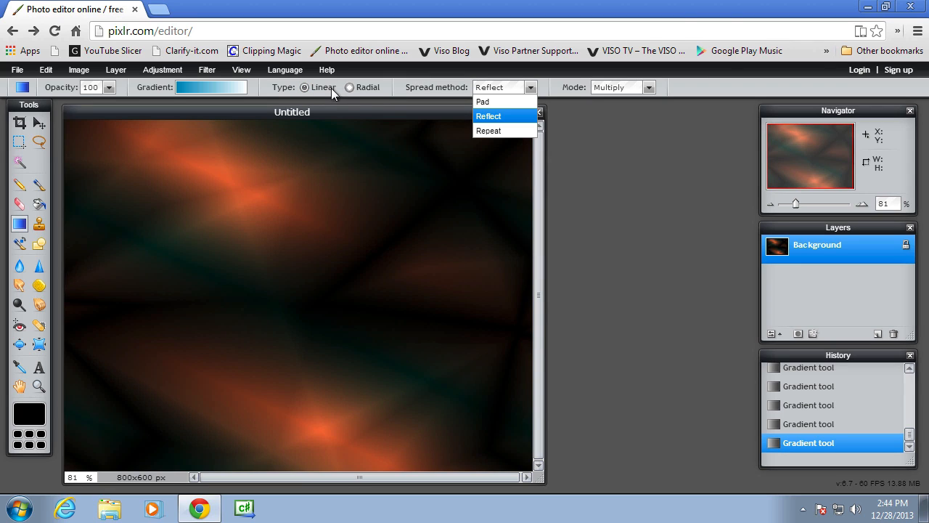
{"action": "mouse_move", "coordinate": [125, 93]}
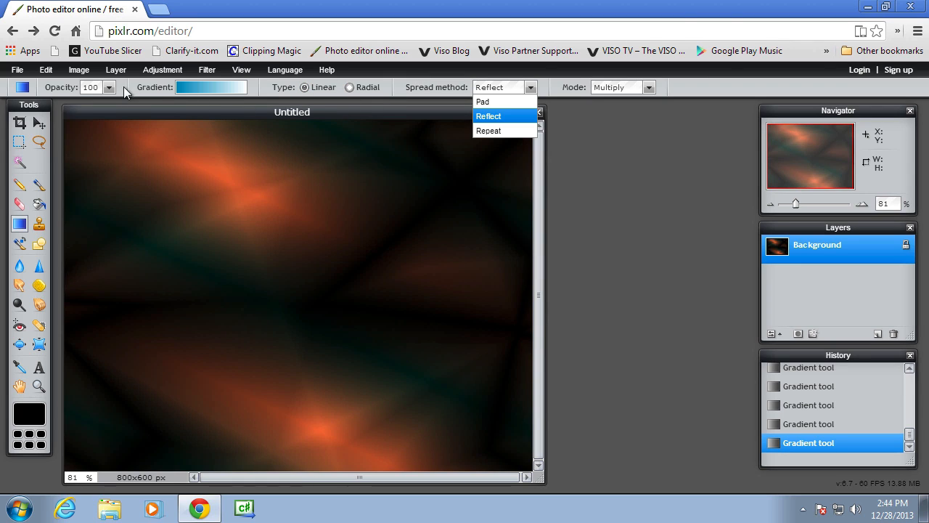
{"action": "mouse_move", "coordinate": [265, 113]}
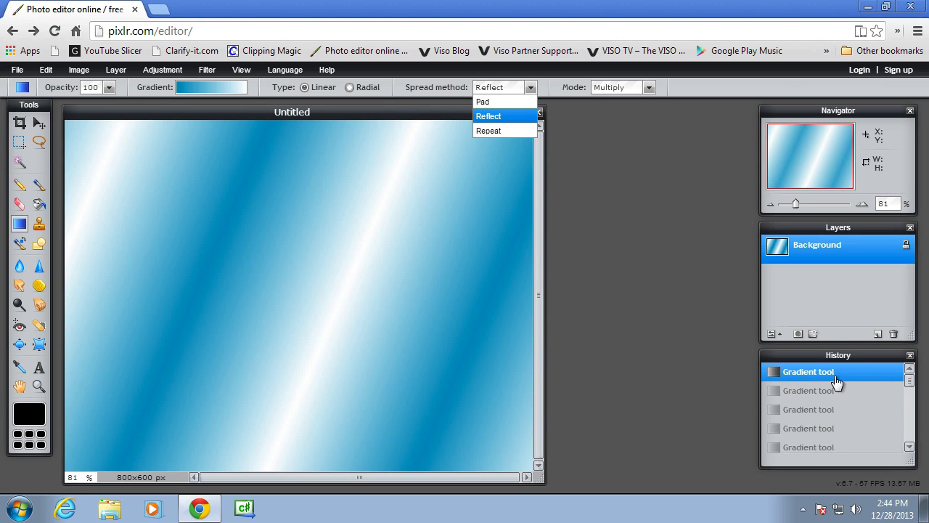
- Close the gradient image unsaved and create a new blank 800 × 600 image
{"action": "left_click", "coordinate": [537, 112]}
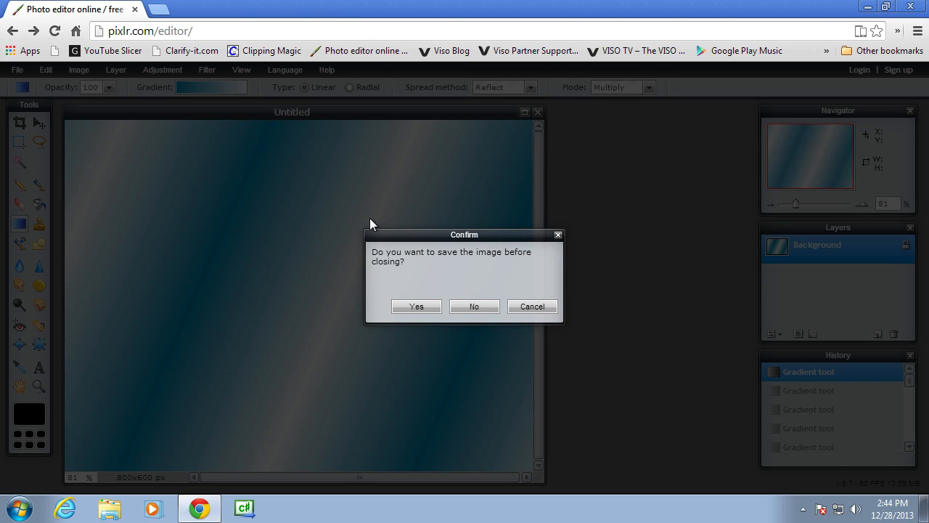
{"action": "left_click", "coordinate": [474, 305]}
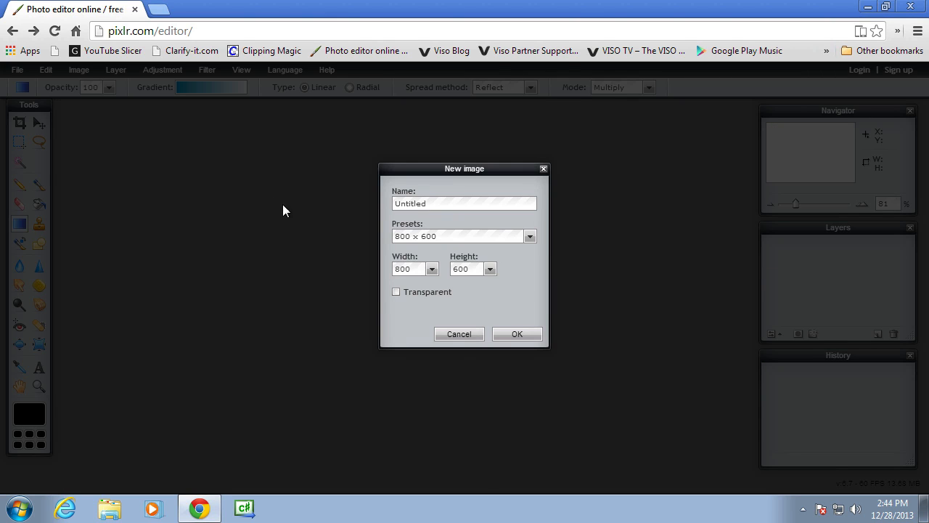
{"action": "left_click", "coordinate": [517, 333]}
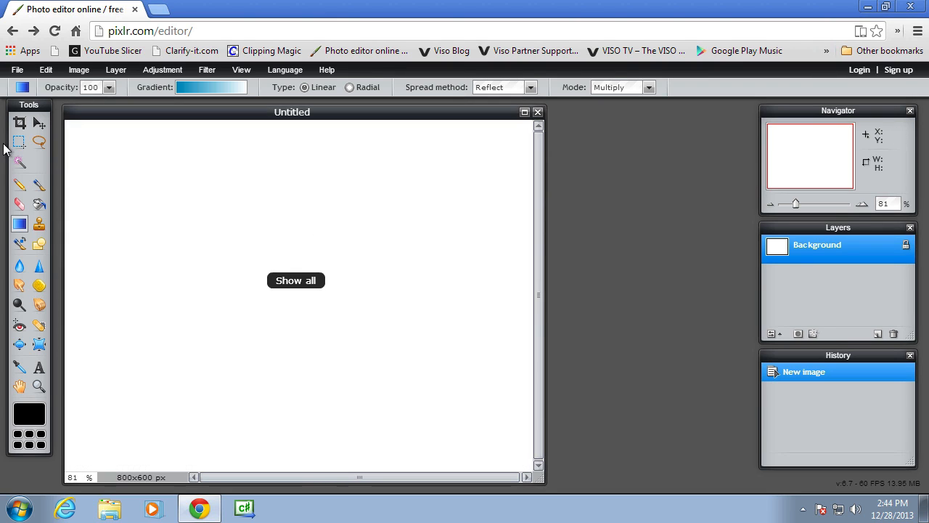
{"action": "left_click", "coordinate": [210, 87]}
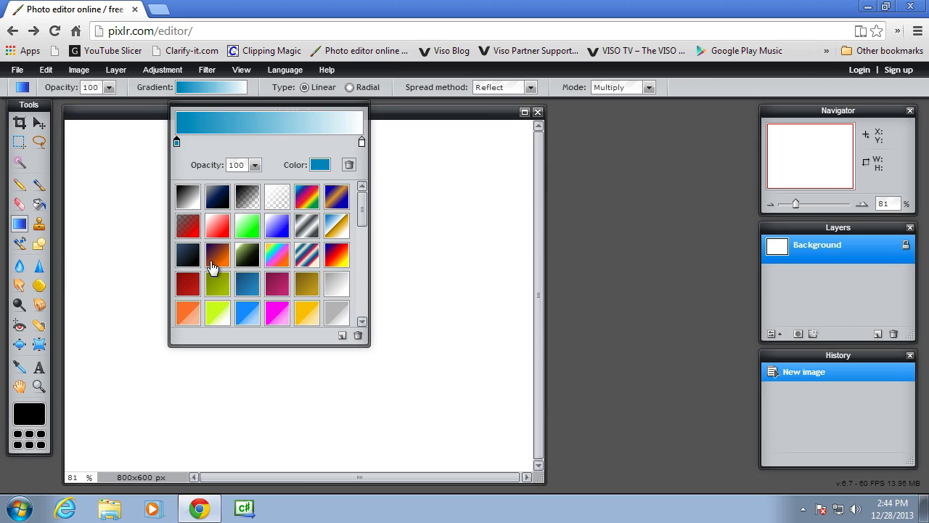
- Choose the dark purple-to-orange preset and select its orange end colour stop
{"action": "left_click", "coordinate": [216, 254]}
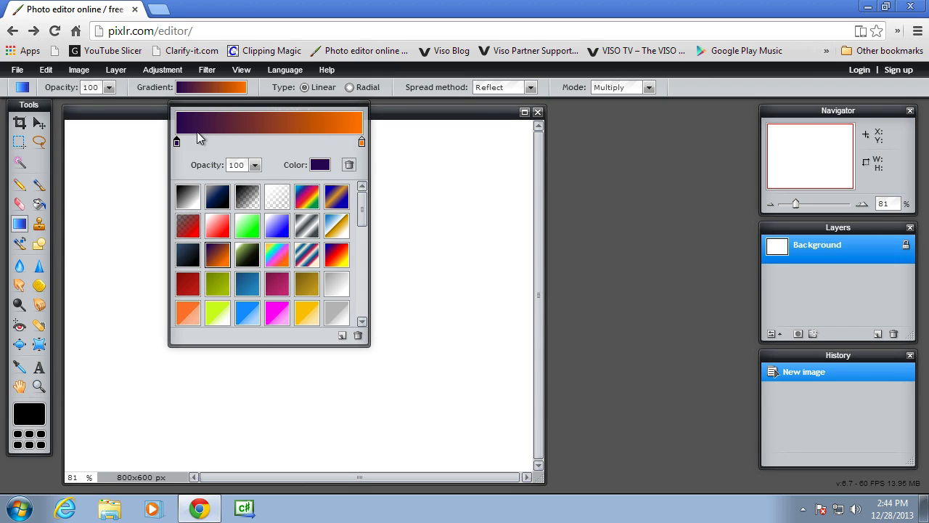
{"action": "mouse_move", "coordinate": [341, 158]}
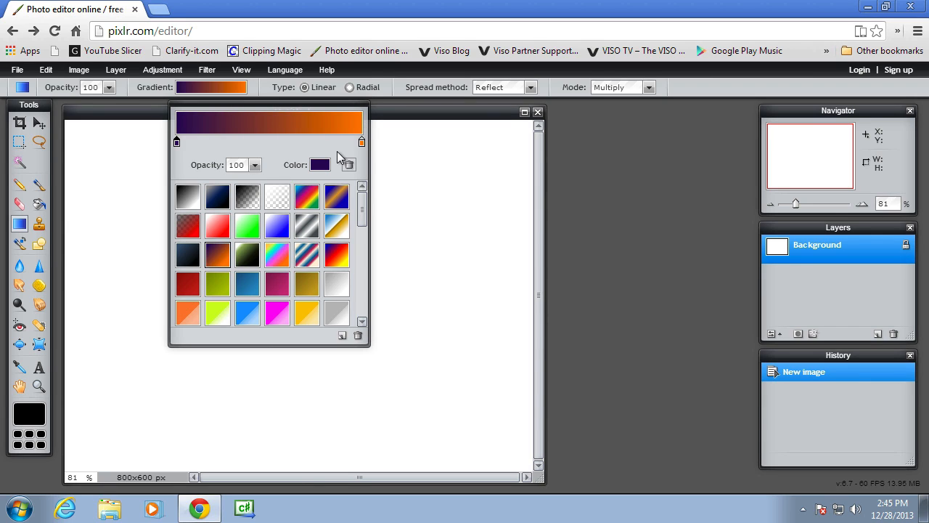
{"action": "mouse_move", "coordinate": [206, 154]}
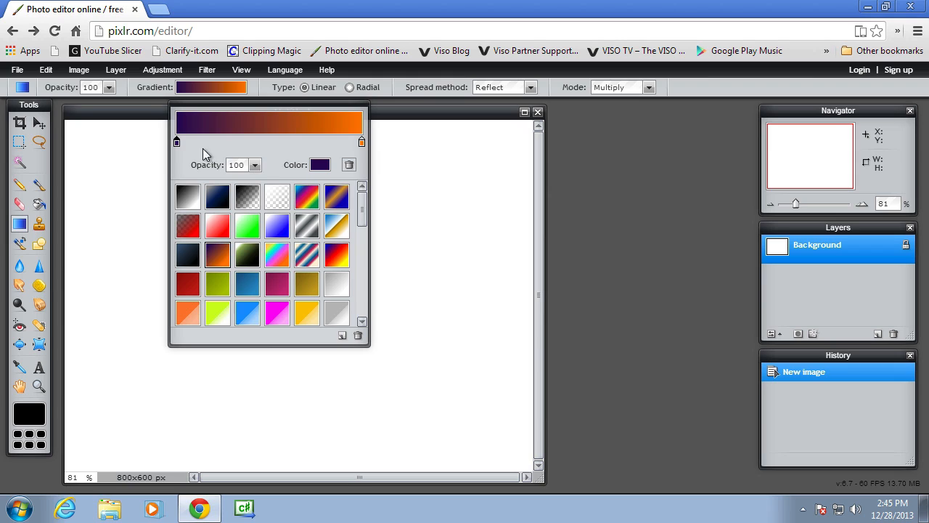
{"action": "mouse_move", "coordinate": [362, 145]}
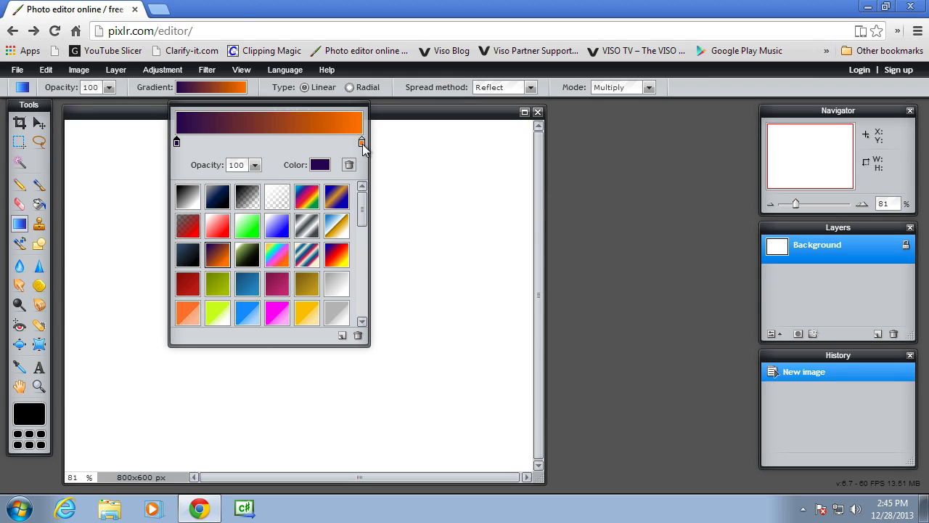
{"action": "mouse_move", "coordinate": [363, 145]}
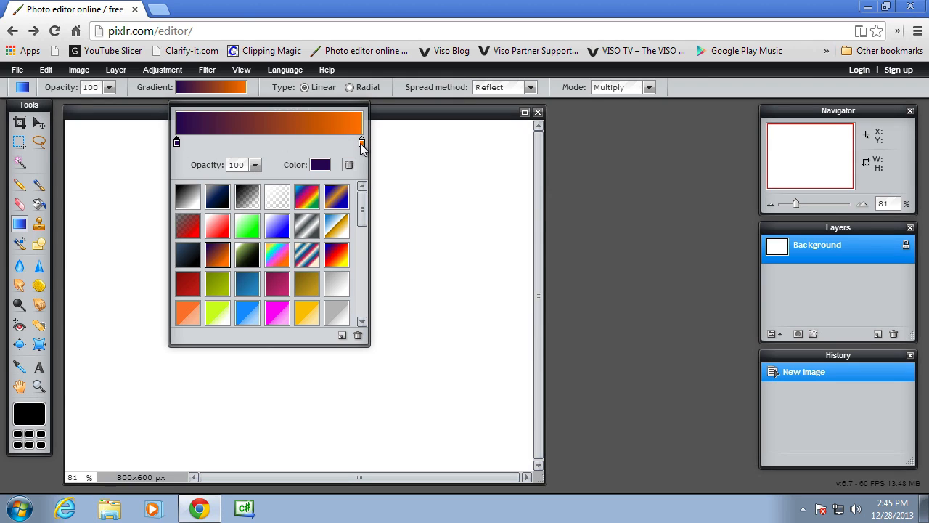
{"action": "left_click", "coordinate": [361, 142]}
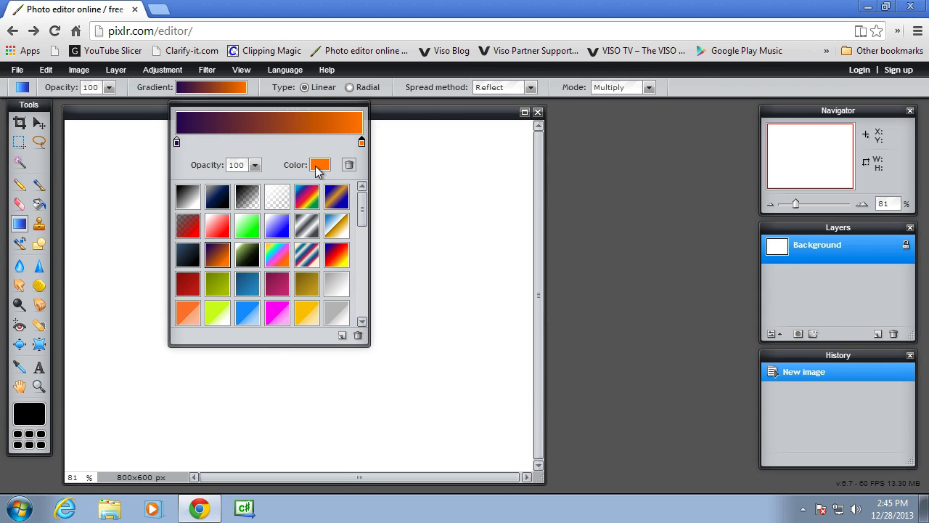
- Recolour the orange end of the gradient to a violet hue
{"action": "left_click", "coordinate": [319, 165]}
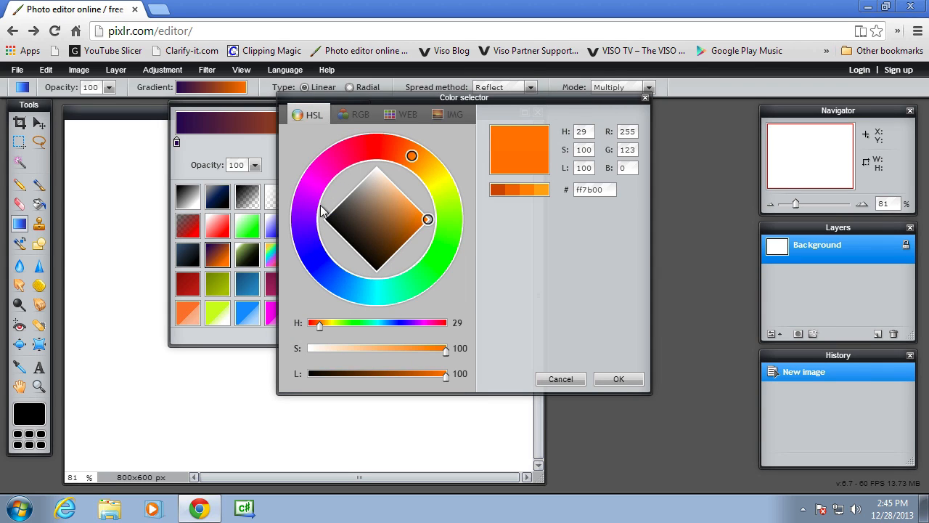
{"action": "mouse_move", "coordinate": [309, 254]}
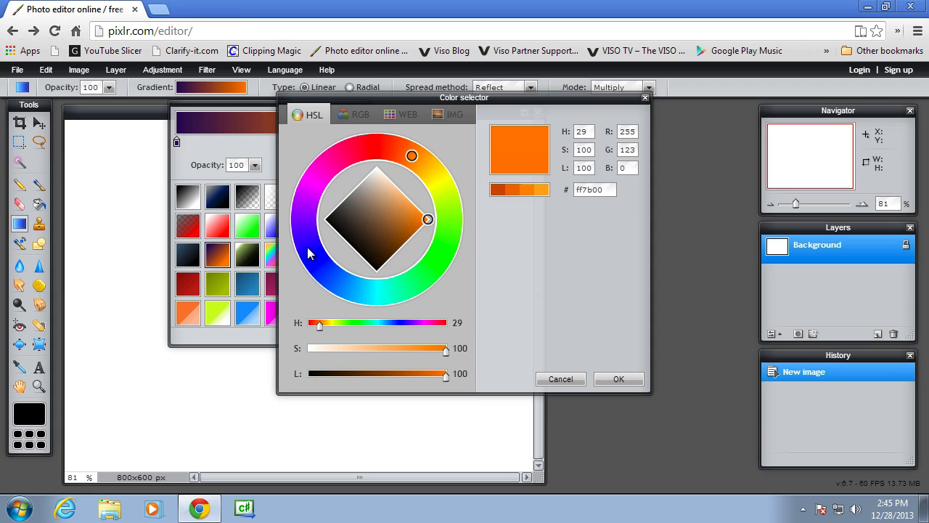
{"action": "left_click", "coordinate": [319, 172]}
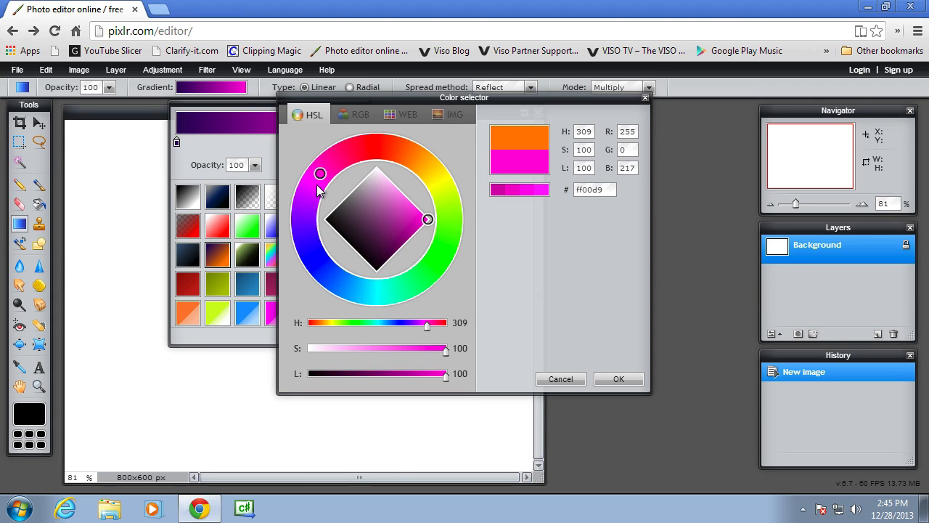
{"action": "left_click_drag", "start_coordinate": [319, 174], "coordinate": [315, 180]}
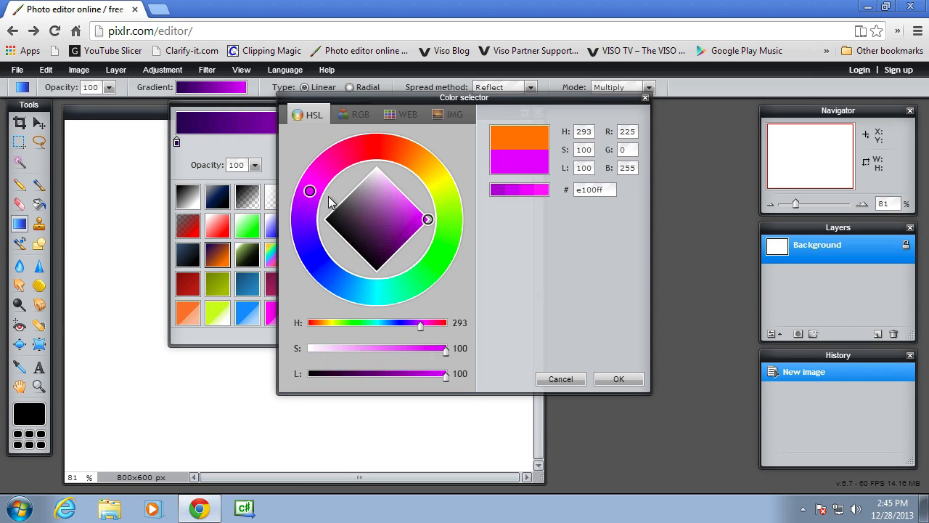
{"action": "left_click_drag", "start_coordinate": [311, 192], "coordinate": [317, 180]}
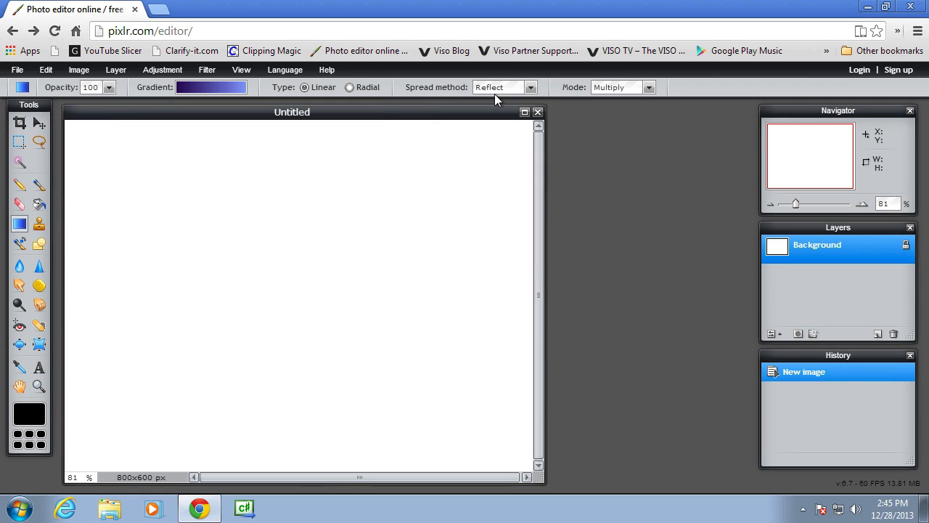
- Set spread back to Pad and fill the canvas with a diagonal purple-to-blue gradient
{"action": "left_click", "coordinate": [647, 87]}
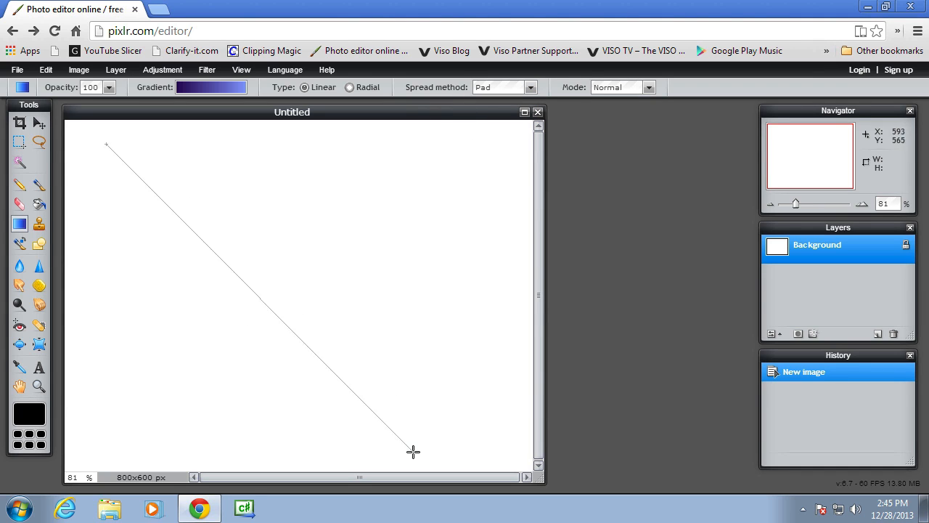
{"action": "left_click_drag", "start_coordinate": [107, 145], "coordinate": [412, 450]}
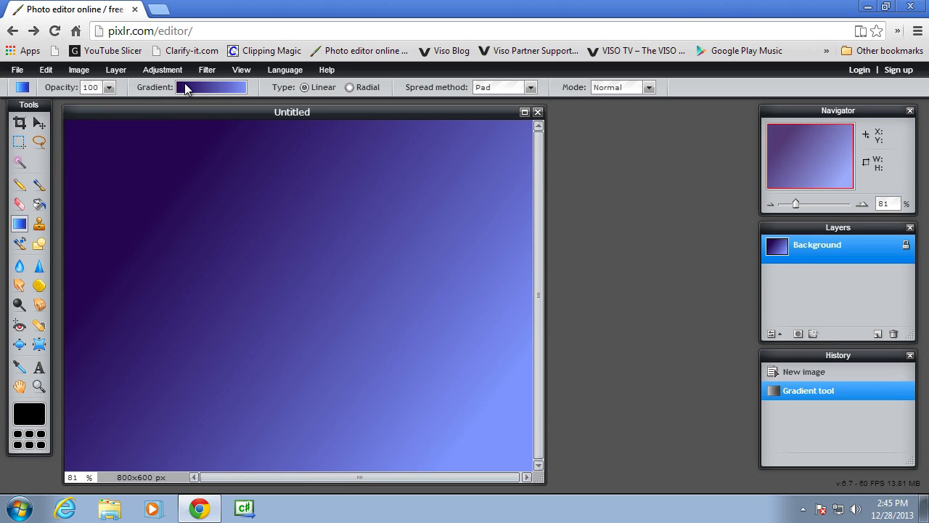
- Lower the gradient colour stop's opacity to 71, then close the untitled gradient image
{"action": "left_click", "coordinate": [211, 87]}
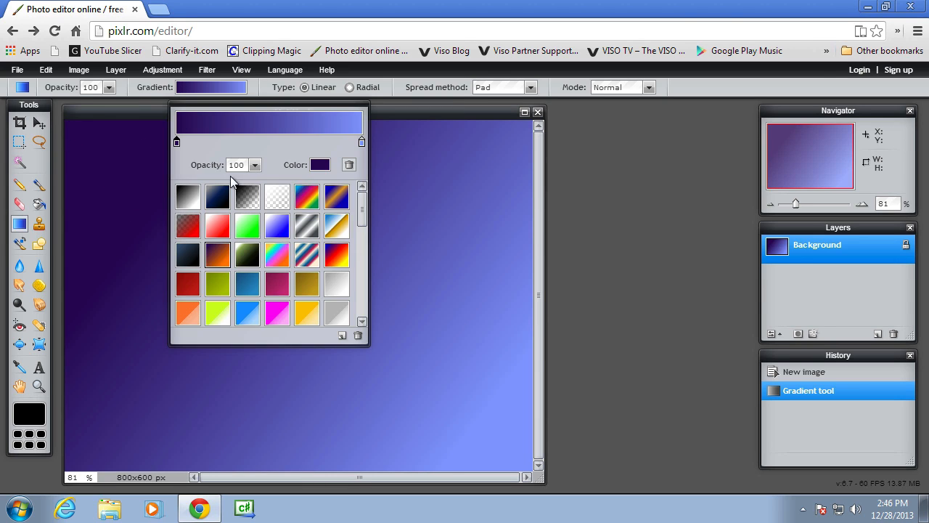
{"action": "mouse_move", "coordinate": [270, 171]}
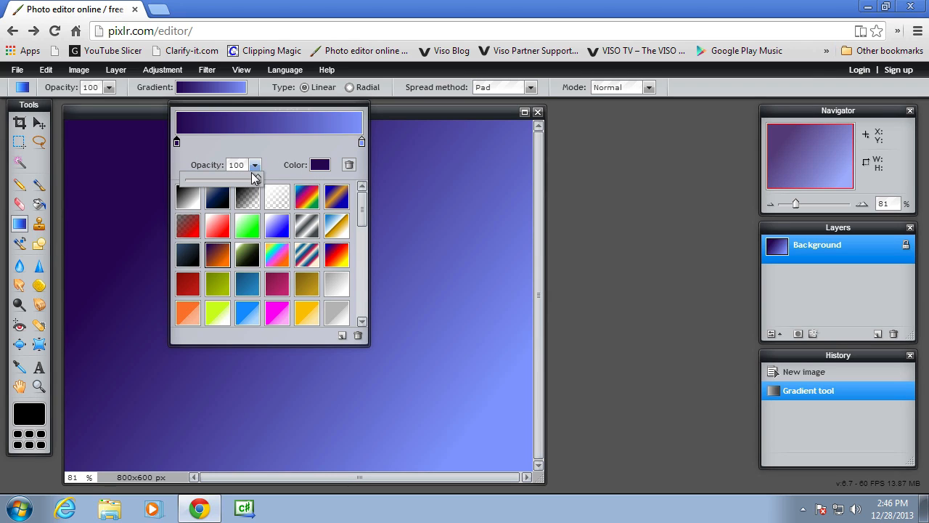
{"action": "left_click_drag", "start_coordinate": [254, 177], "coordinate": [238, 177]}
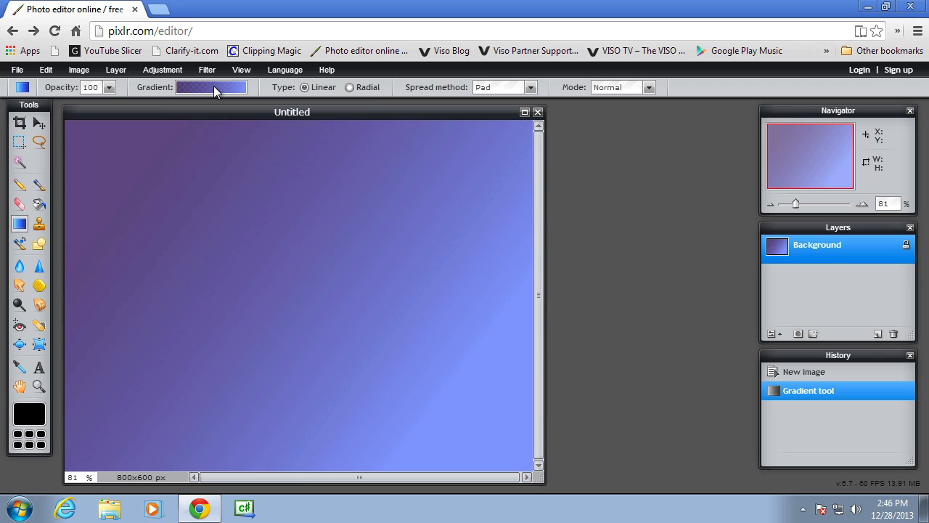
{"action": "left_click", "coordinate": [212, 87]}
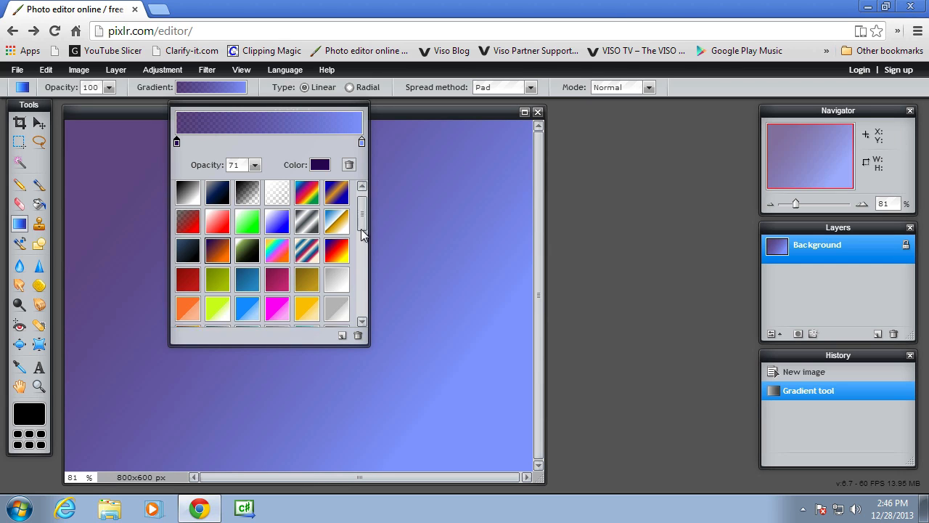
{"action": "scroll", "scroll_direction": "down", "scroll_amount": 3}
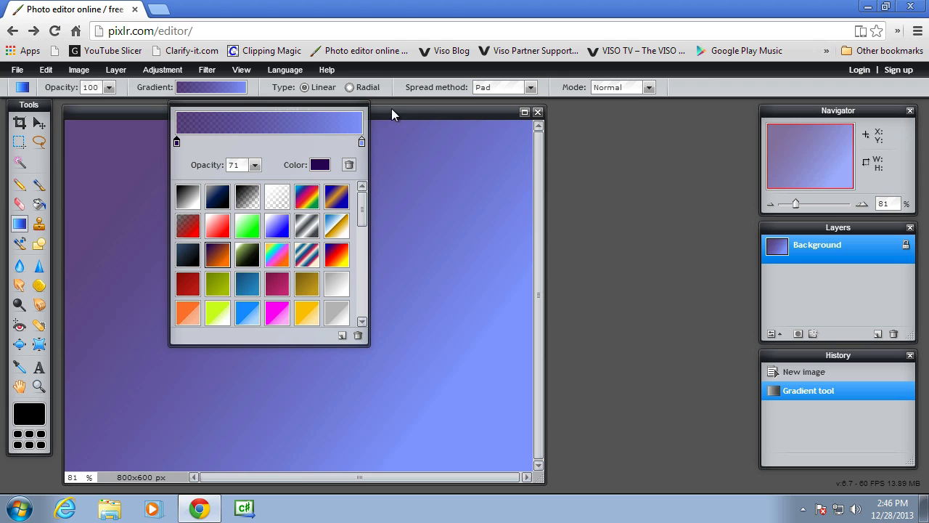
{"action": "left_click", "coordinate": [537, 112]}
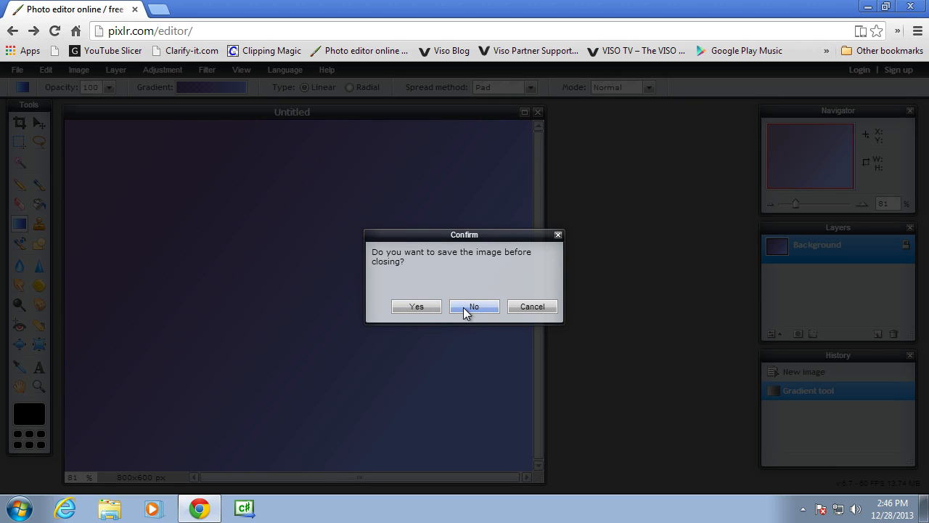
- Discard the untitled gradient image without saving
{"action": "left_click", "coordinate": [473, 305]}
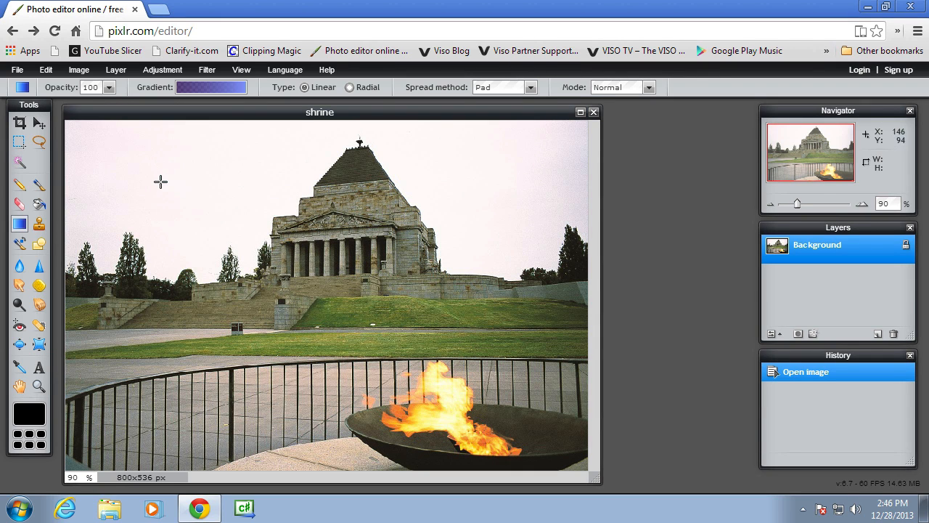
{"action": "mouse_move", "coordinate": [305, 167]}
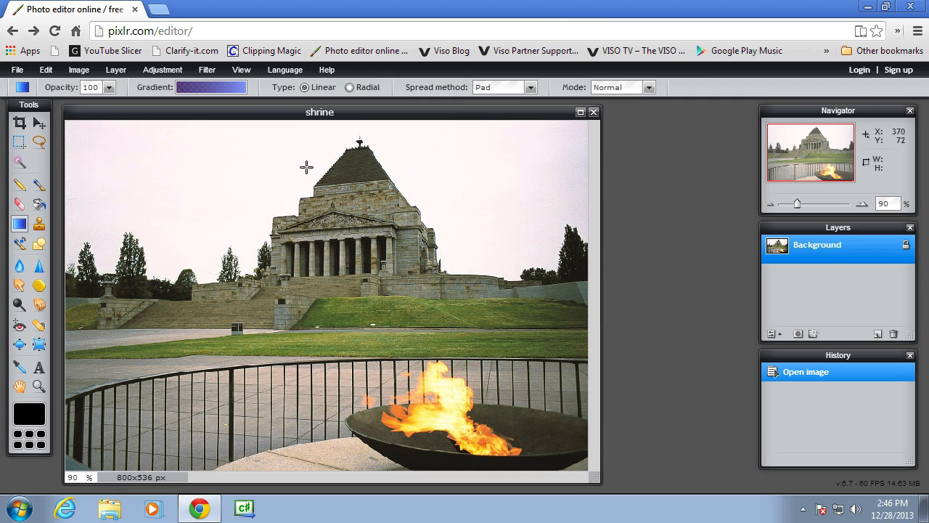
{"action": "mouse_move", "coordinate": [148, 209]}
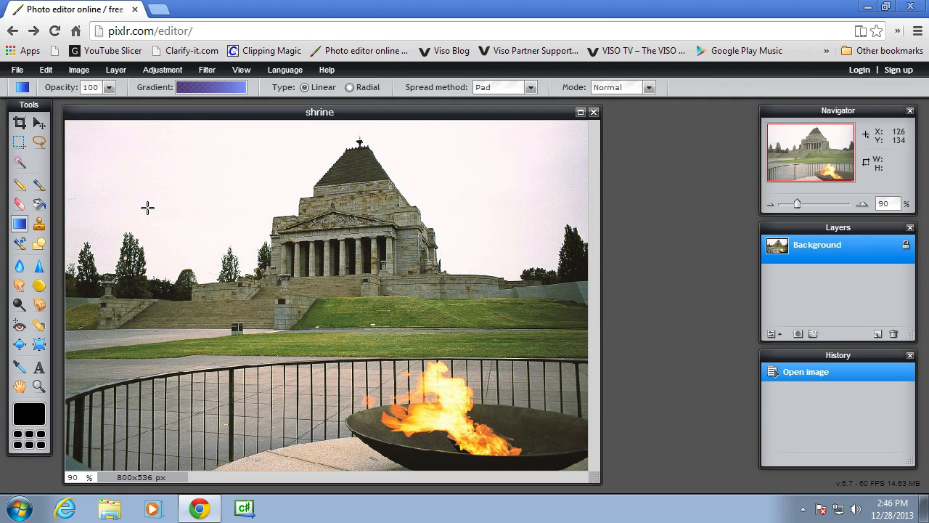
{"action": "mouse_move", "coordinate": [182, 158]}
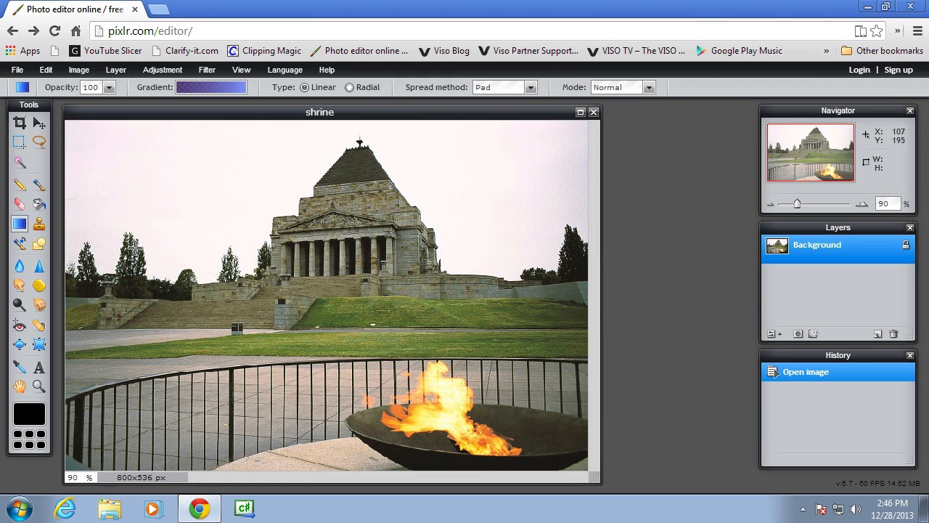
{"action": "mouse_move", "coordinate": [537, 226]}
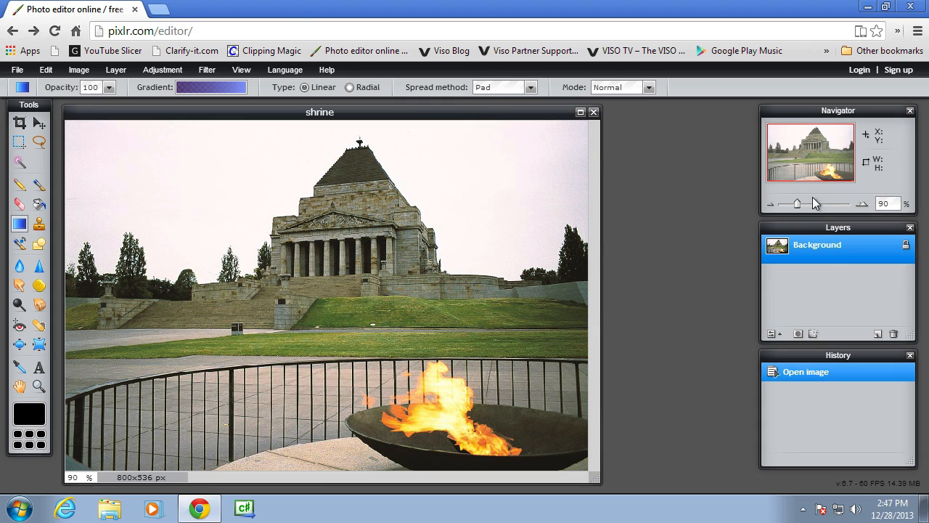
- Duplicate the shrine photo's Background layer
{"action": "right_click", "coordinate": [815, 244]}
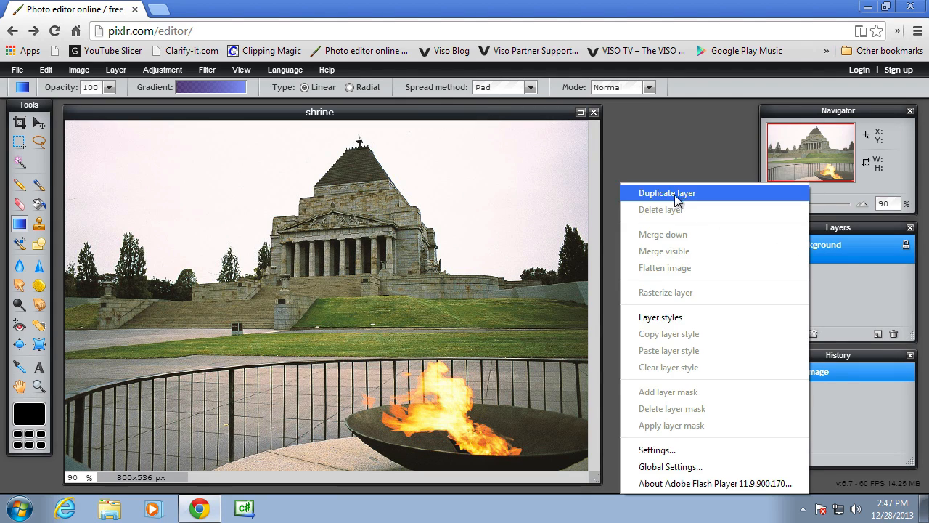
{"action": "left_click", "coordinate": [667, 192]}
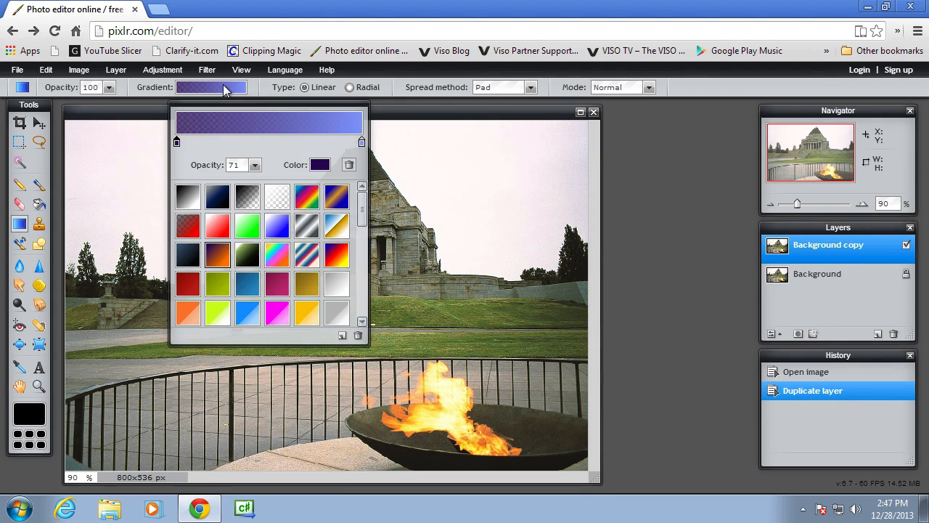
{"action": "mouse_move", "coordinate": [394, 116]}
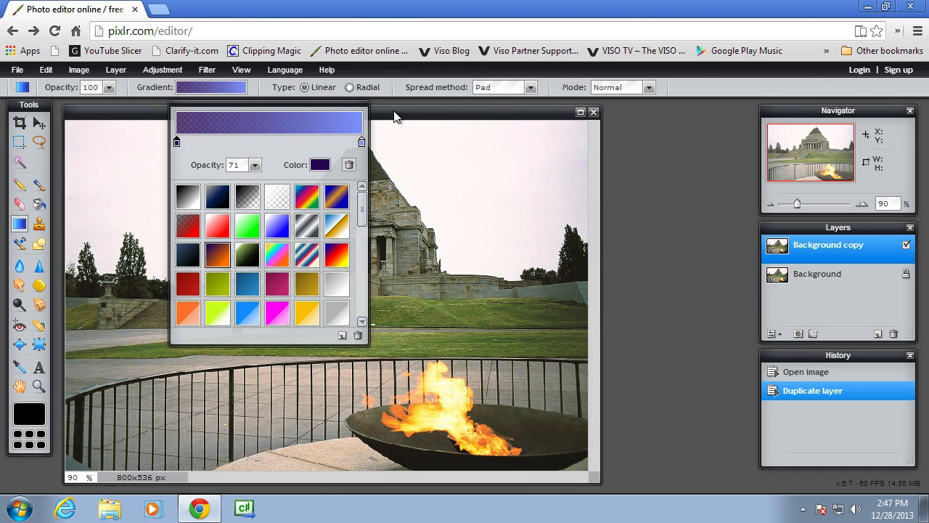
{"action": "mouse_move", "coordinate": [217, 235]}
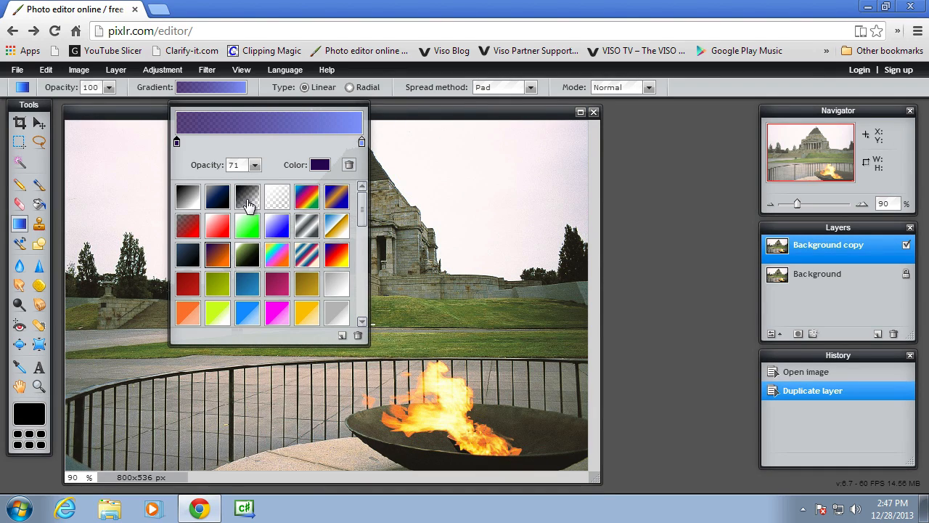
{"action": "mouse_move", "coordinate": [244, 197]}
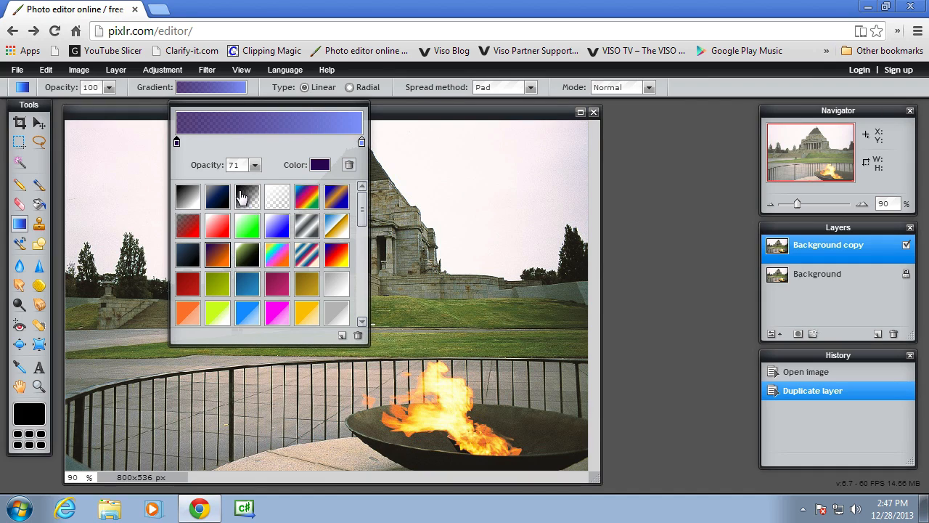
{"action": "mouse_move", "coordinate": [248, 206]}
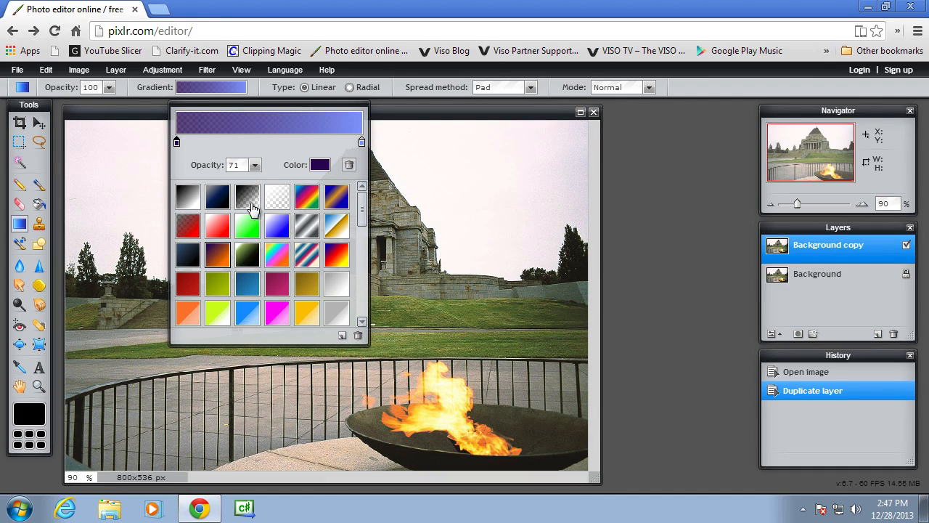
{"action": "mouse_move", "coordinate": [234, 225]}
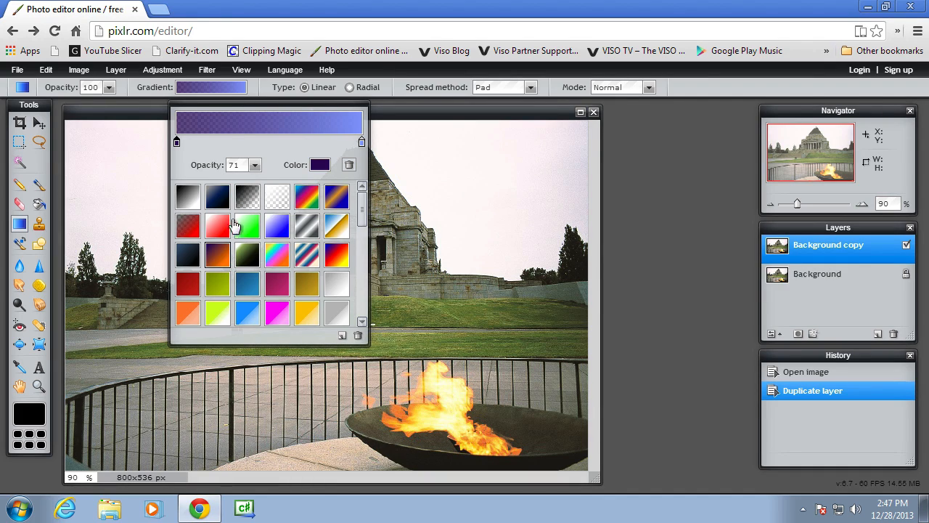
{"action": "mouse_move", "coordinate": [188, 226]}
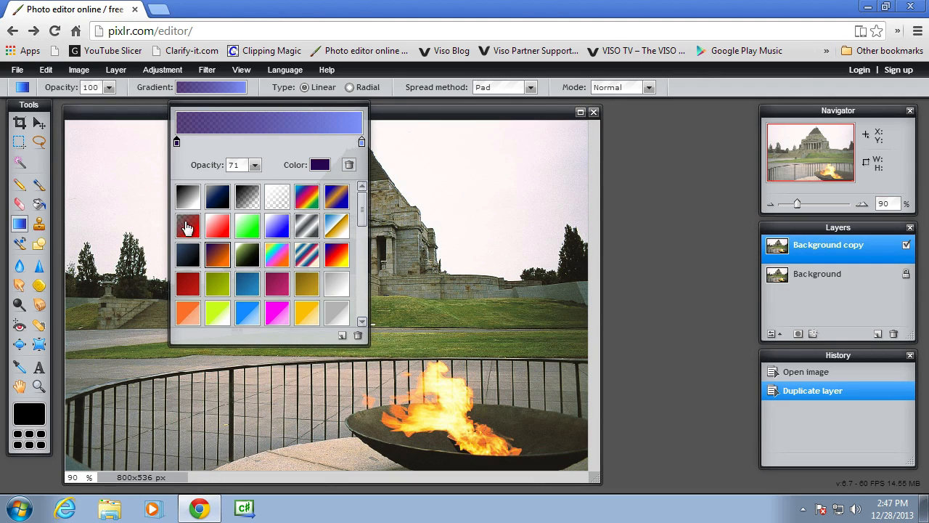
{"action": "mouse_move", "coordinate": [277, 220]}
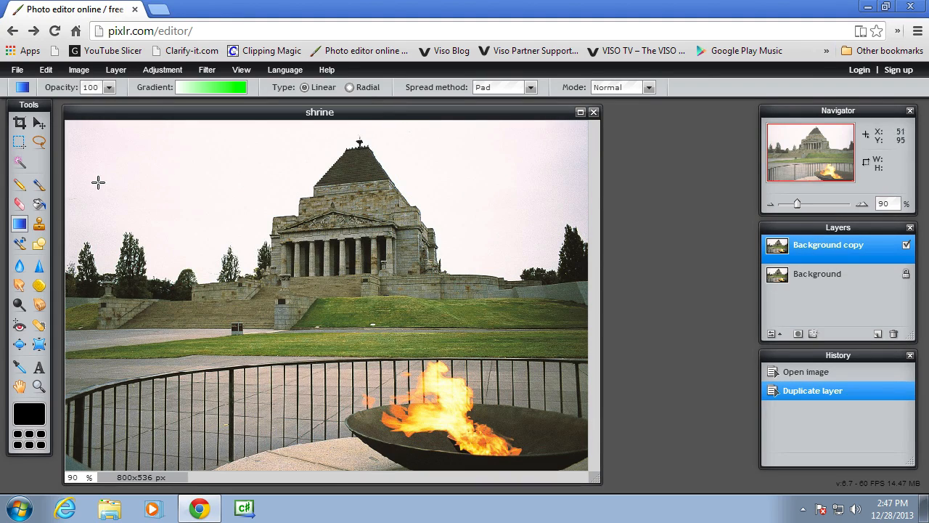
{"action": "mouse_move", "coordinate": [306, 154]}
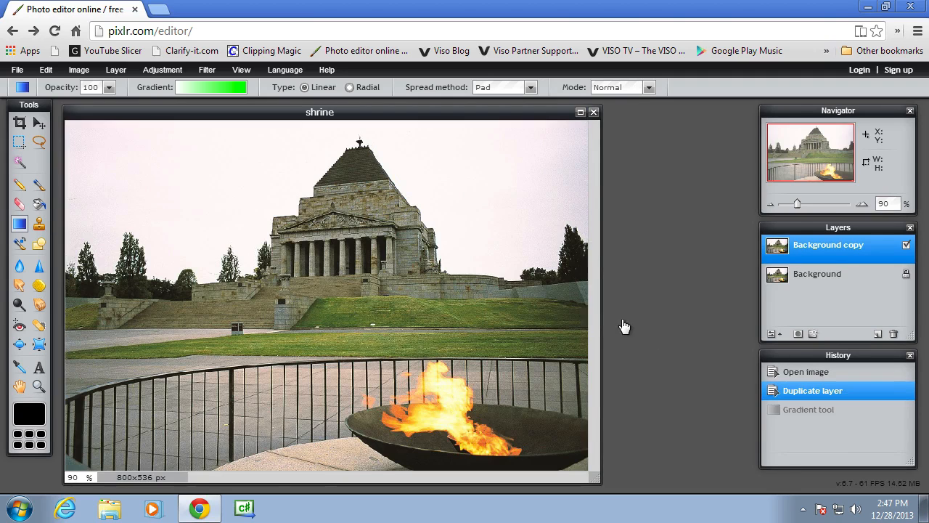
{"action": "mouse_move", "coordinate": [871, 240]}
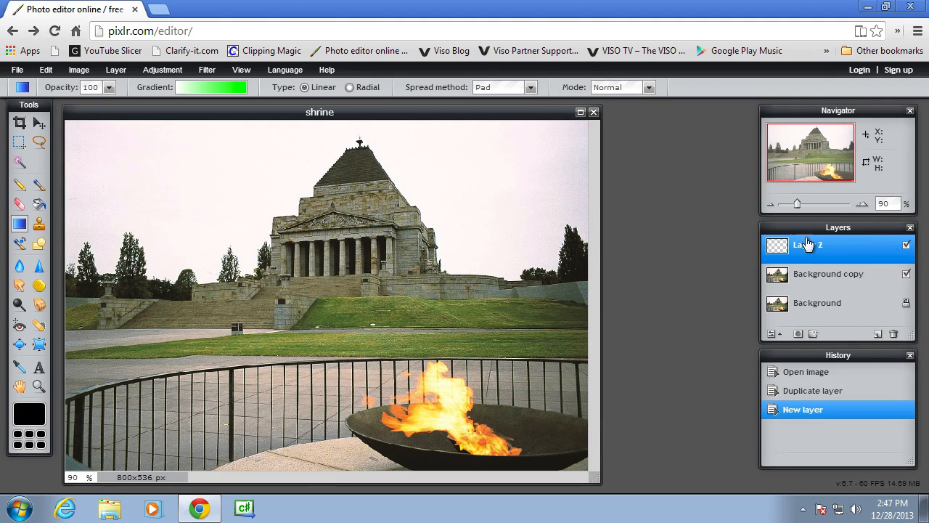
- Rename the new layer to 'green' and reopen the gradient settings
{"action": "double_click", "coordinate": [820, 244]}
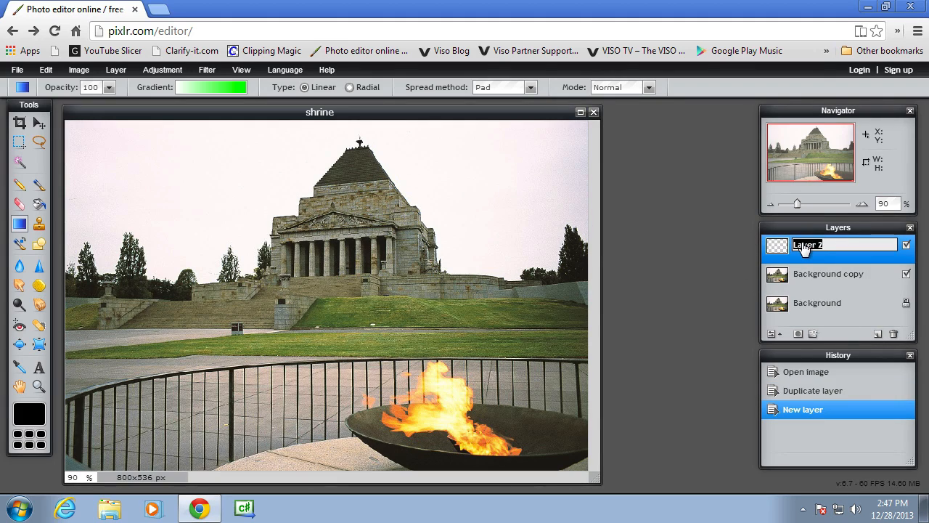
{"action": "type", "text": "green"}
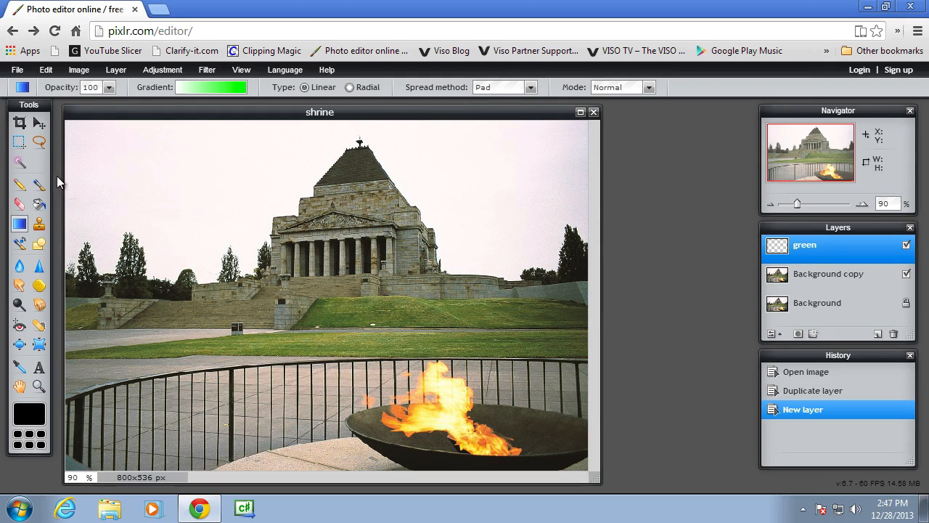
{"action": "left_click", "coordinate": [212, 87]}
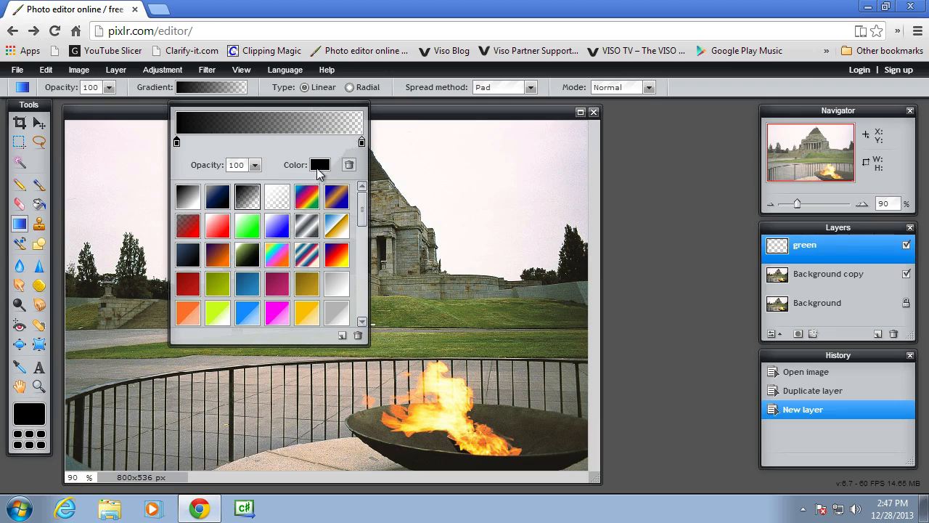
- Set the gradient's dark end colour to a muted sage green (#8daa71) from the swatch palette
{"action": "left_click", "coordinate": [319, 166]}
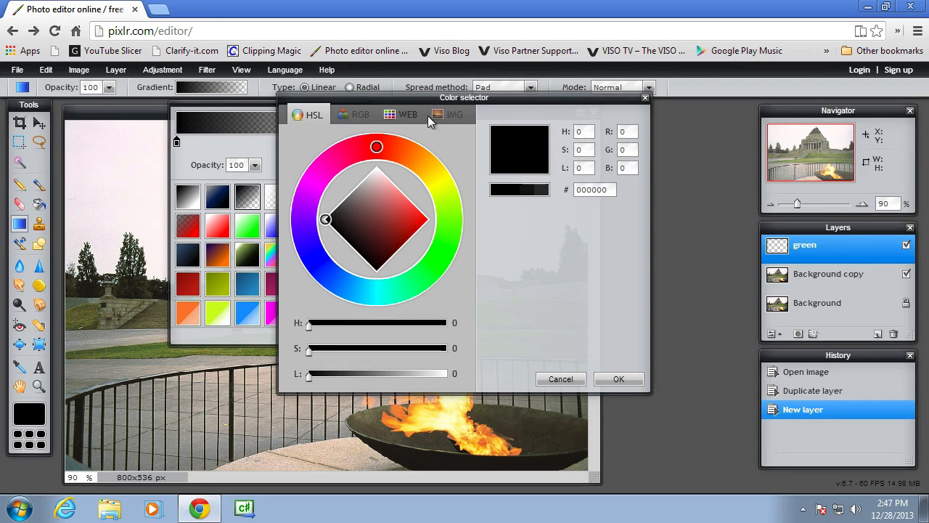
{"action": "left_click", "coordinate": [449, 113]}
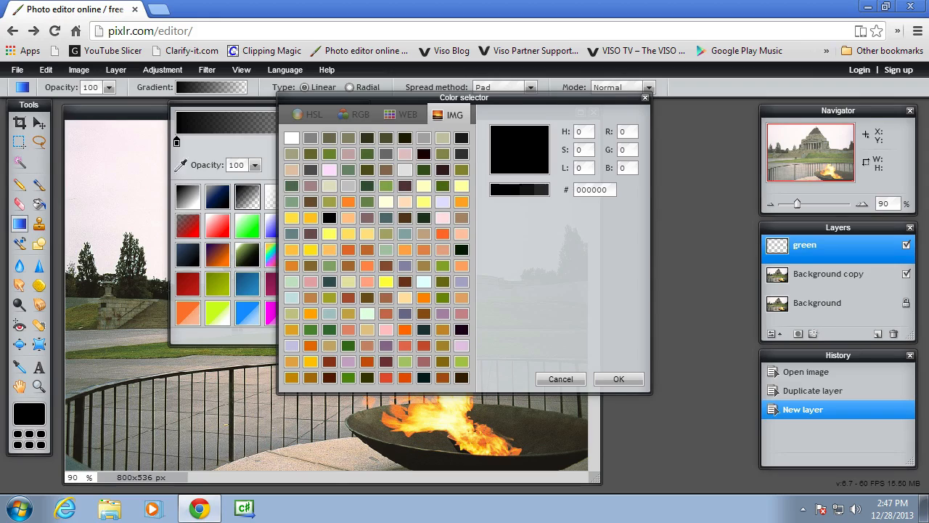
{"action": "mouse_move", "coordinate": [333, 392]}
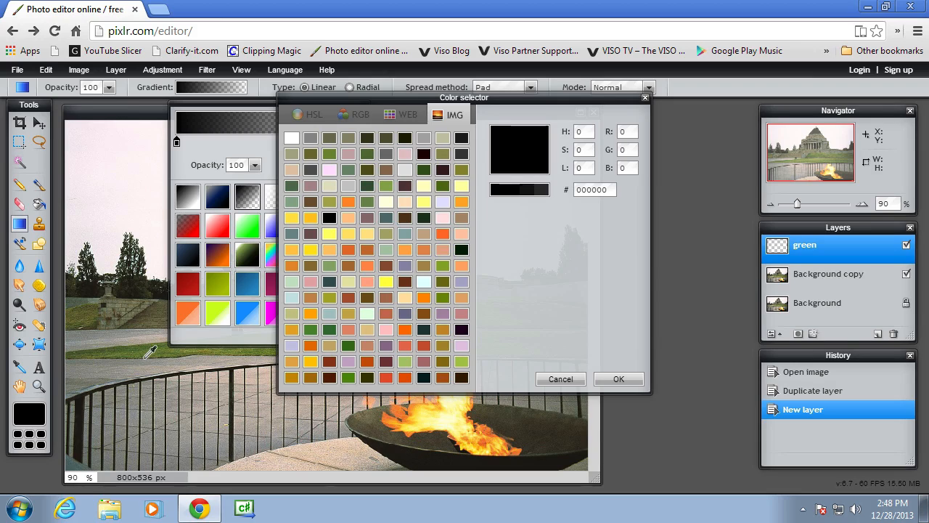
{"action": "left_click", "coordinate": [328, 266]}
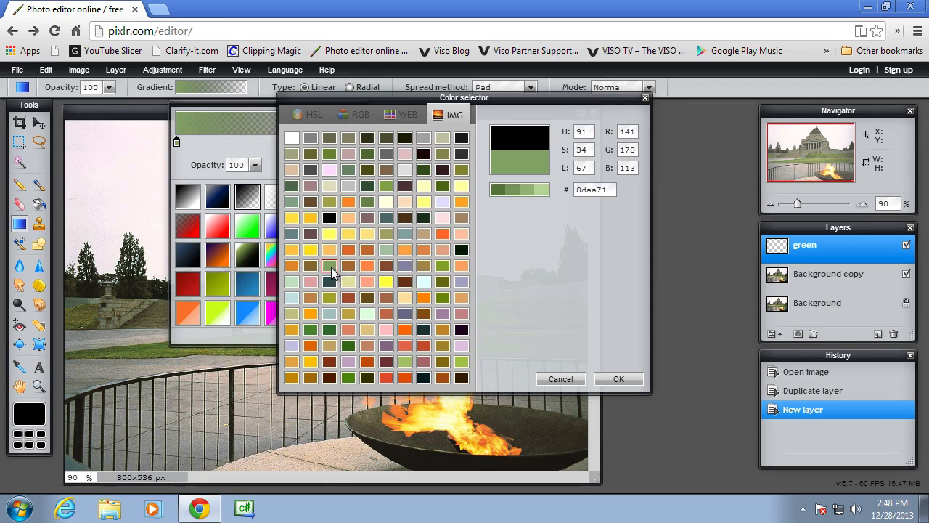
{"action": "mouse_move", "coordinate": [505, 189]}
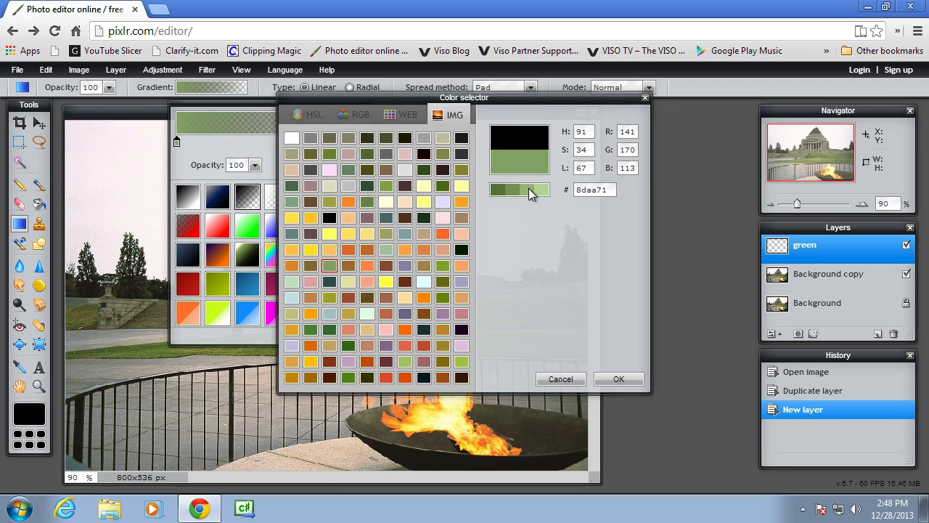
{"action": "left_click", "coordinate": [618, 377]}
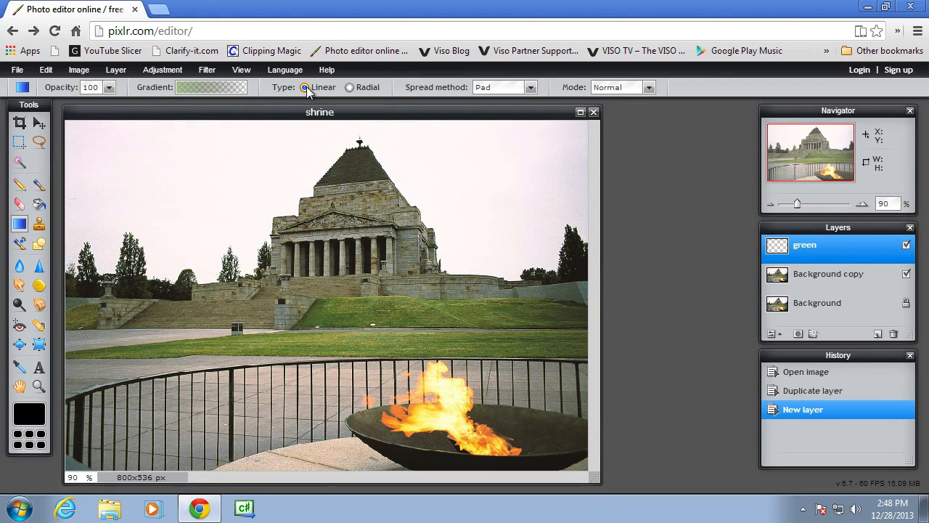
- Lower gradient opacity to 73 and drag a green gradient wash across the shrine photo
{"action": "left_click_drag", "start_coordinate": [93, 140], "coordinate": [153, 192]}
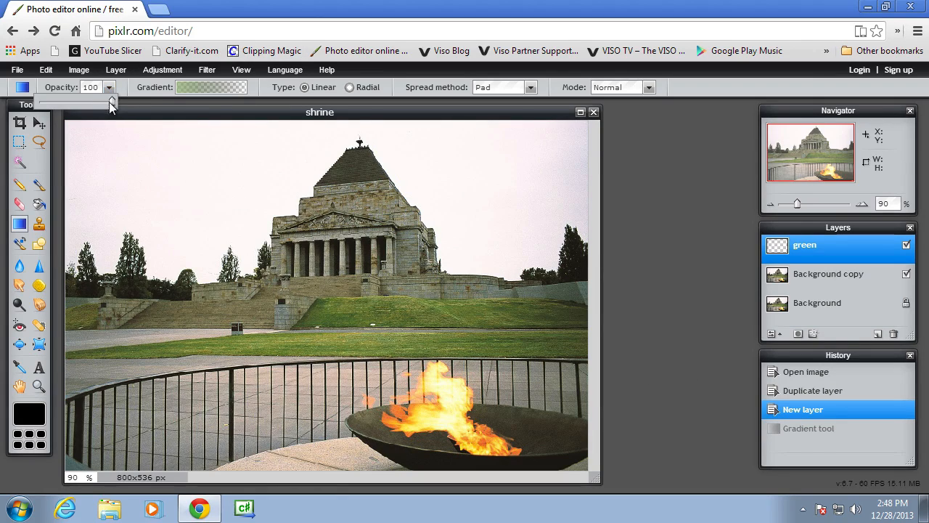
{"action": "left_click_drag", "start_coordinate": [109, 101], "coordinate": [87, 101]}
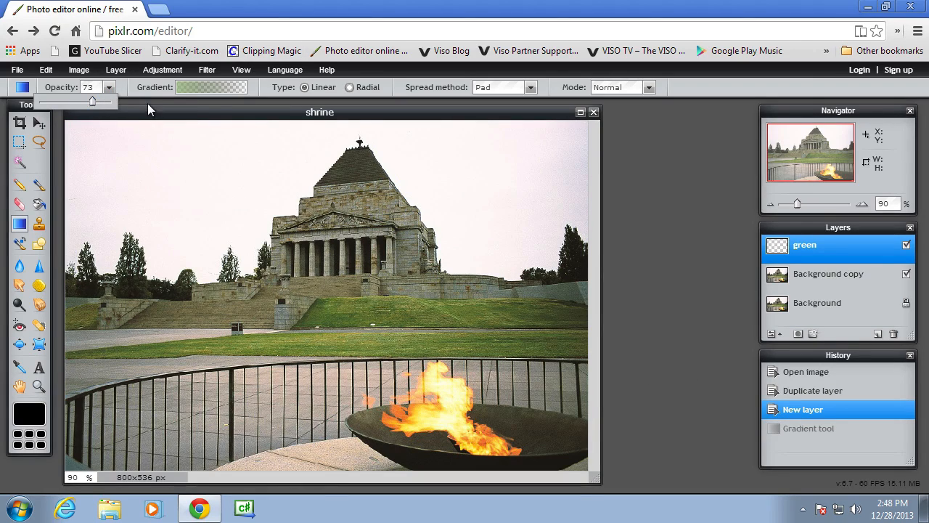
{"action": "mouse_move", "coordinate": [82, 134]}
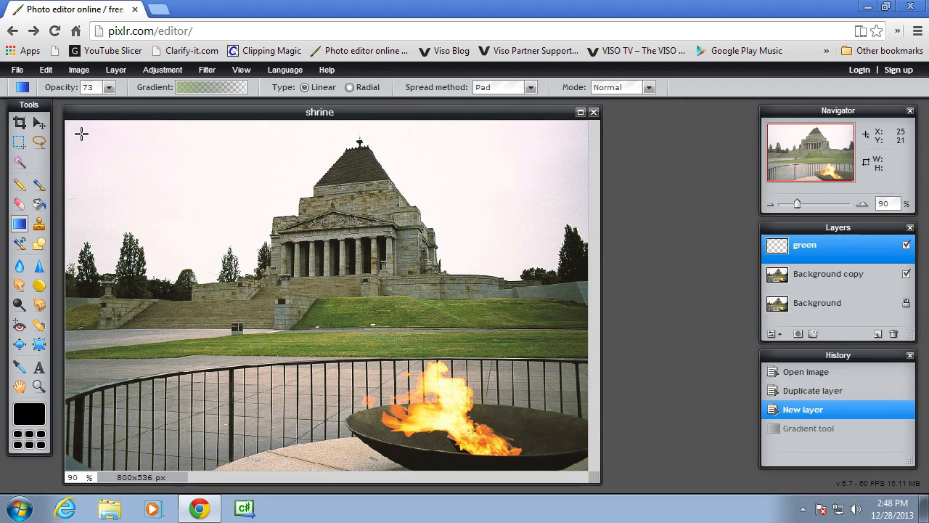
{"action": "left_click_drag", "start_coordinate": [80, 133], "coordinate": [345, 354]}
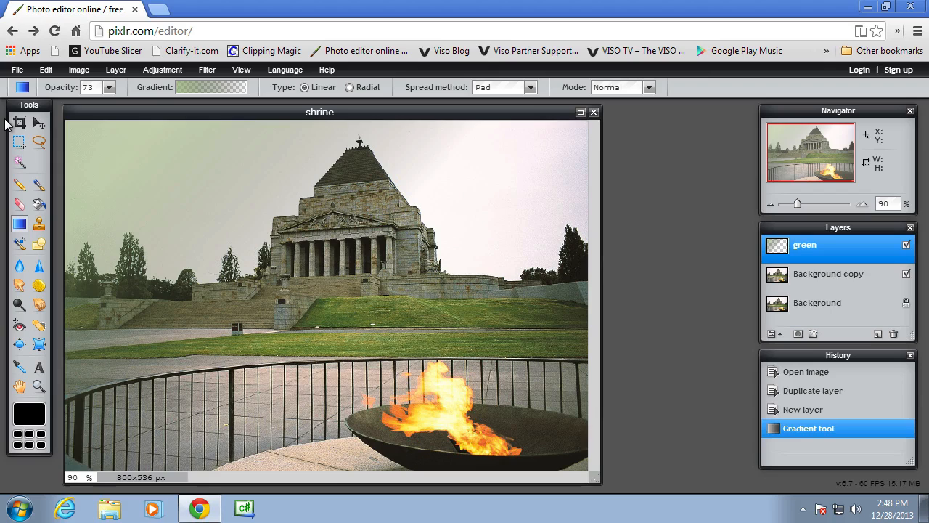
{"action": "mouse_move", "coordinate": [830, 264]}
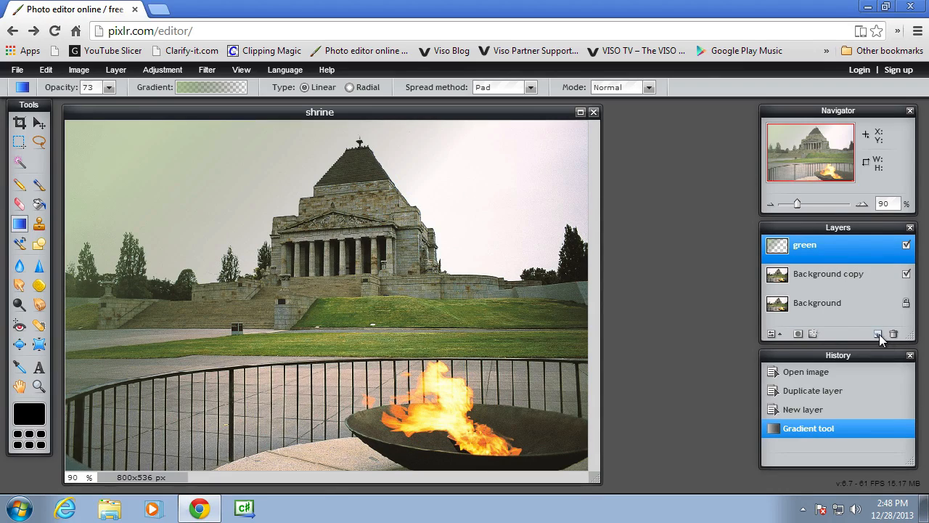
- Add a new empty layer above green and rename it 'yellow'
{"action": "left_click", "coordinate": [877, 332]}
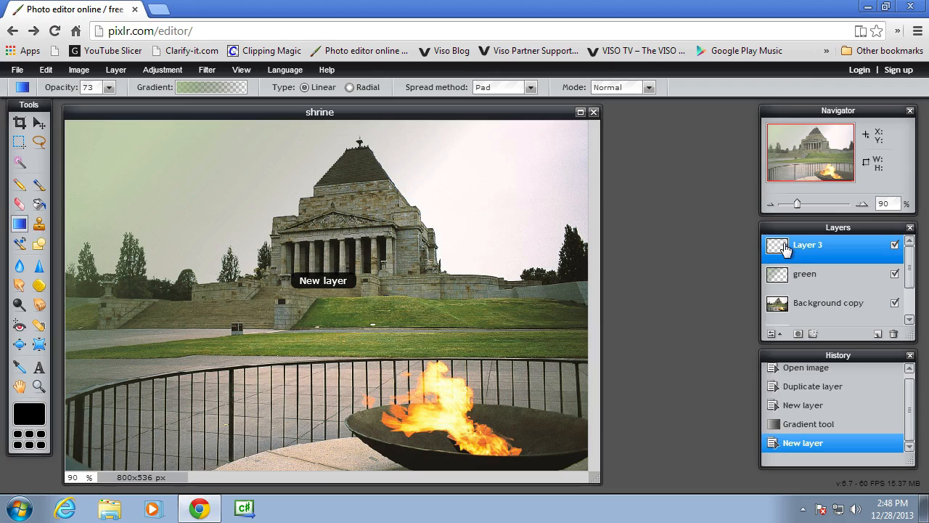
{"action": "double_click", "coordinate": [807, 243]}
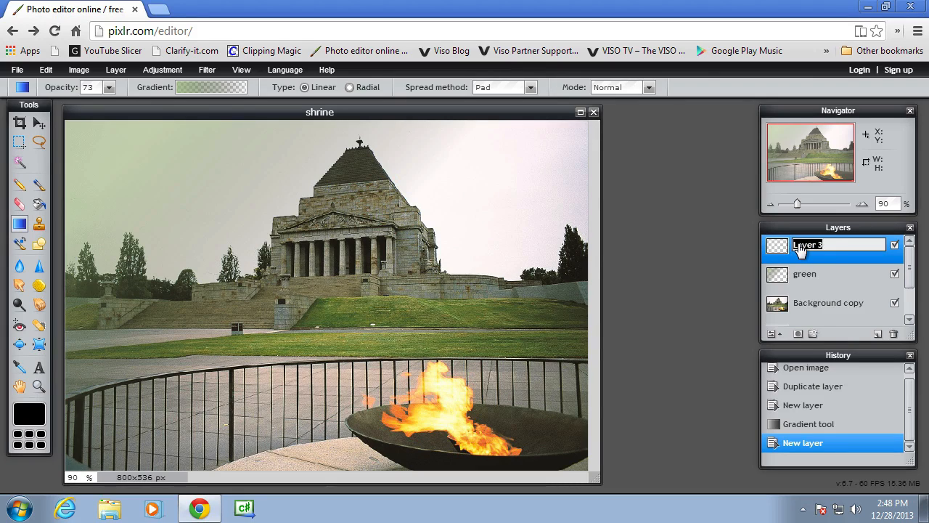
{"action": "type", "text": "yellow"}
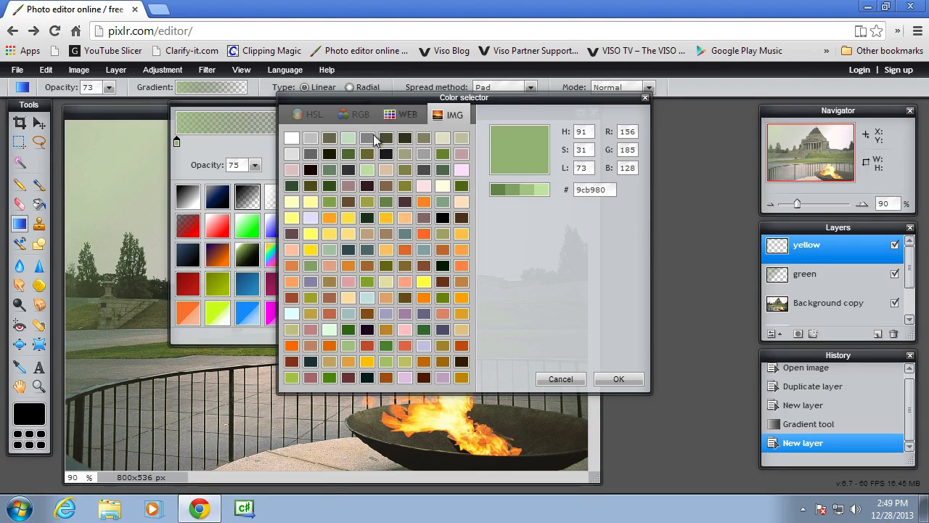
{"action": "mouse_move", "coordinate": [406, 421]}
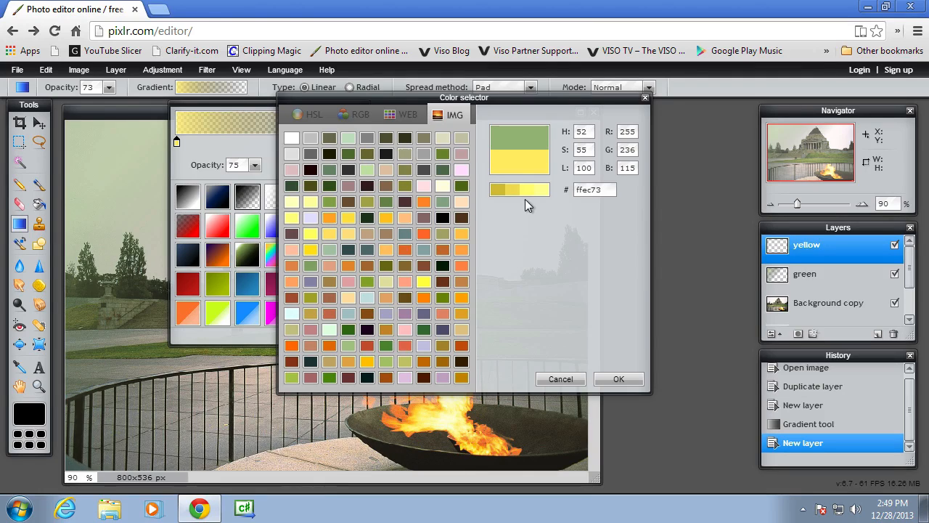
- Confirm pale yellow (#ffec73) as the gradient colour for the yellow layer
{"action": "left_click", "coordinate": [618, 377]}
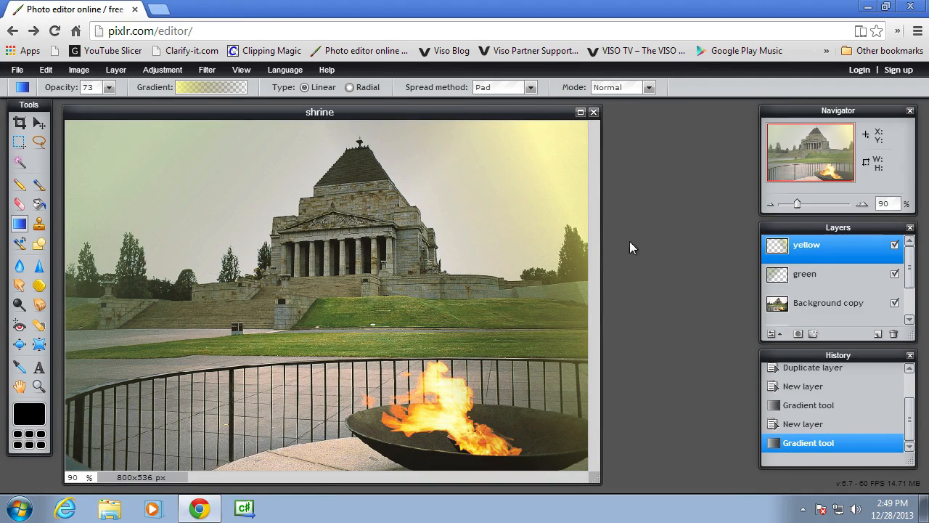
{"action": "mouse_move", "coordinate": [557, 191]}
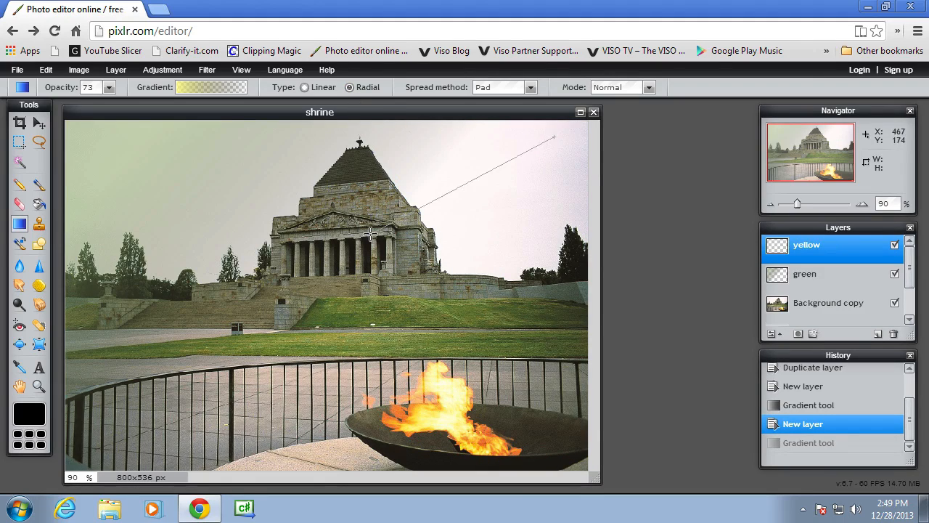
- Draw a radial yellow glow toward the upper right, trying Overlay then Multiply, then close the shrine image
{"action": "left_click_drag", "start_coordinate": [371, 235], "coordinate": [555, 137]}
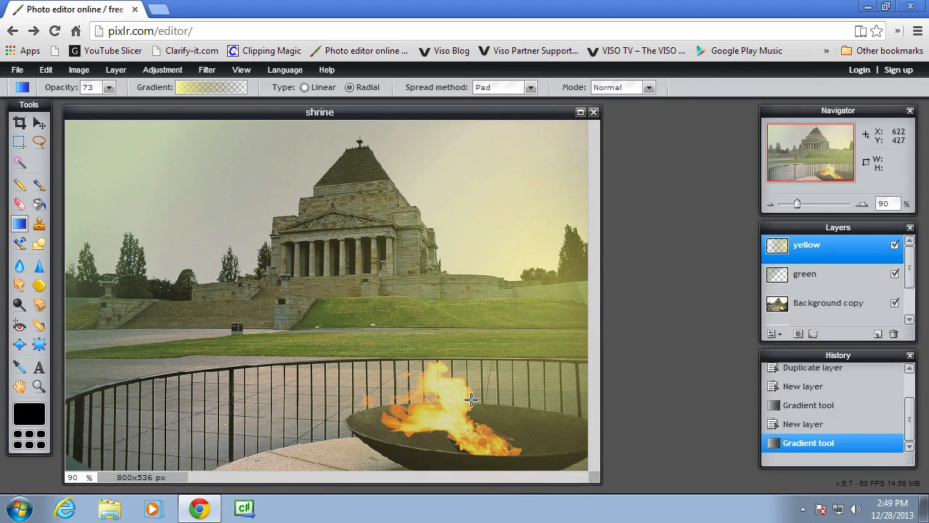
{"action": "mouse_move", "coordinate": [758, 412]}
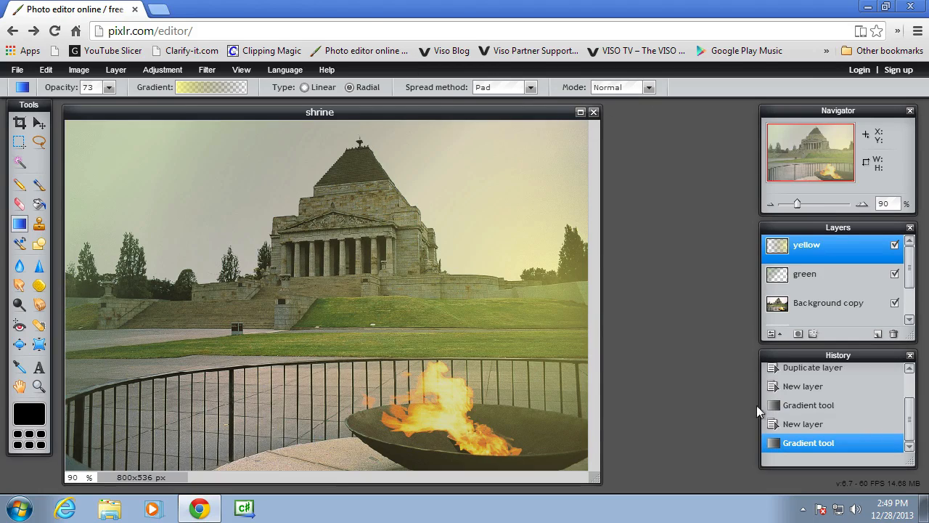
{"action": "left_click", "coordinate": [647, 87]}
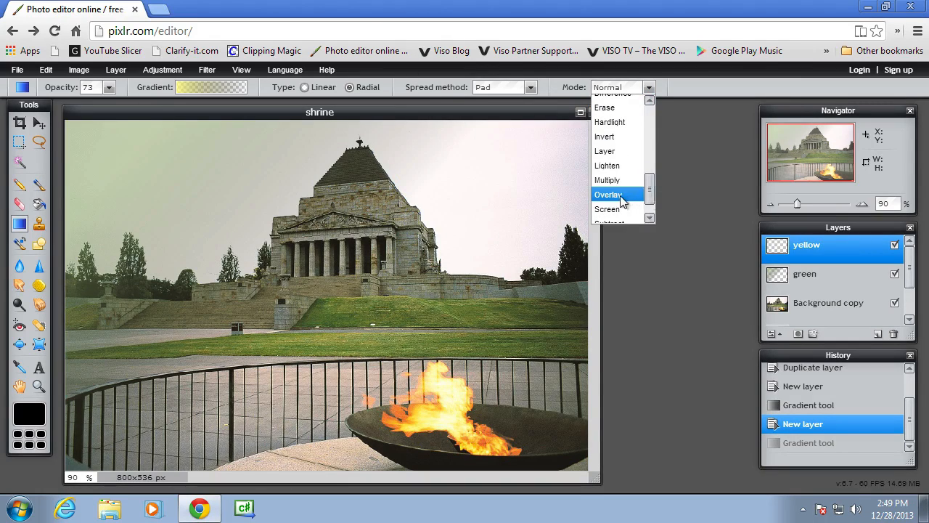
{"action": "left_click", "coordinate": [607, 194]}
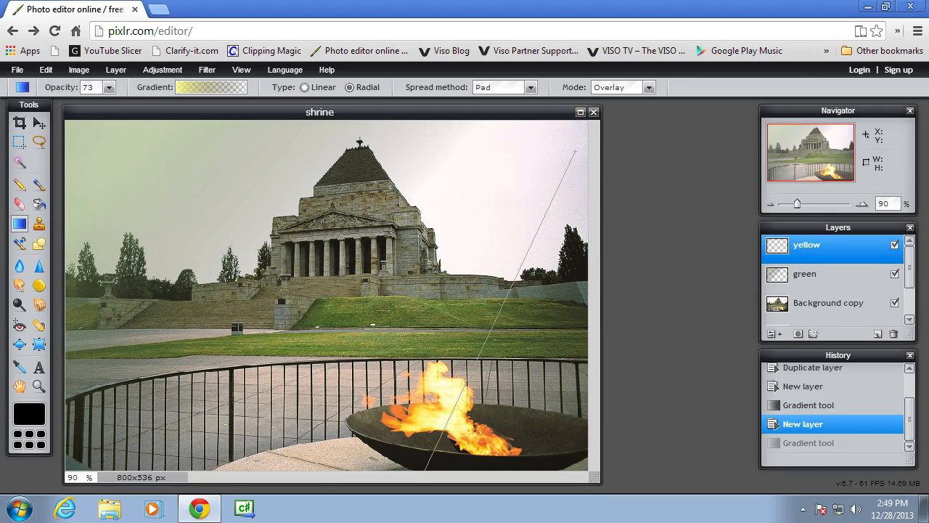
{"action": "left_click_drag", "start_coordinate": [573, 152], "coordinate": [428, 476]}
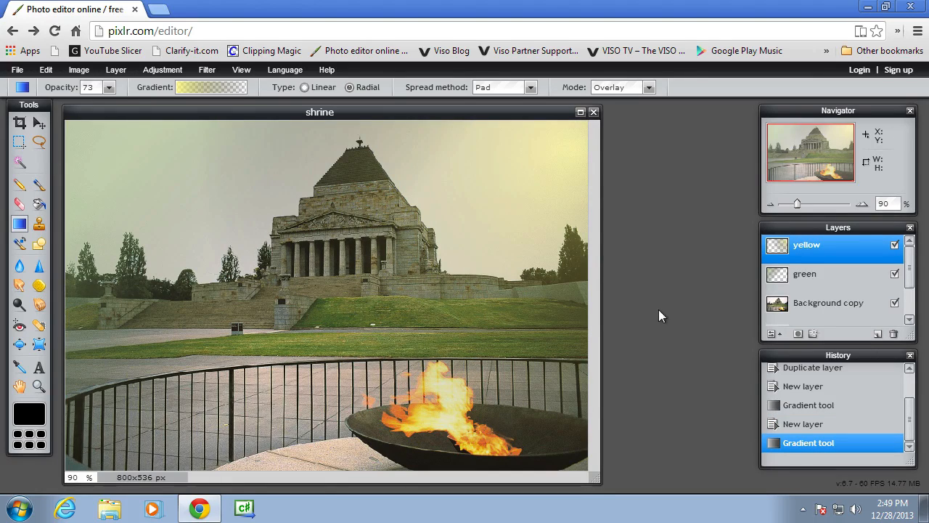
{"action": "mouse_move", "coordinate": [691, 261]}
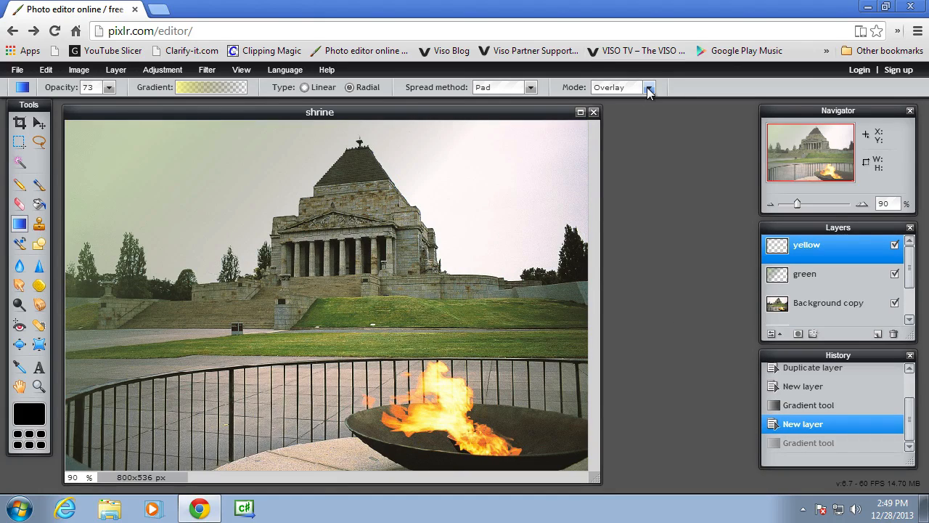
{"action": "left_click", "coordinate": [649, 87]}
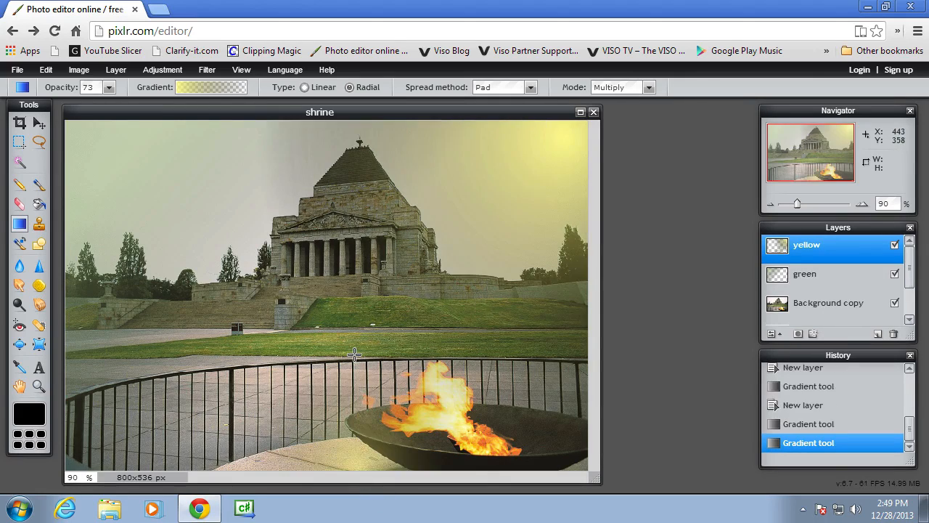
{"action": "mouse_move", "coordinate": [696, 245]}
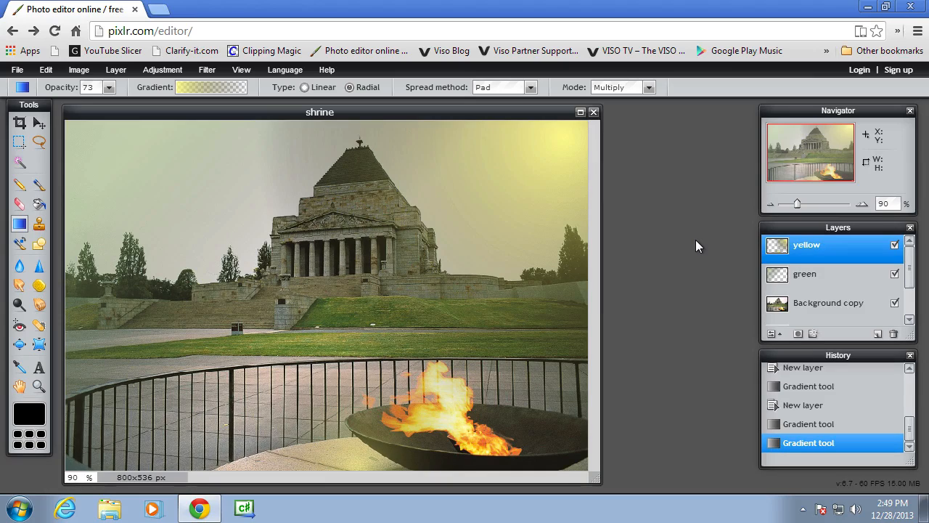
{"action": "mouse_move", "coordinate": [669, 254]}
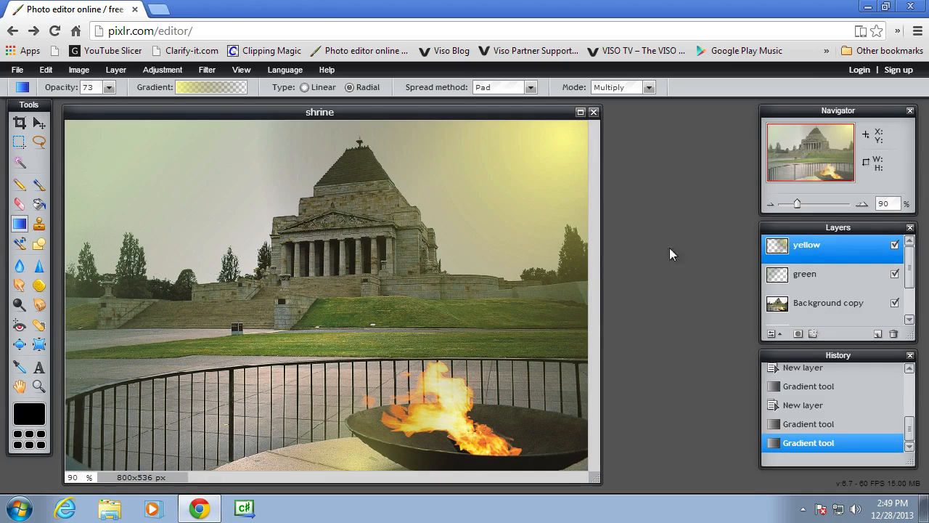
{"action": "mouse_move", "coordinate": [554, 226]}
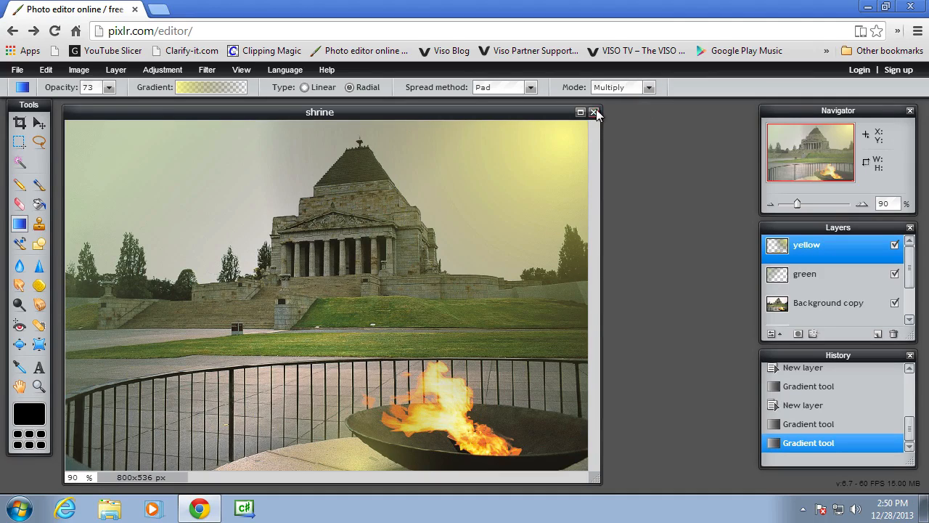
{"action": "left_click", "coordinate": [595, 111]}
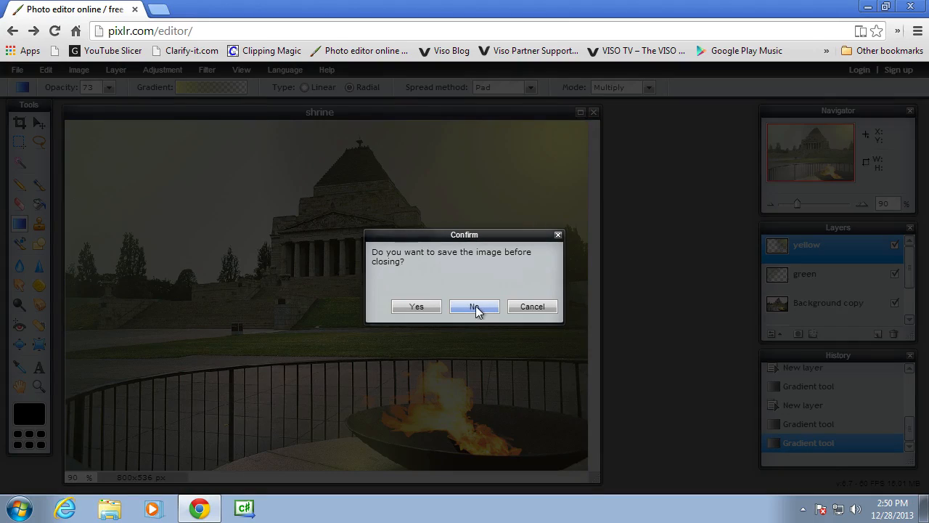
- Discard the shrine unsaved, switch to the lightning photo and duplicate its Background layer
{"action": "left_click", "coordinate": [473, 305]}
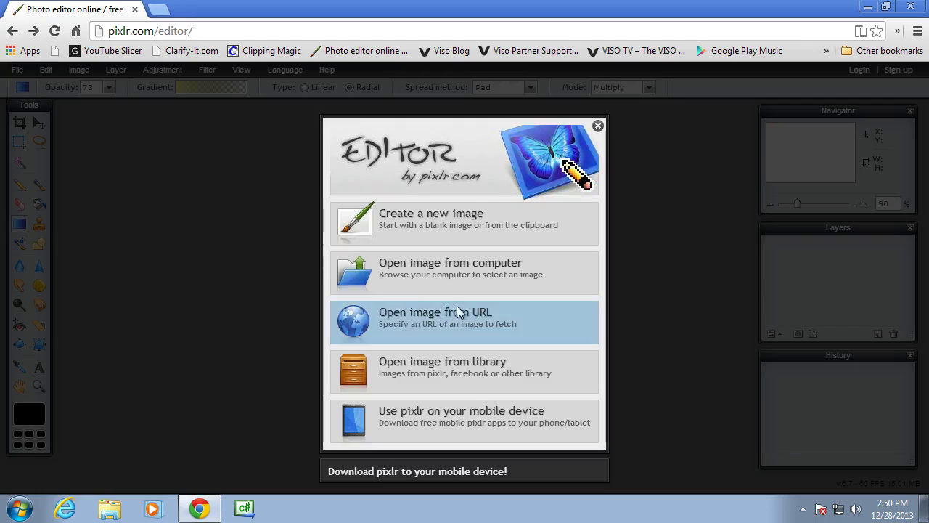
{"action": "left_click", "coordinate": [450, 269]}
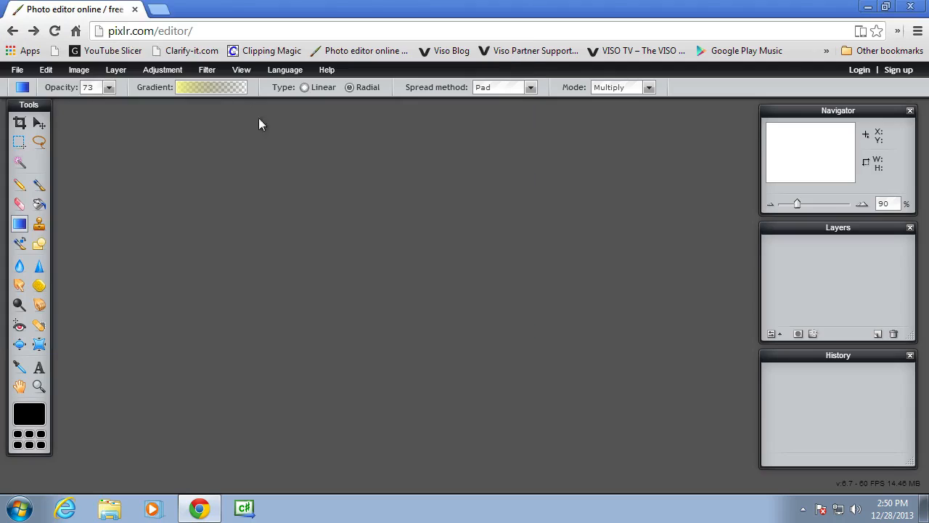
{"action": "right_click", "coordinate": [824, 243]}
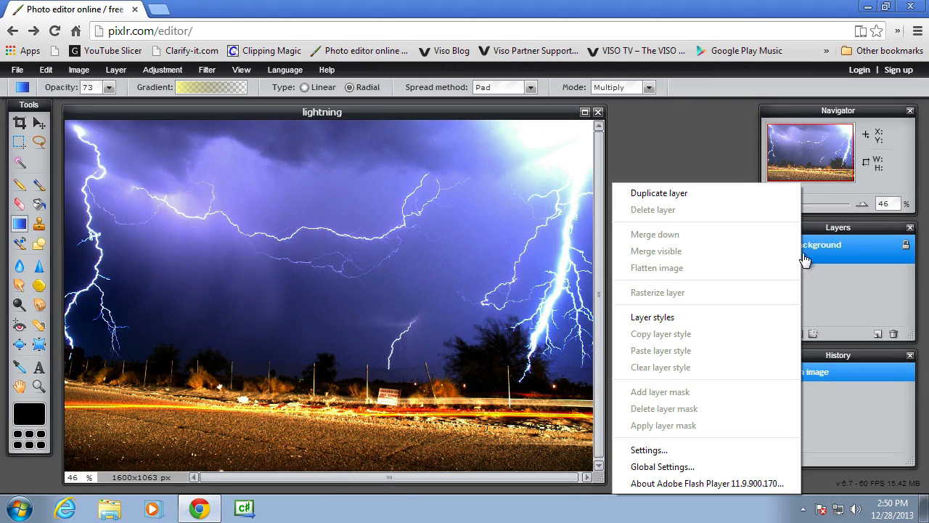
{"action": "left_click", "coordinate": [659, 192]}
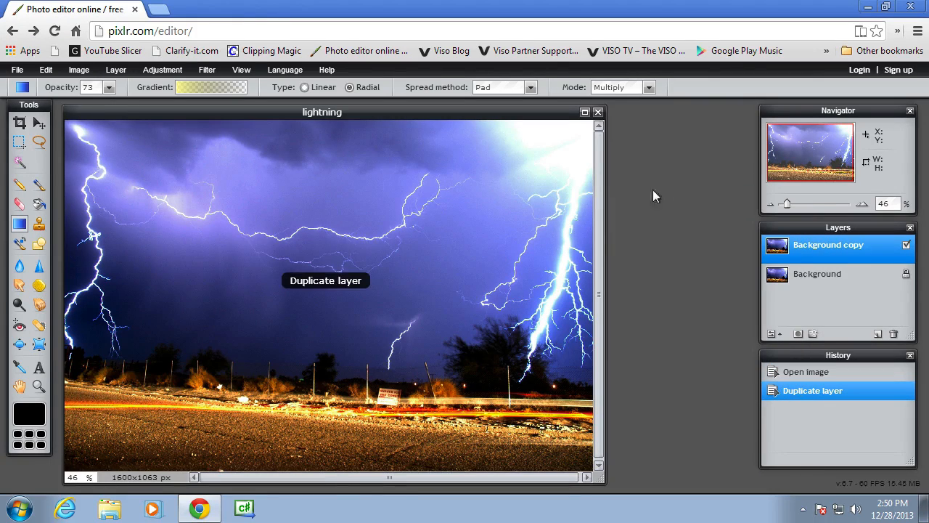
- Add the scary face photo above the lightning via Layer > Open image as layer
{"action": "left_click", "coordinate": [117, 70]}
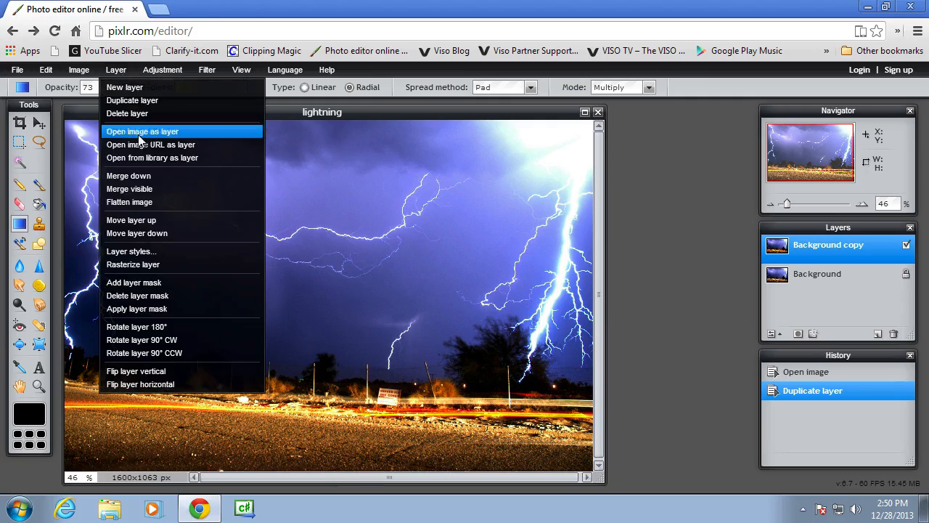
{"action": "left_click", "coordinate": [142, 131]}
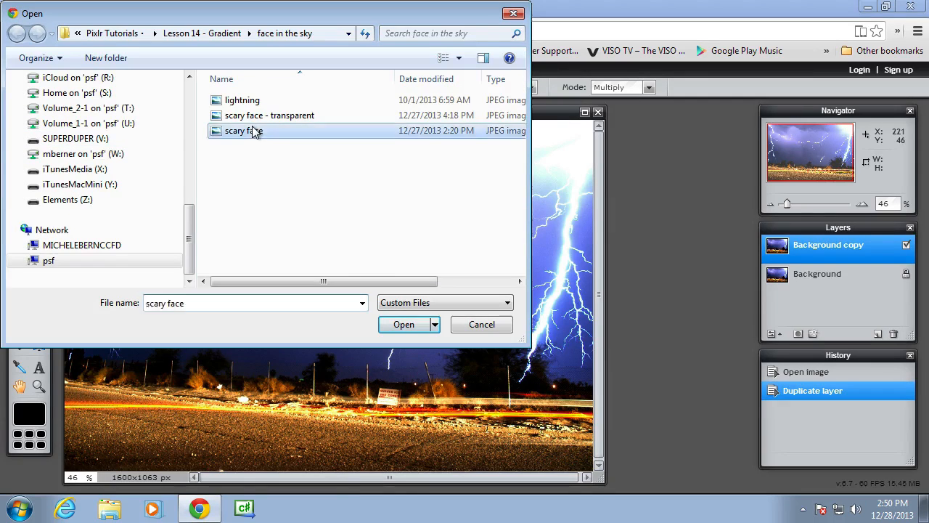
{"action": "left_click", "coordinate": [403, 325]}
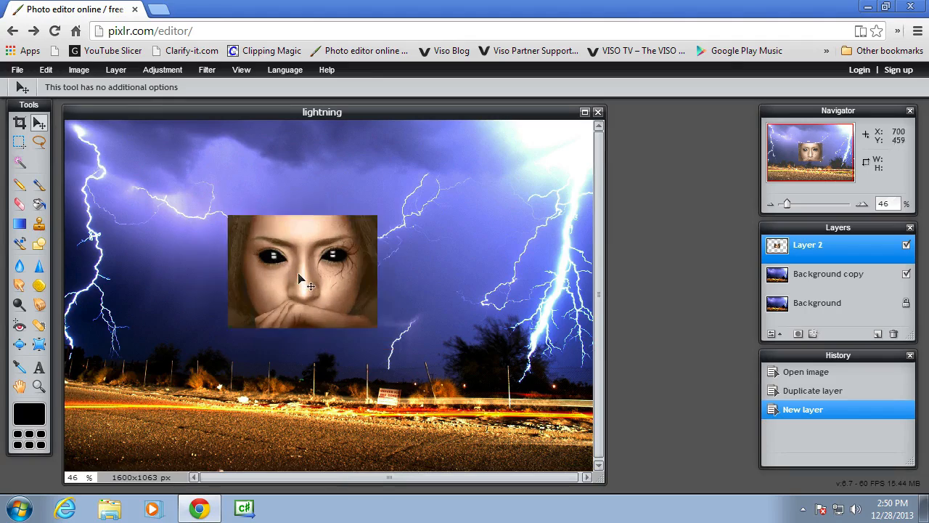
- Move the face to the upper-left sky, rotate it to a tilt, apply, and add a layer mask
{"action": "left_click_drag", "start_coordinate": [311, 284], "coordinate": [148, 181]}
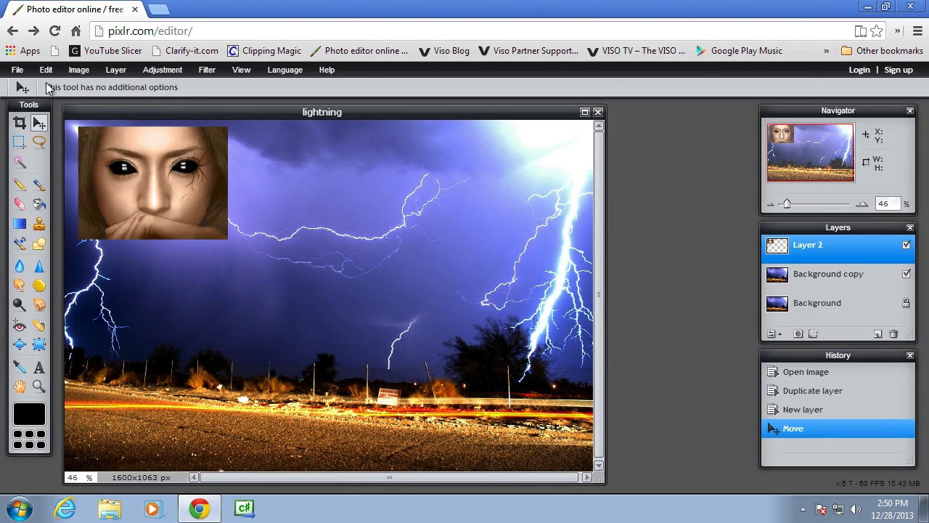
{"action": "left_click", "coordinate": [153, 181]}
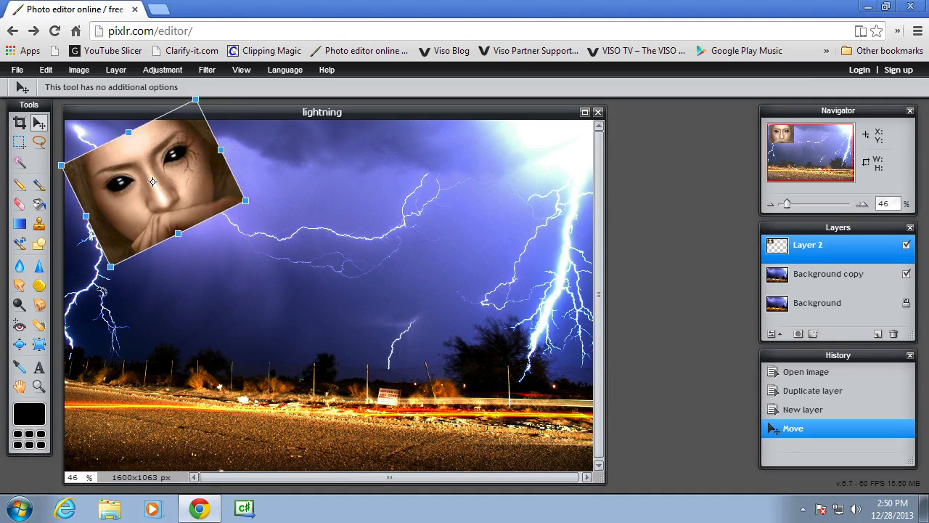
{"action": "left_click_drag", "start_coordinate": [153, 182], "coordinate": [130, 171]}
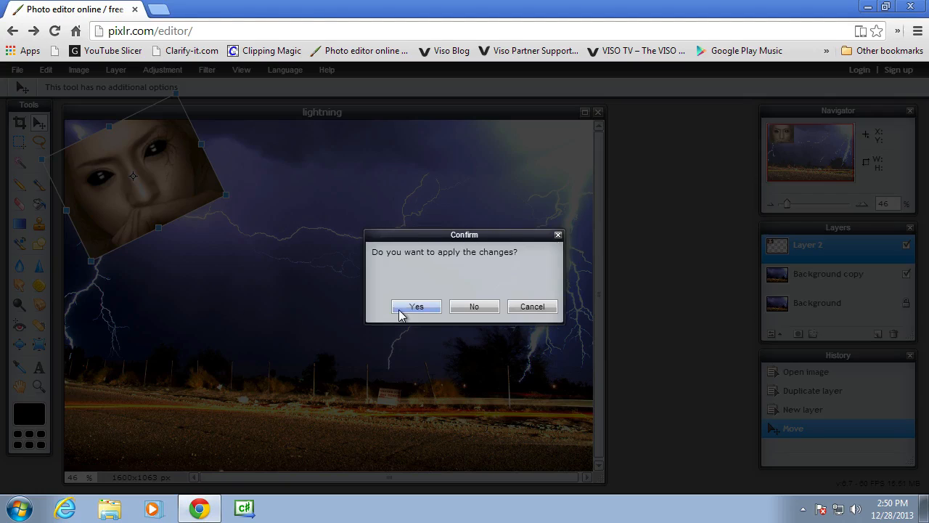
{"action": "left_click", "coordinate": [415, 305]}
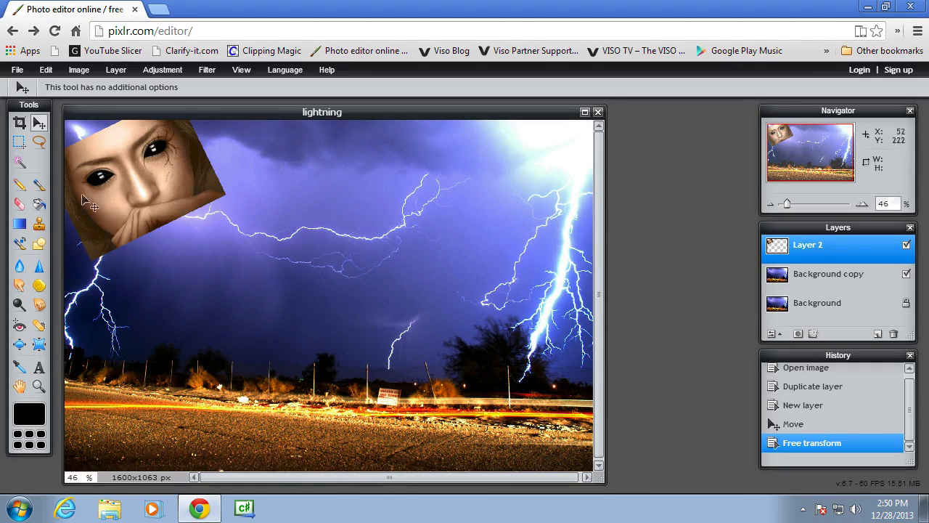
{"action": "mouse_move", "coordinate": [254, 186]}
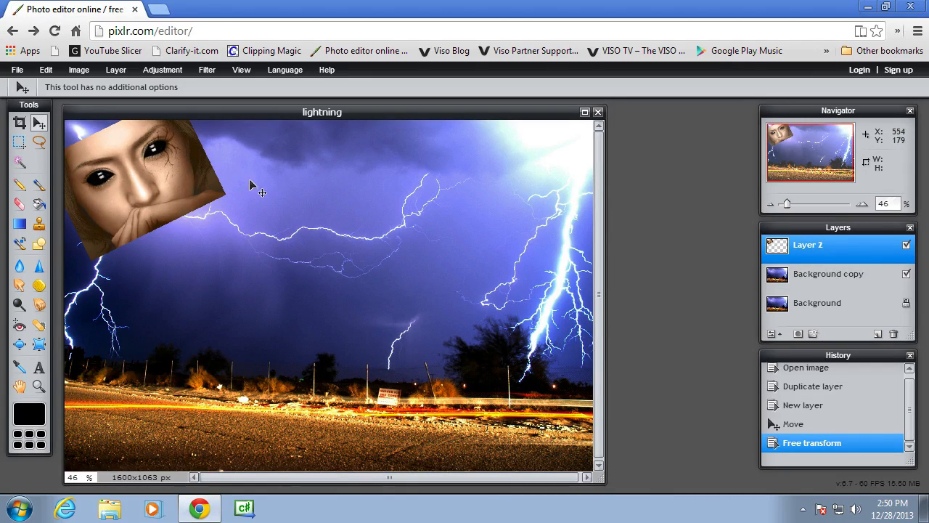
{"action": "mouse_move", "coordinate": [235, 240]}
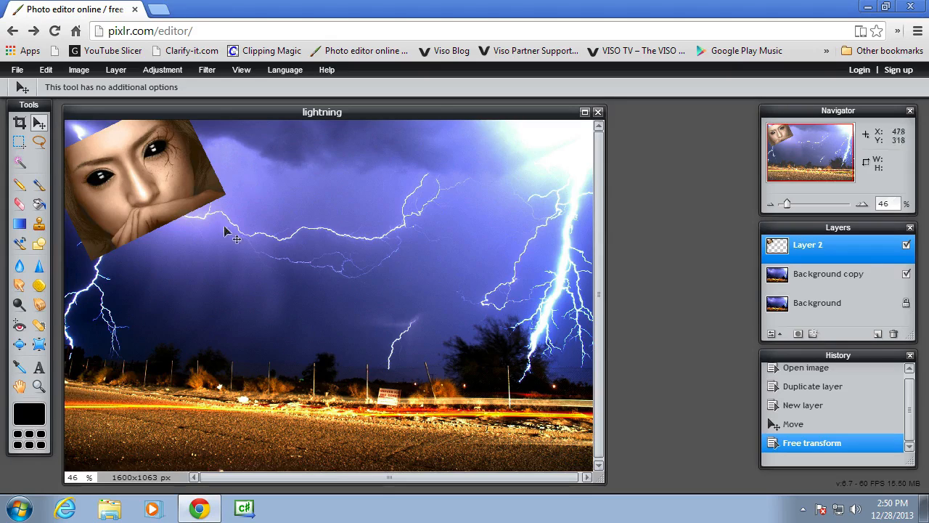
{"action": "mouse_move", "coordinate": [322, 297]}
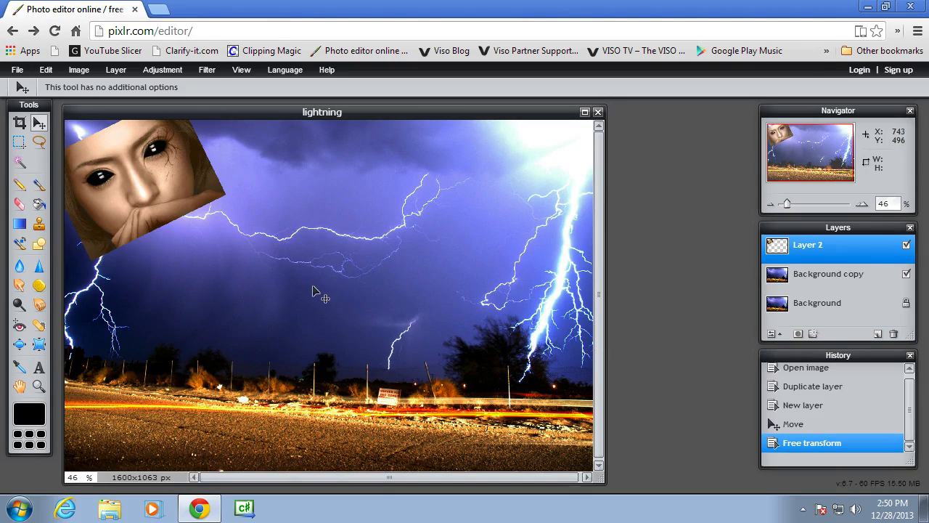
{"action": "mouse_move", "coordinate": [307, 283]}
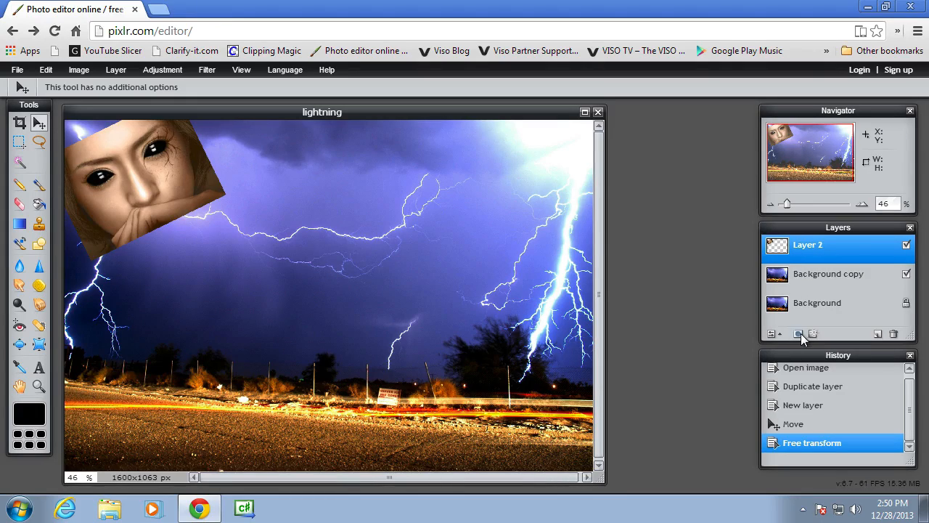
{"action": "left_click", "coordinate": [799, 333]}
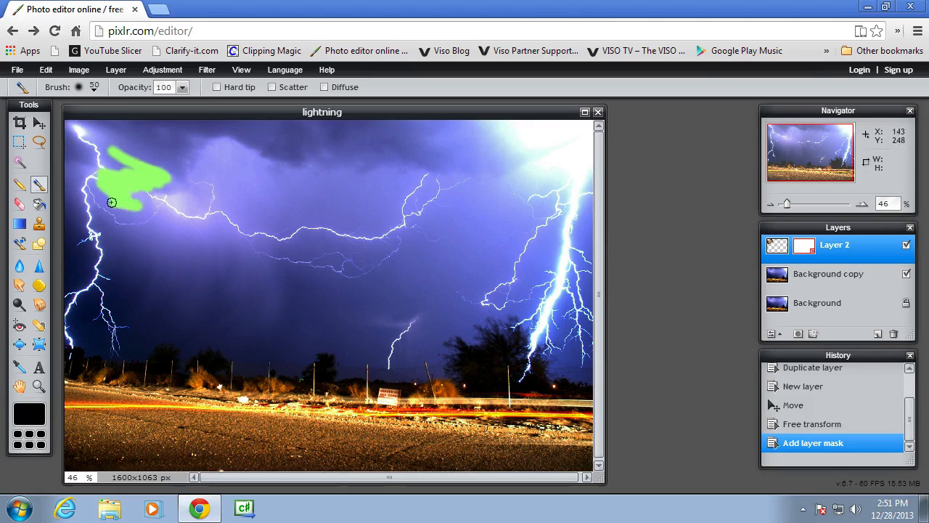
- Brush the mask to hide the face image's hard top, left and right edges
{"action": "left_click_drag", "start_coordinate": [111, 201], "coordinate": [148, 161]}
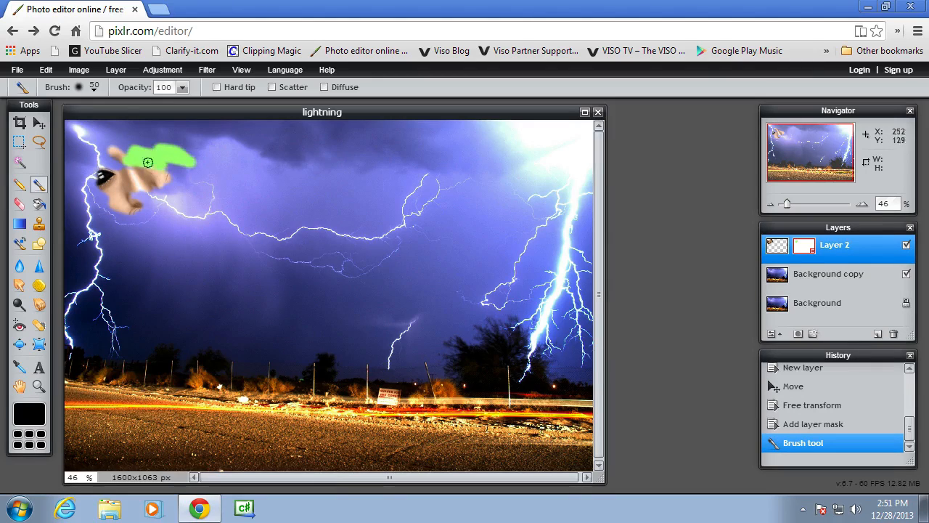
{"action": "left_click_drag", "start_coordinate": [148, 161], "coordinate": [124, 215]}
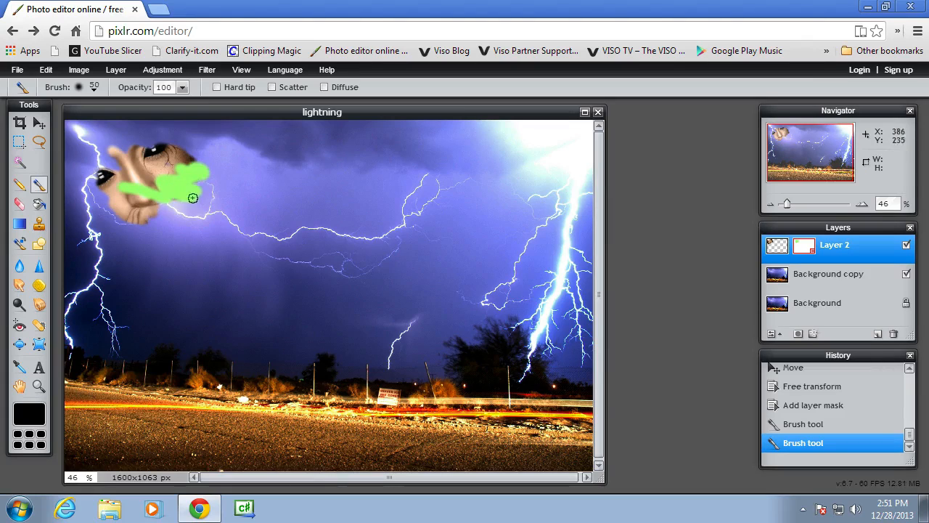
{"action": "left_click_drag", "start_coordinate": [193, 198], "coordinate": [76, 183]}
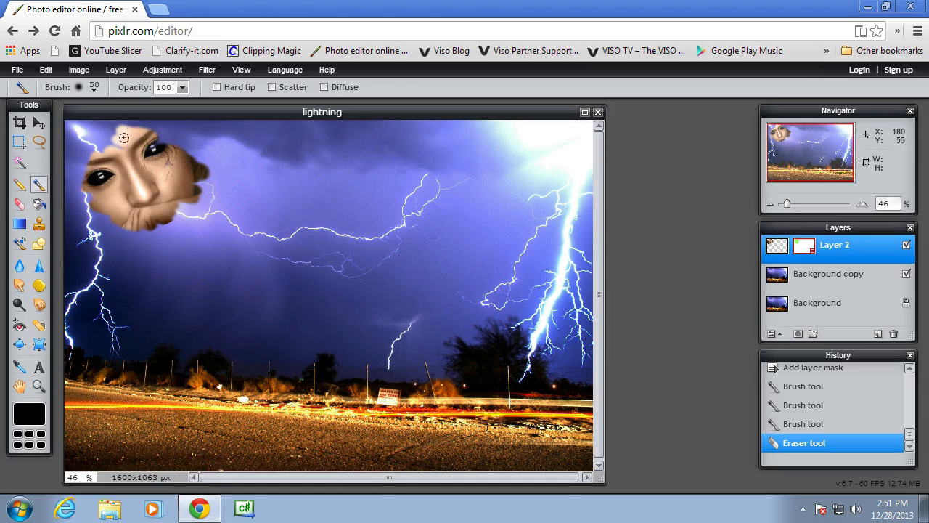
{"action": "left_click_drag", "start_coordinate": [124, 136], "coordinate": [100, 157]}
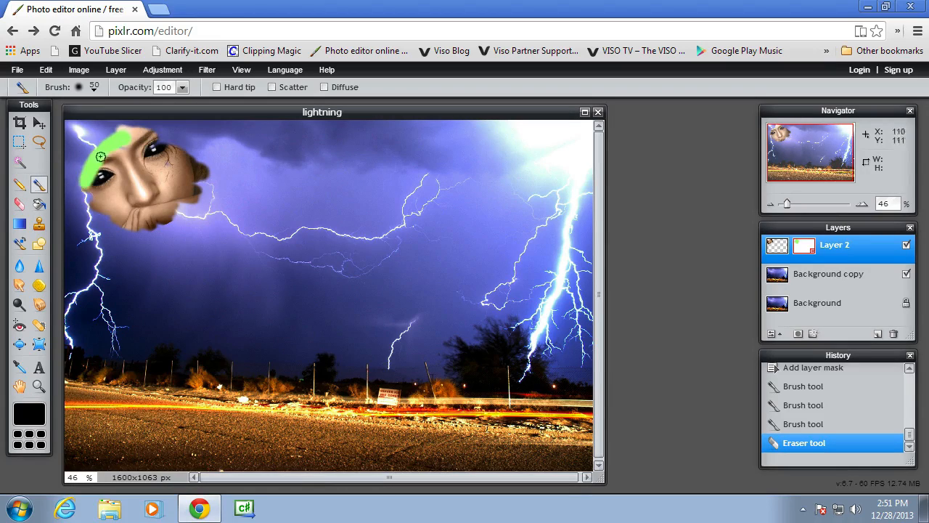
{"action": "left_click_drag", "start_coordinate": [102, 157], "coordinate": [138, 138]}
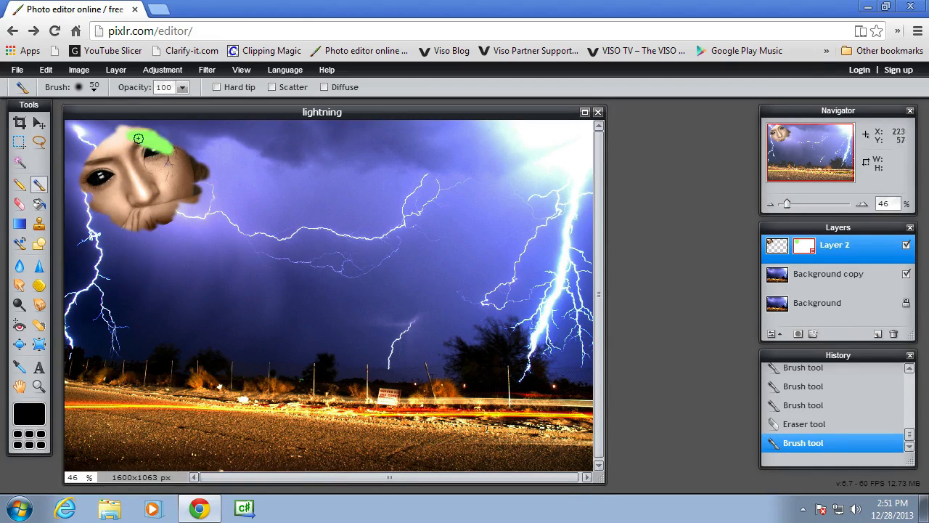
{"action": "left_click_drag", "start_coordinate": [138, 138], "coordinate": [185, 203]}
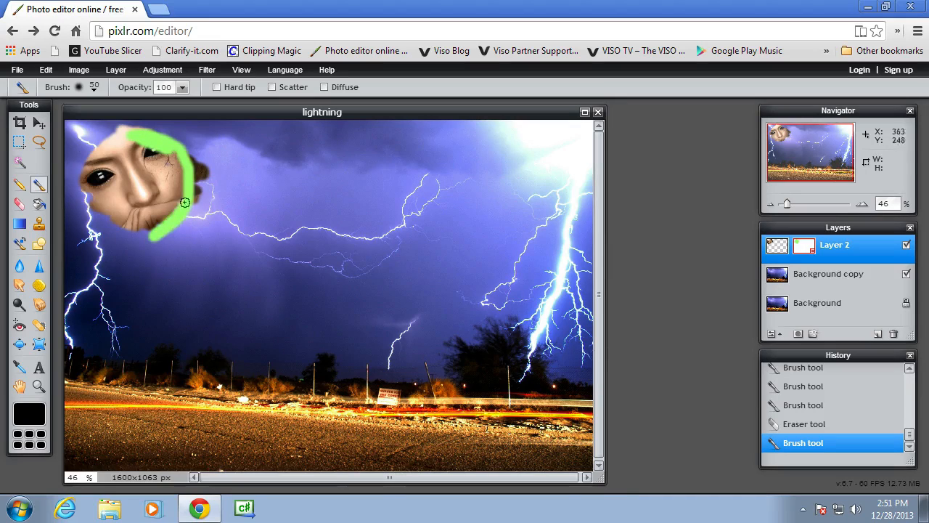
{"action": "left_click_drag", "start_coordinate": [186, 203], "coordinate": [84, 191]}
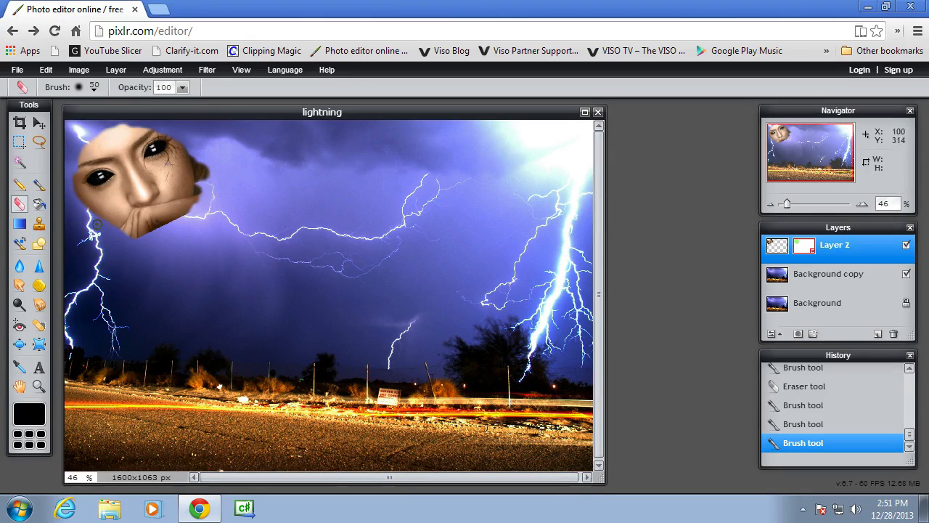
- Erase parts of the mask to restore the face near the eye and right side
{"action": "left_click_drag", "start_coordinate": [96, 224], "coordinate": [172, 224]}
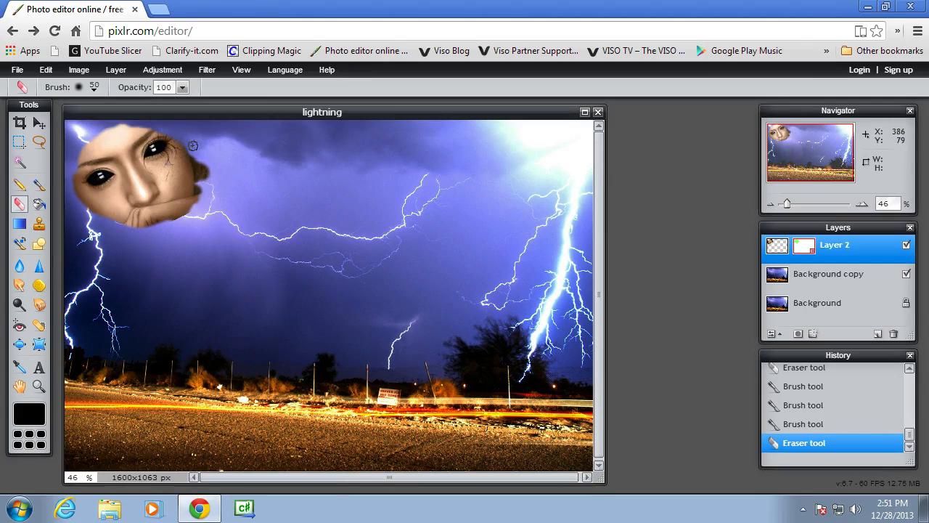
{"action": "left_click_drag", "start_coordinate": [193, 146], "coordinate": [198, 203]}
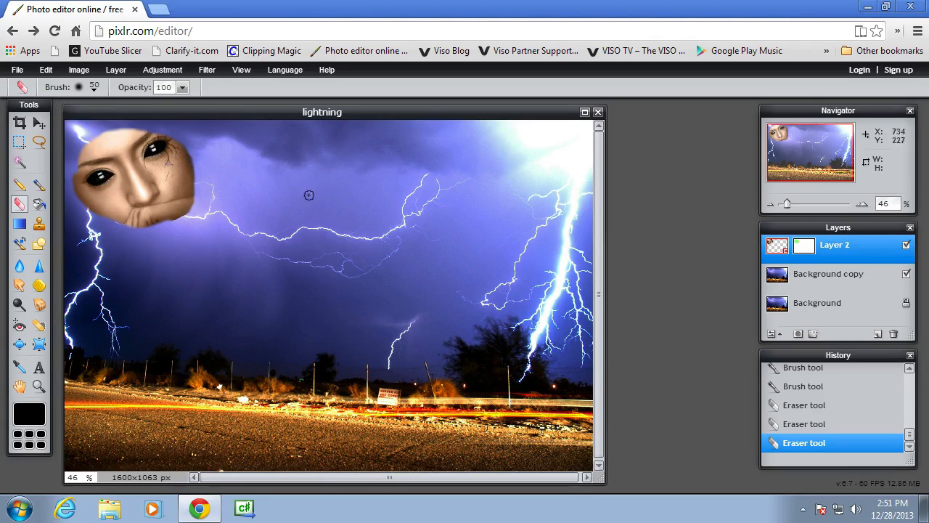
- Desaturate the face to black and white and add a new empty layer
{"action": "left_click", "coordinate": [163, 70]}
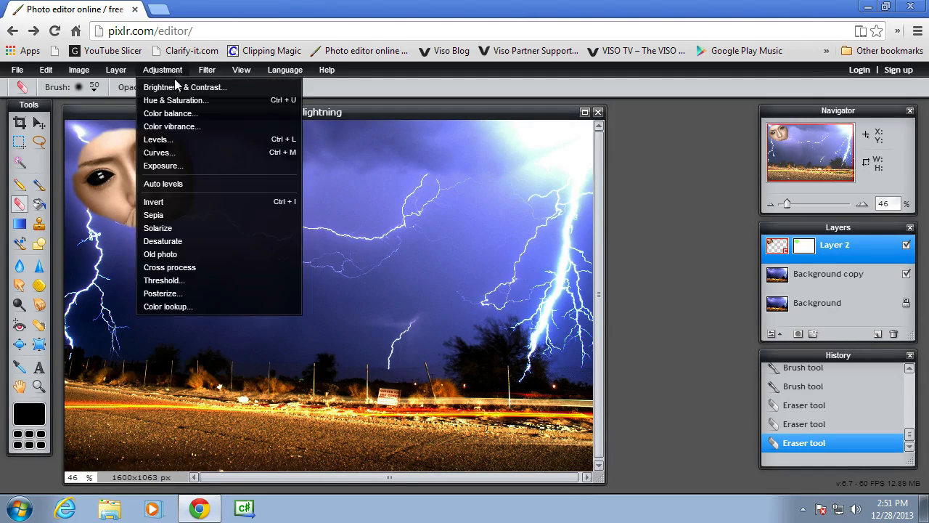
{"action": "mouse_move", "coordinate": [171, 126]}
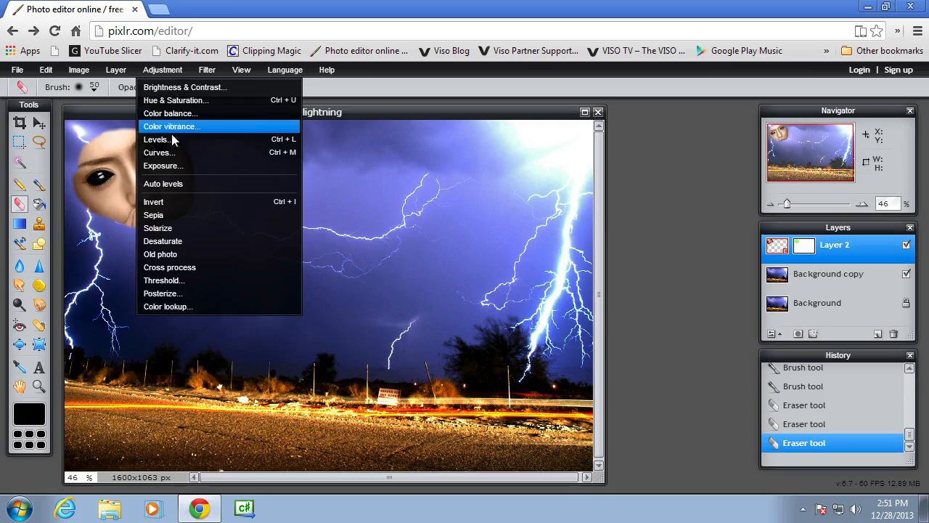
{"action": "left_click", "coordinate": [162, 241]}
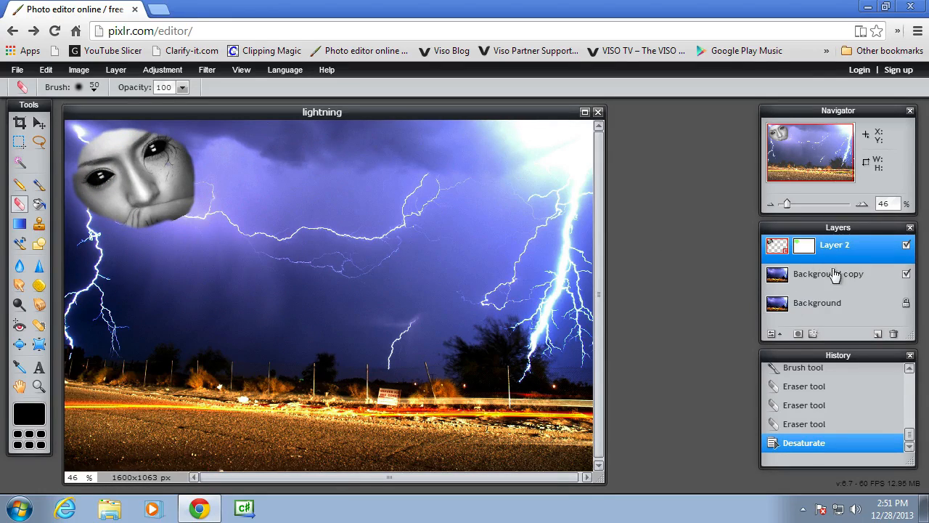
{"action": "left_click", "coordinate": [775, 332]}
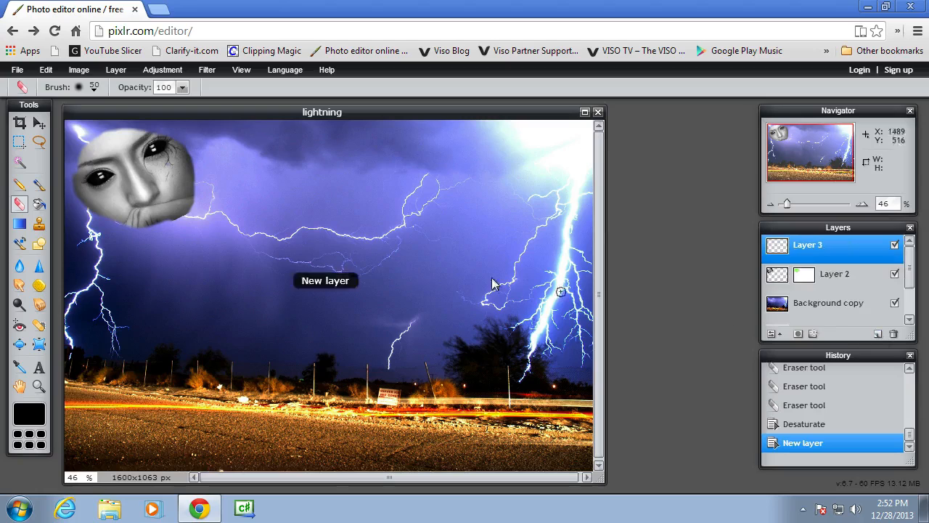
- Drag a black-to-transparent linear gradient in Normal mode to darken the top of the sky
{"action": "left_click", "coordinate": [21, 223]}
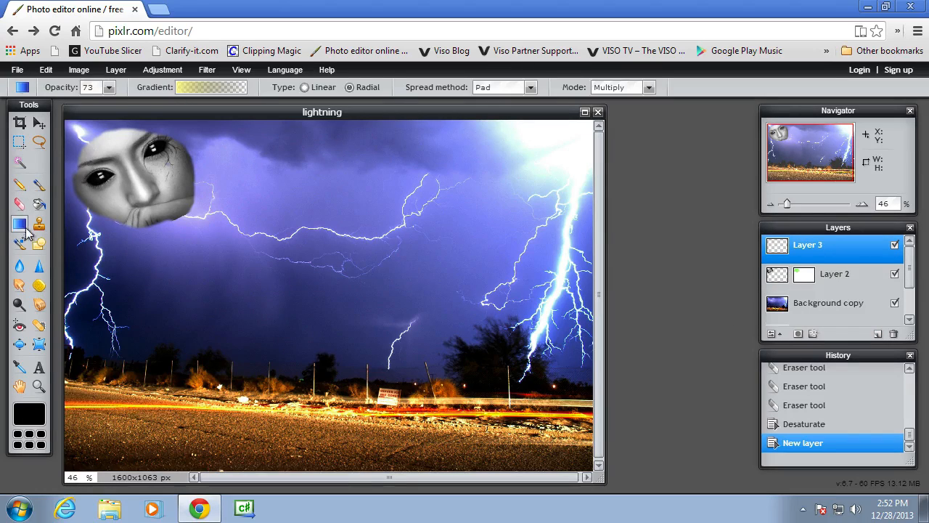
{"action": "left_click", "coordinate": [211, 87]}
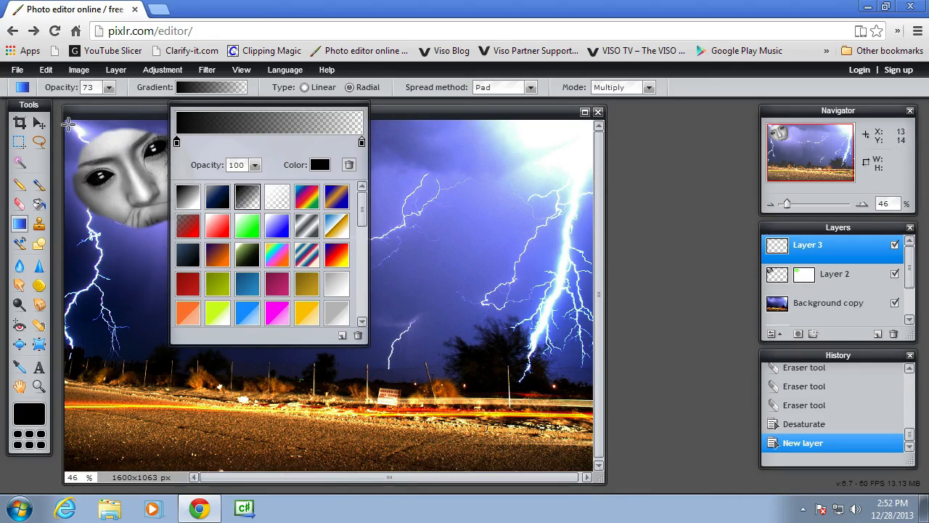
{"action": "left_click", "coordinate": [305, 87]}
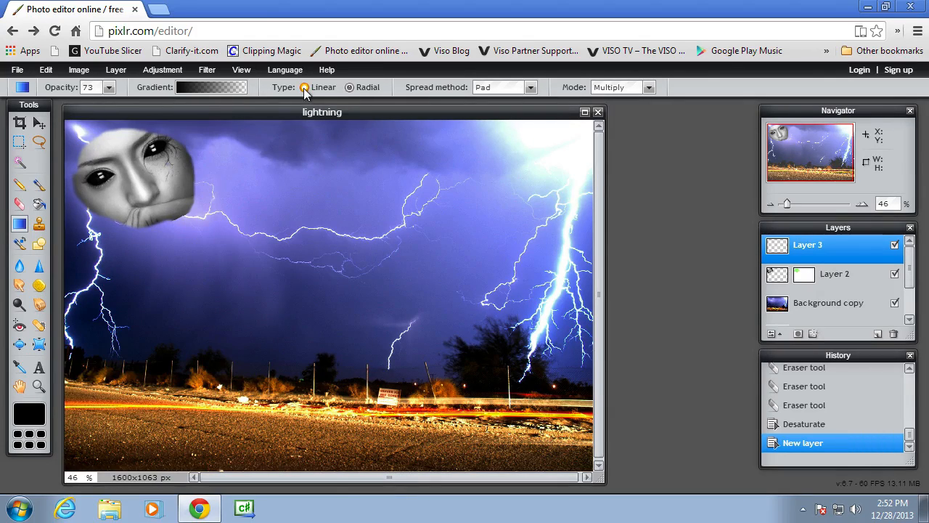
{"action": "left_click", "coordinate": [529, 87]}
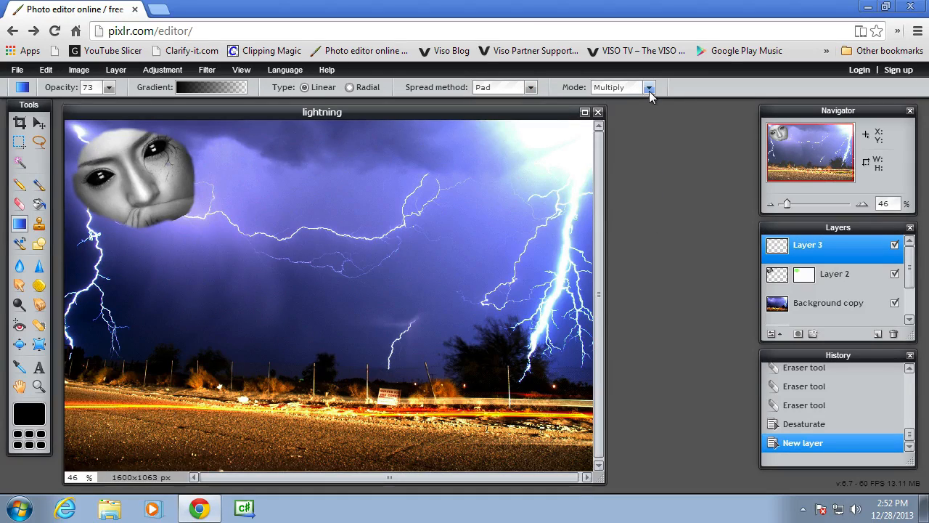
{"action": "left_click", "coordinate": [621, 87]}
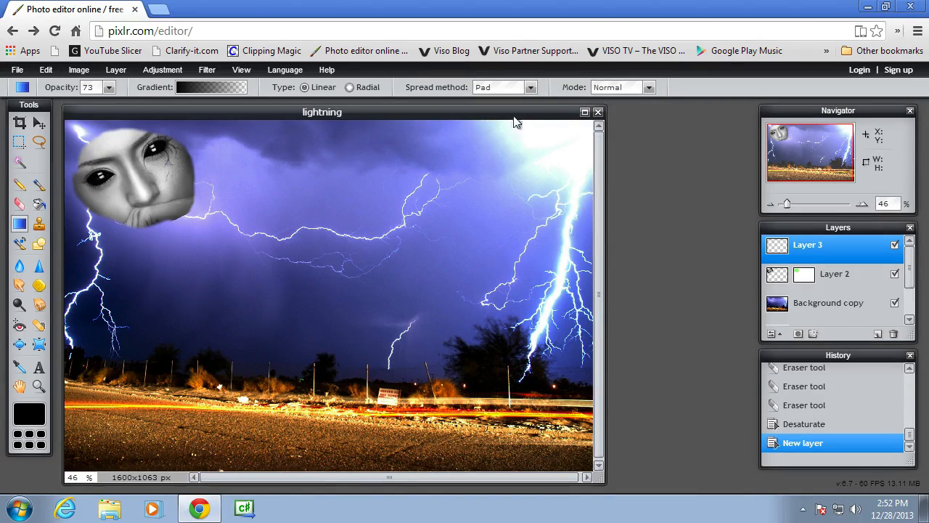
{"action": "left_click_drag", "start_coordinate": [73, 129], "coordinate": [259, 290]}
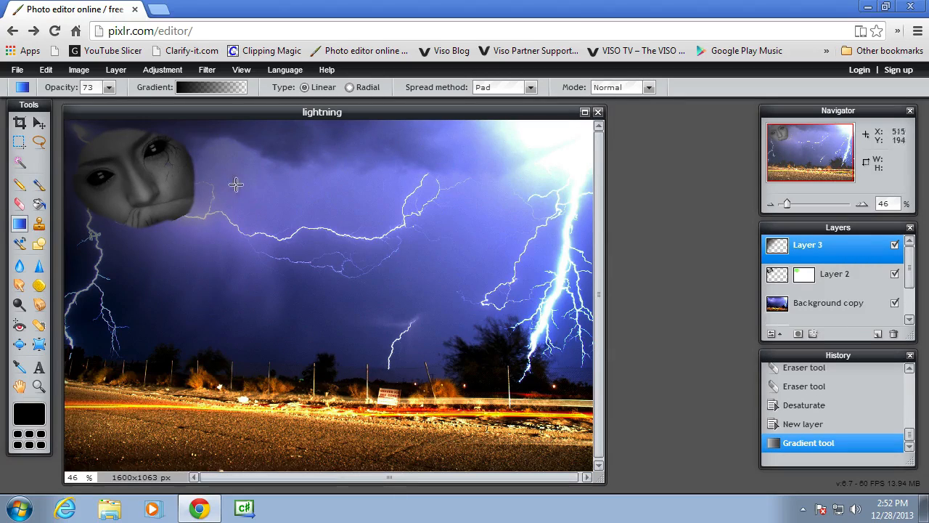
{"action": "mouse_move", "coordinate": [559, 433]}
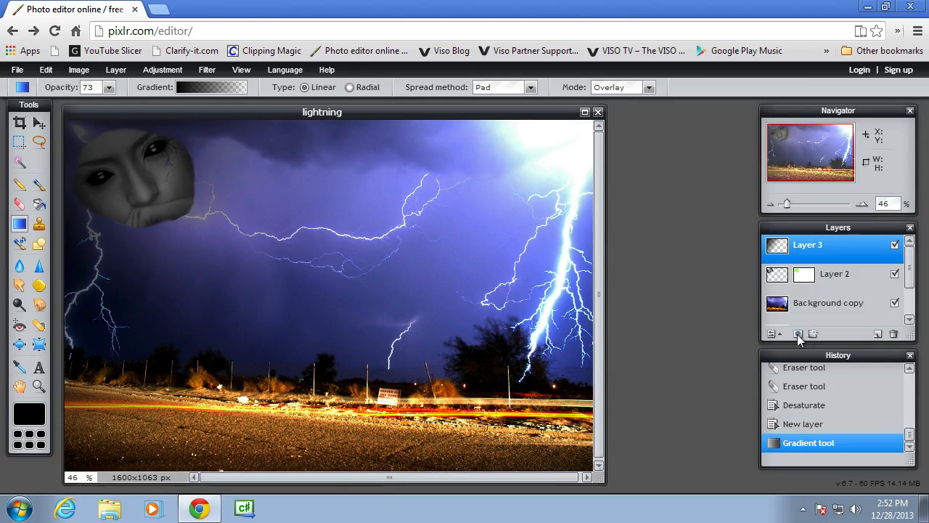
- Add a fourth empty layer and bring up the Color selector for the next gradient
{"action": "left_click", "coordinate": [798, 332]}
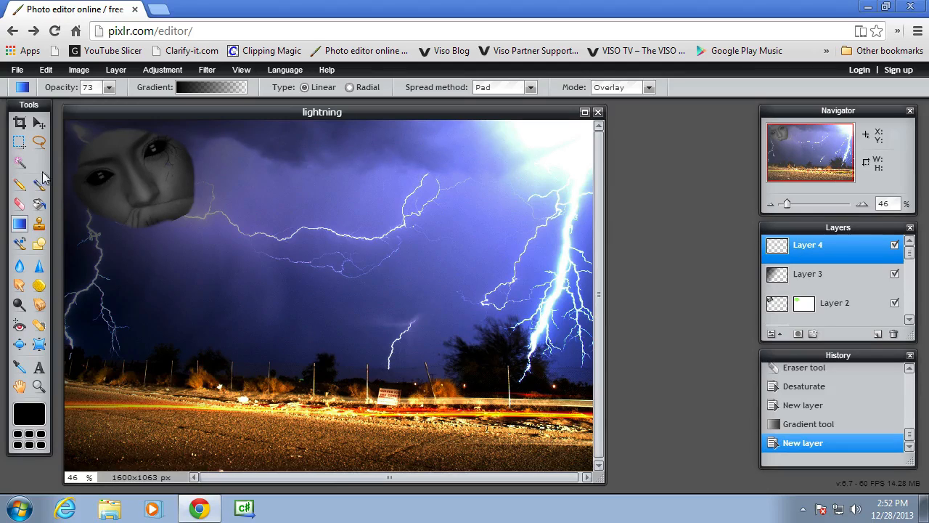
{"action": "left_click", "coordinate": [210, 87]}
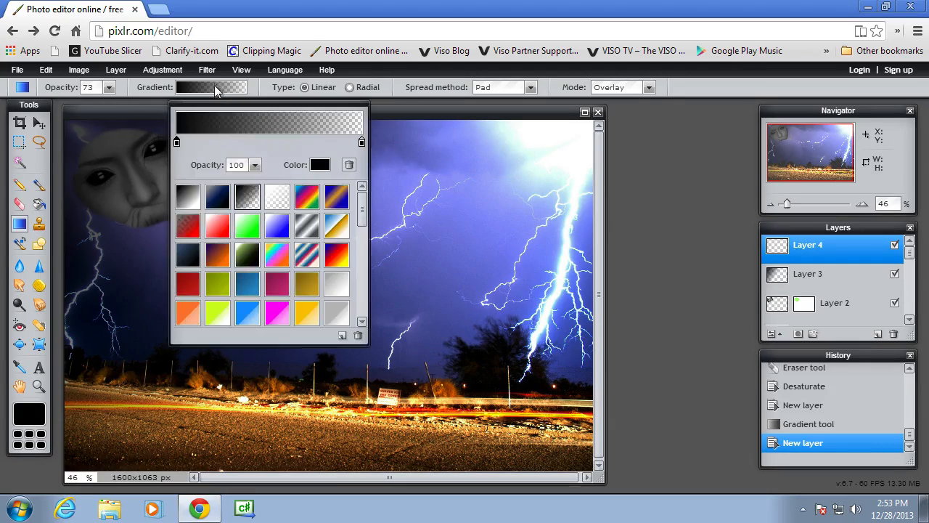
{"action": "left_click", "coordinate": [320, 165]}
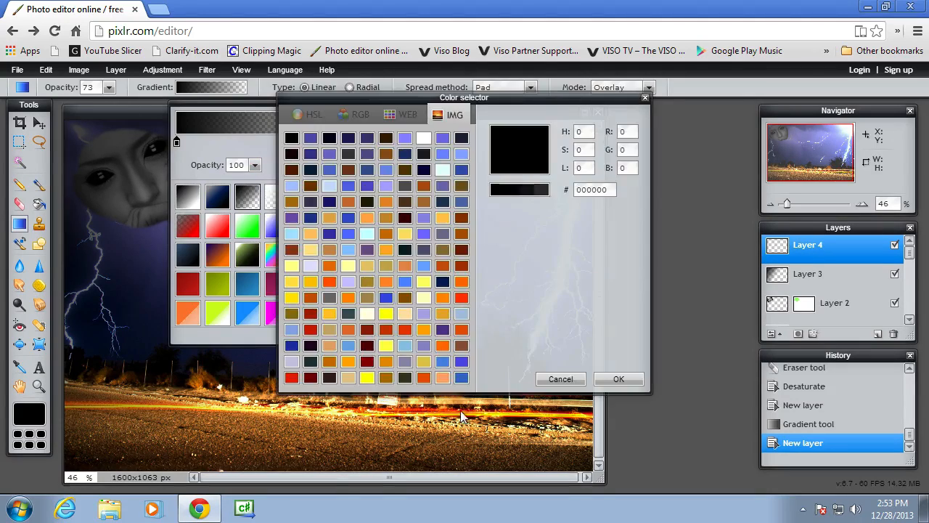